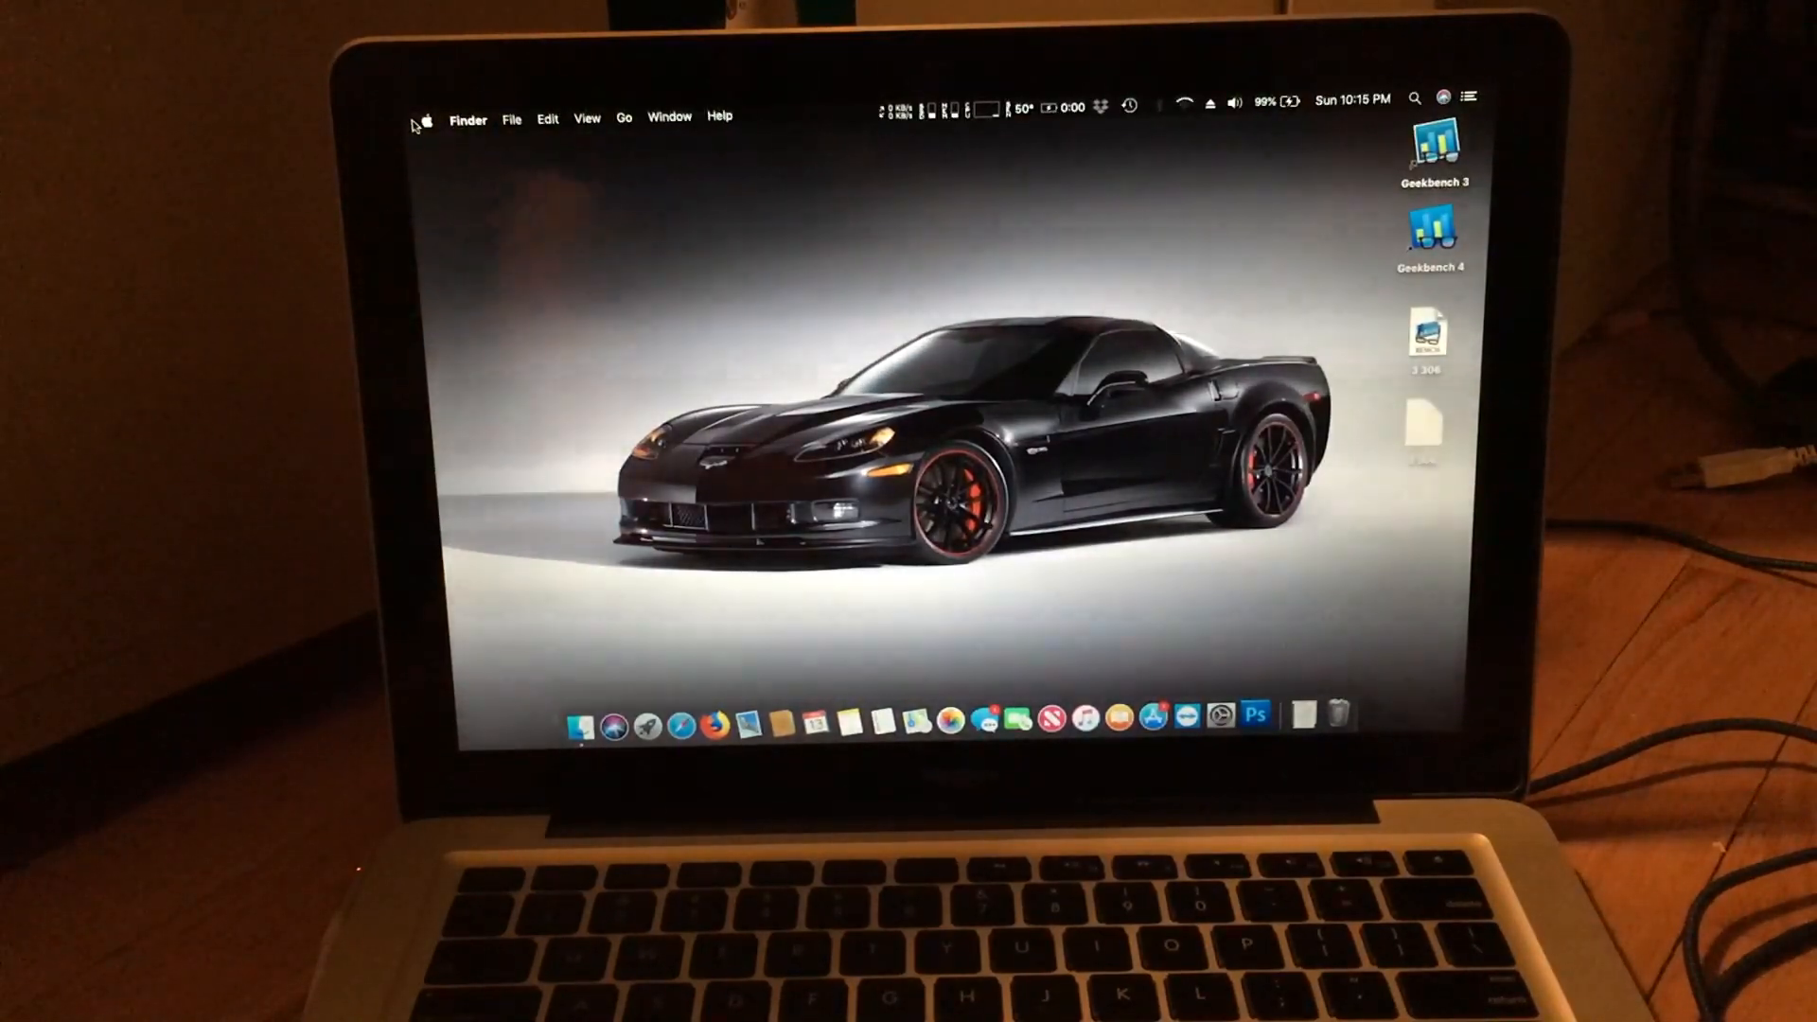
# - Show About This Mac from the Apple menu for the Late 2008 MacBook
pyautogui.click(426, 118)
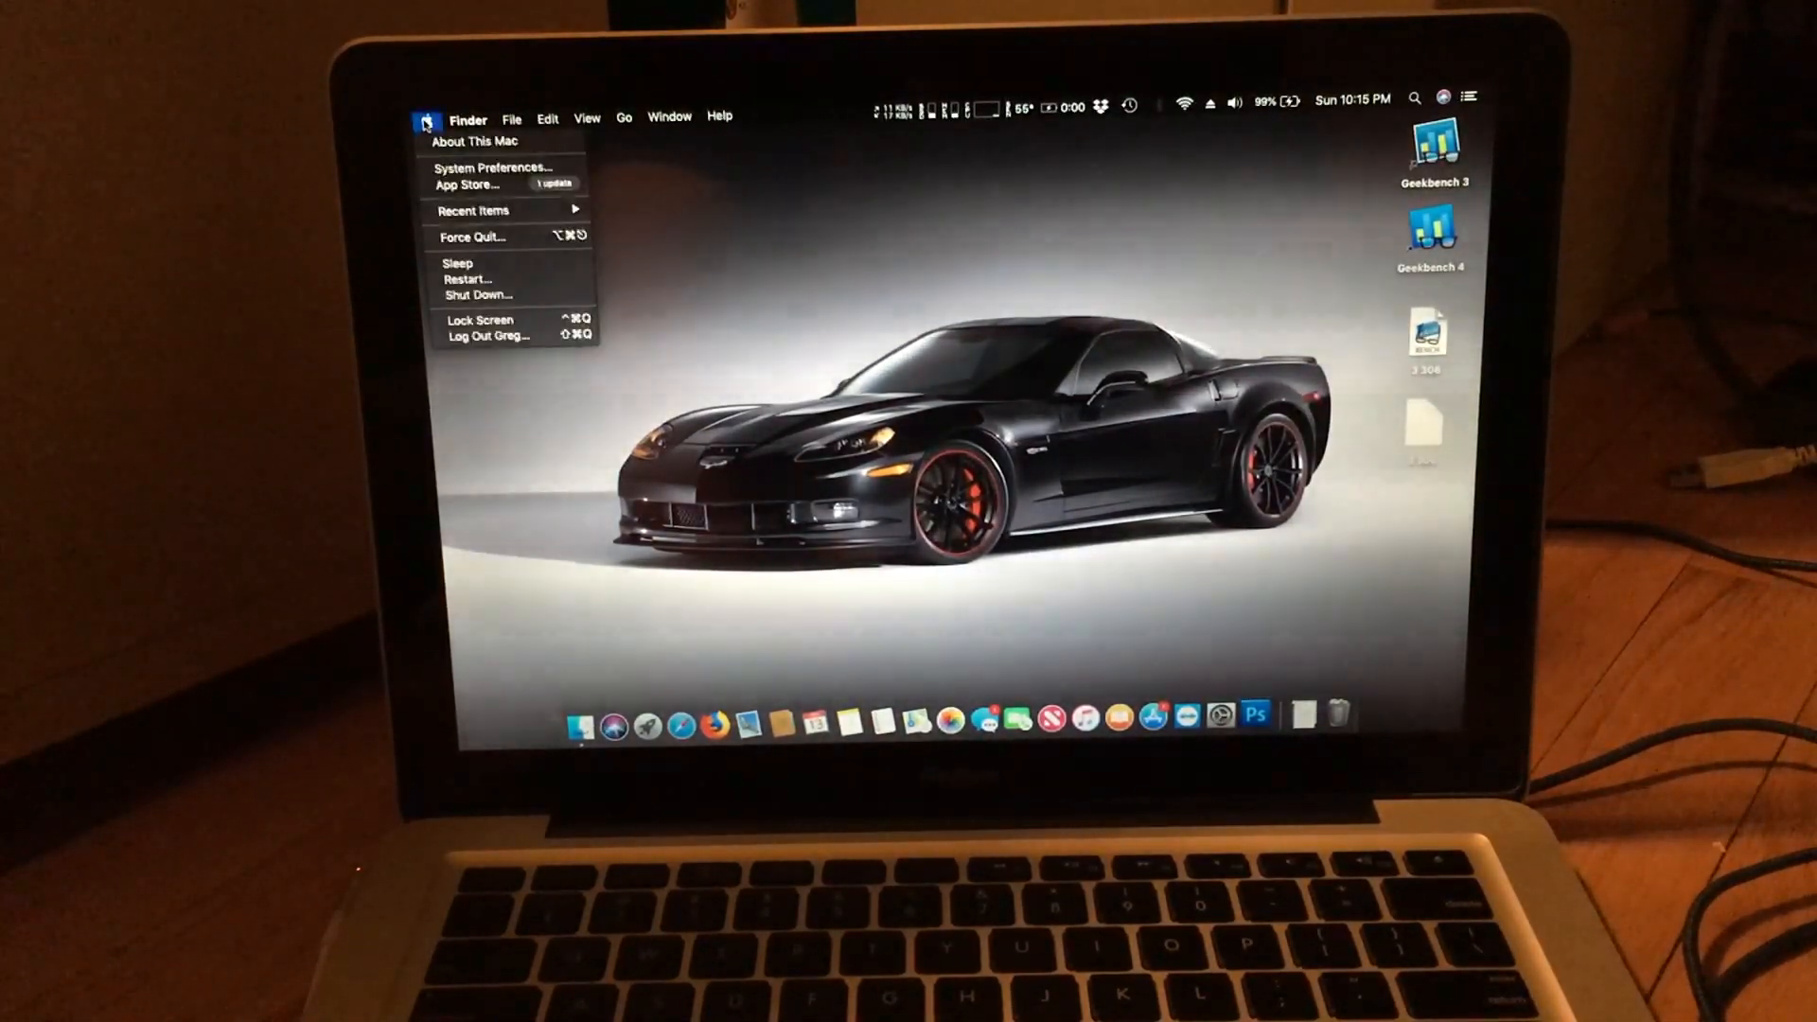
pyautogui.moveTo(475, 140)
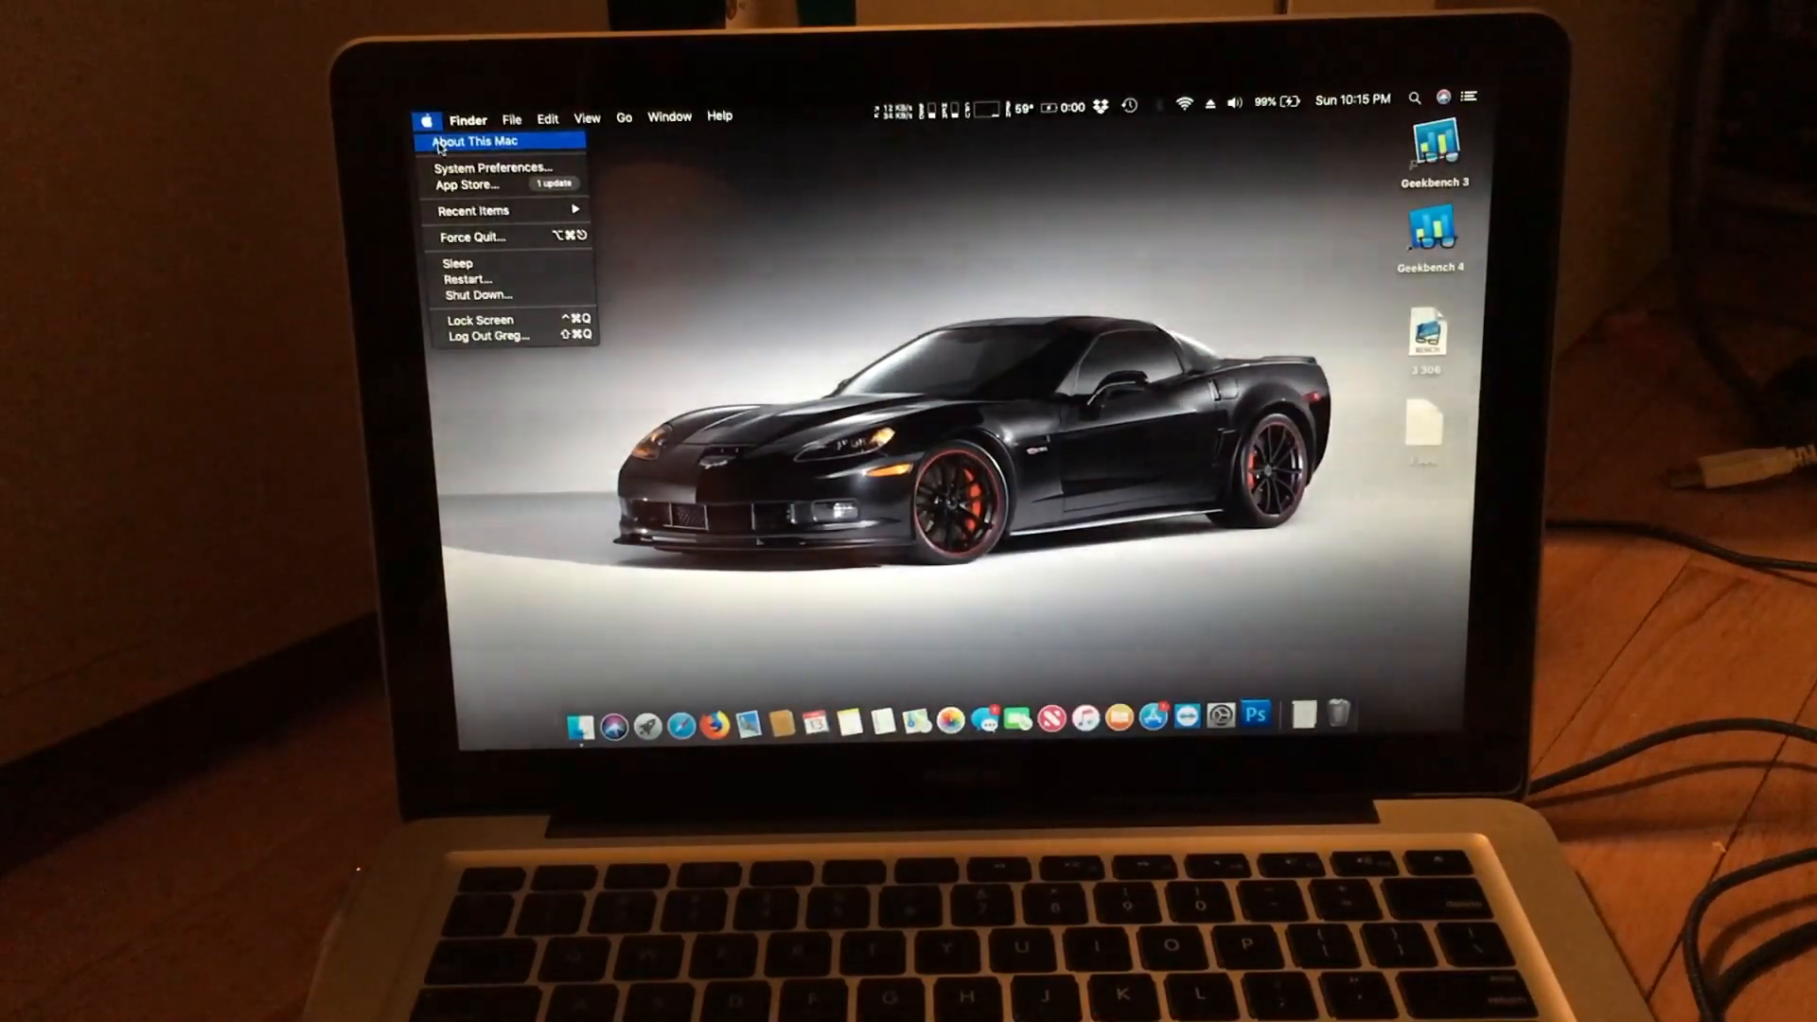
pyautogui.click(473, 140)
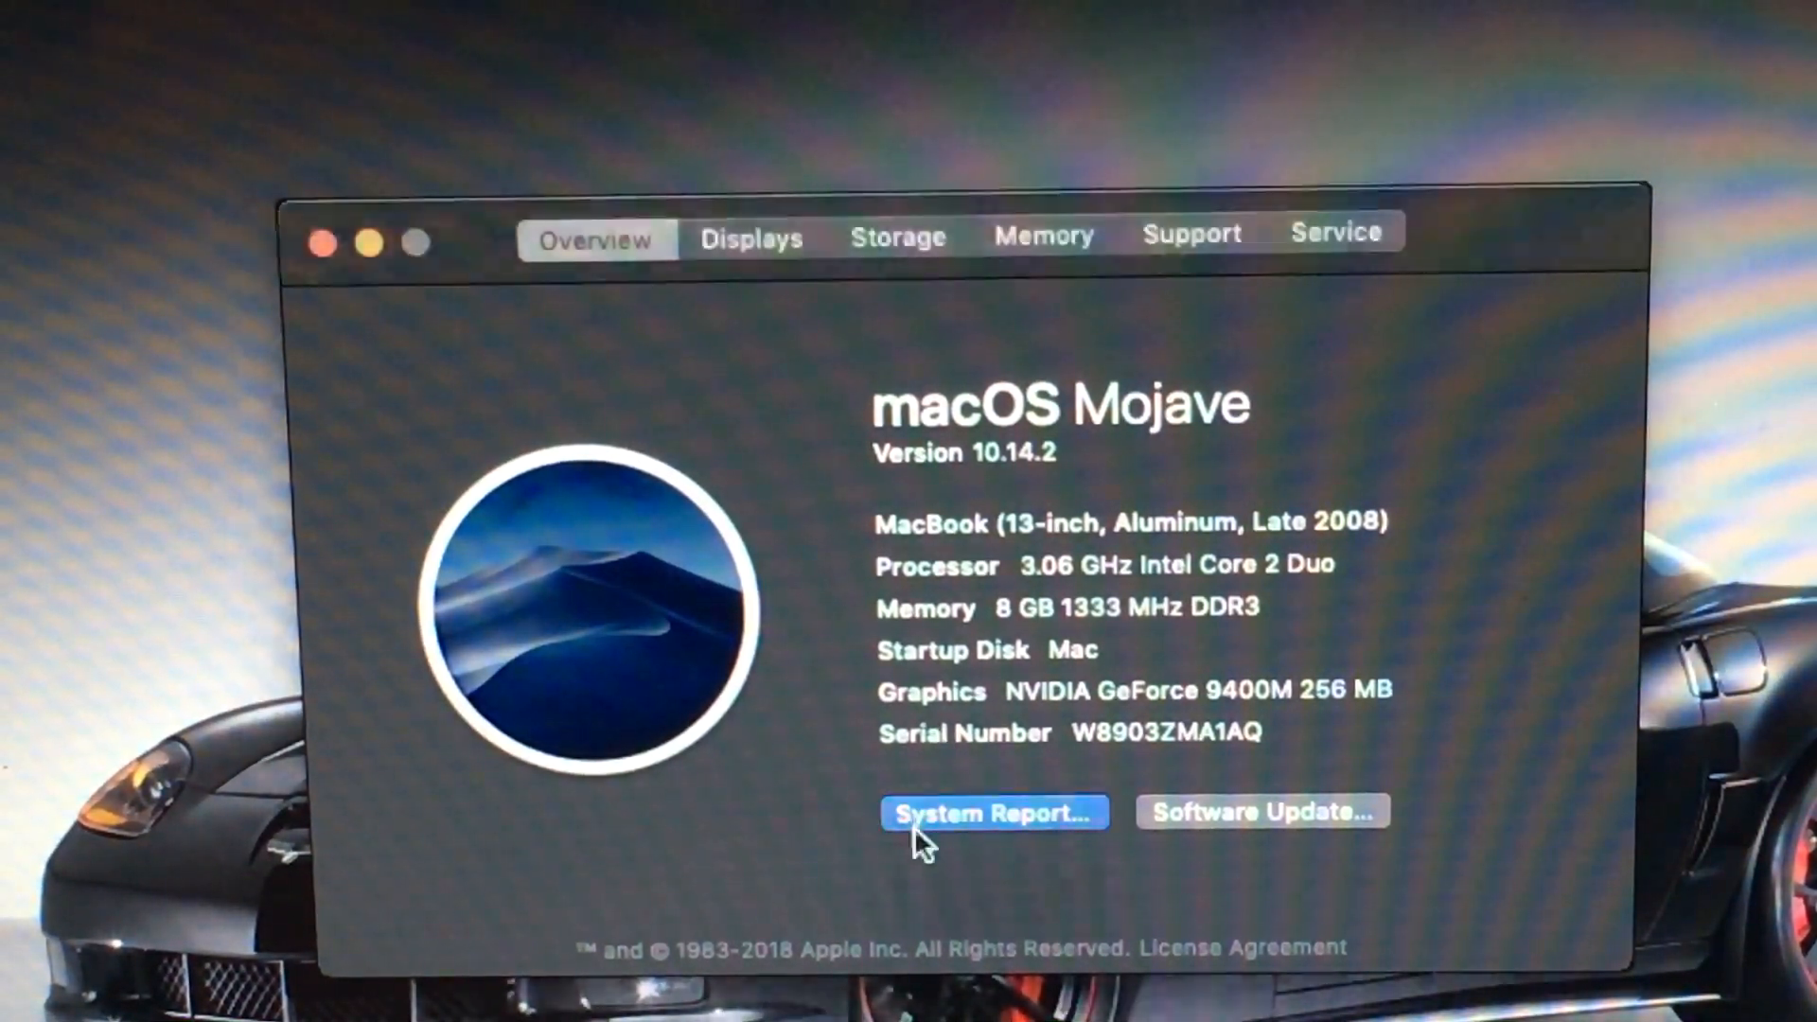
# - View the System Report memory page listing two 4 GB DDR3 1333 MHz modules, then close it
pyautogui.click(993, 812)
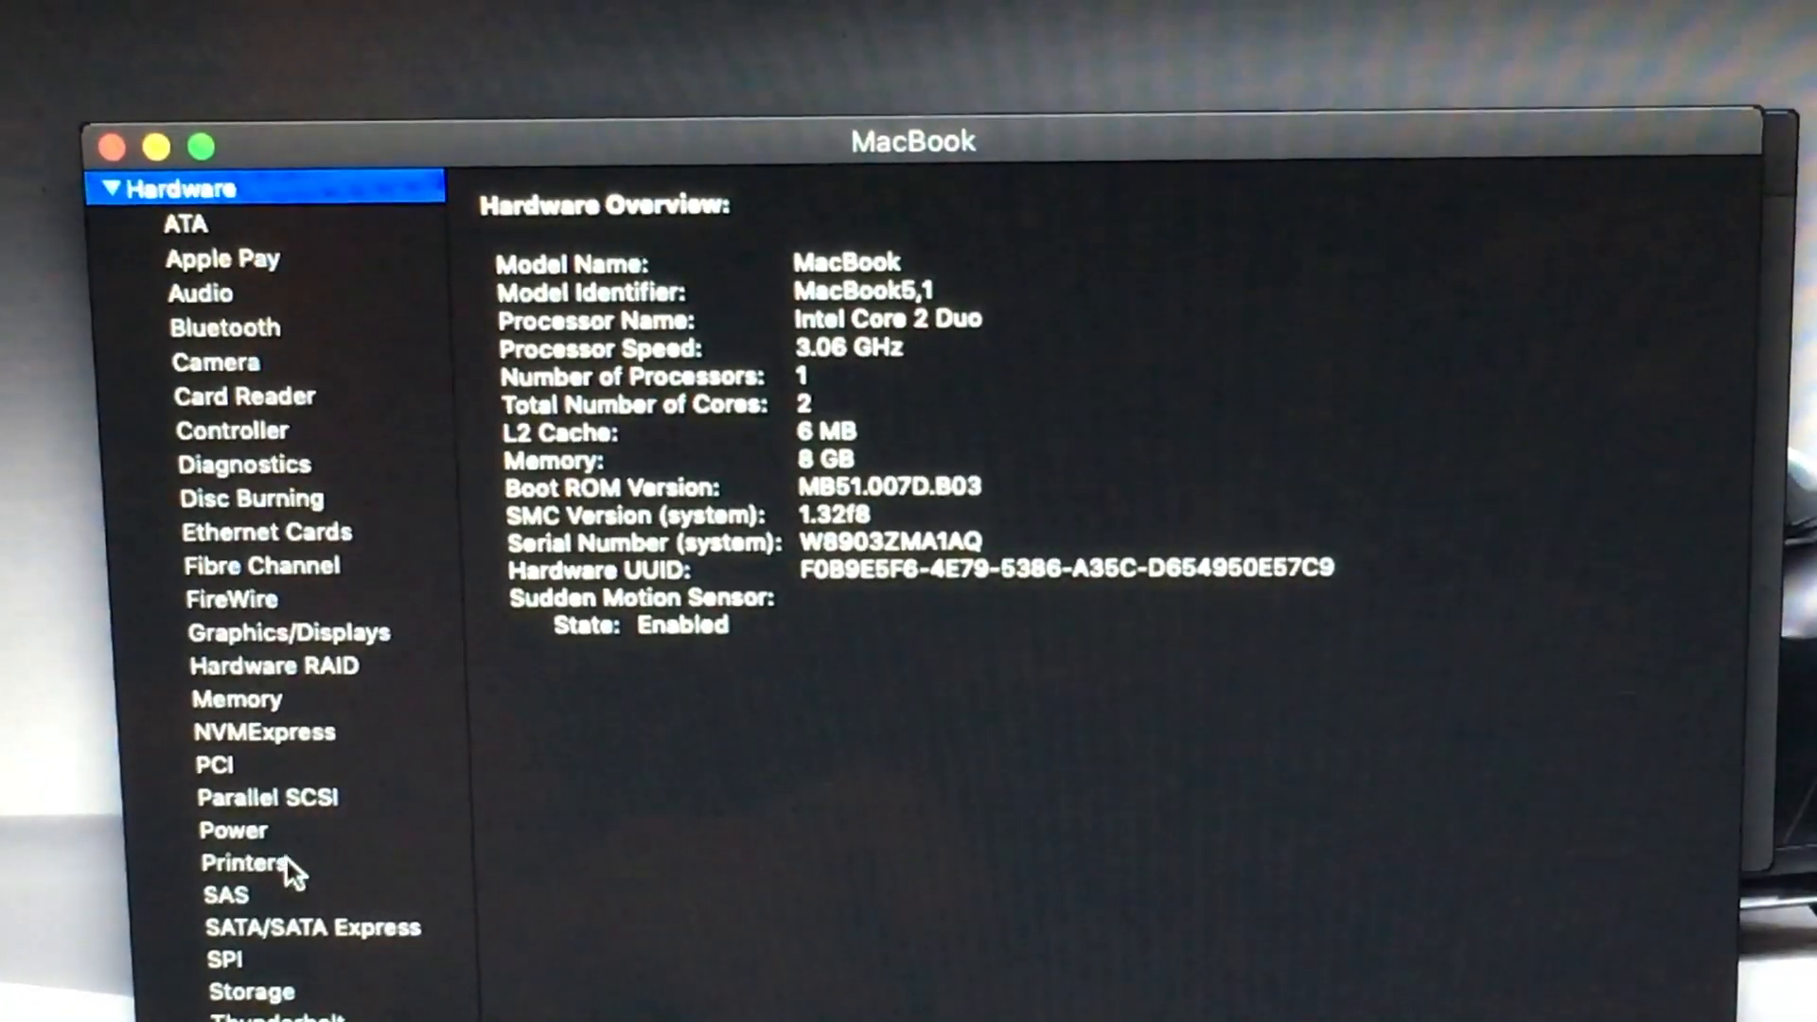
pyautogui.moveTo(252, 499)
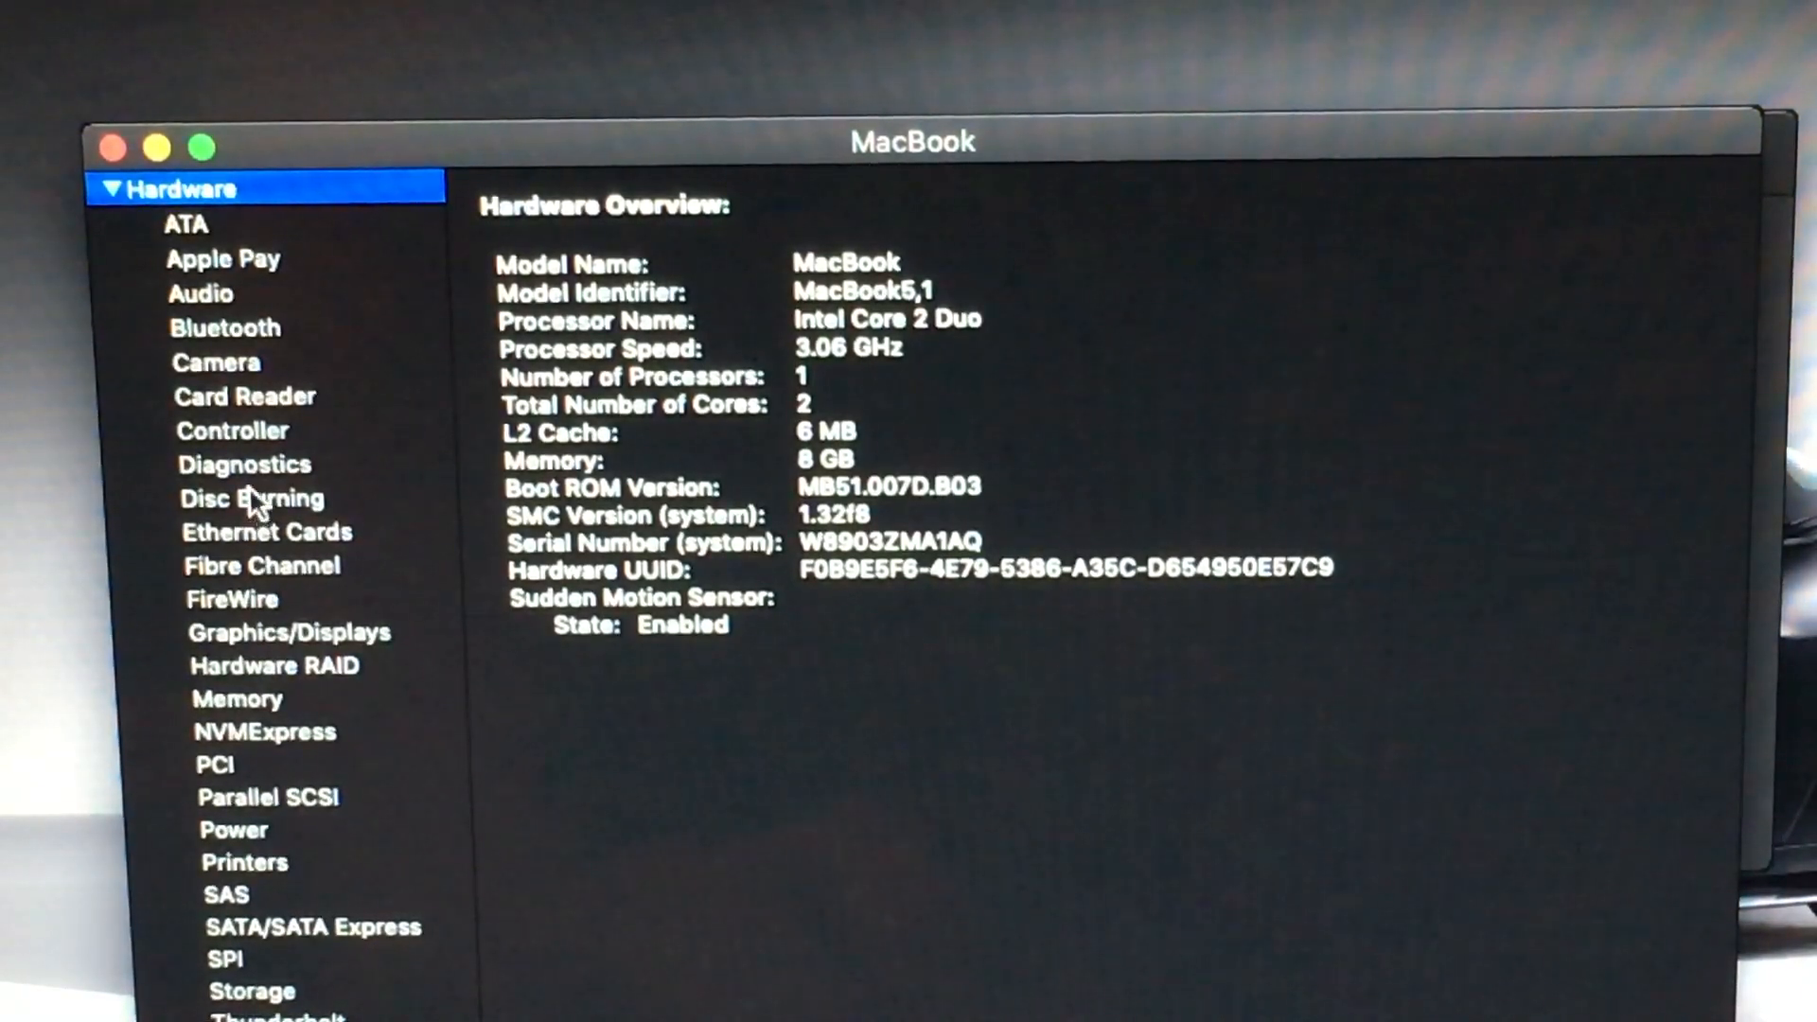
pyautogui.moveTo(303, 704)
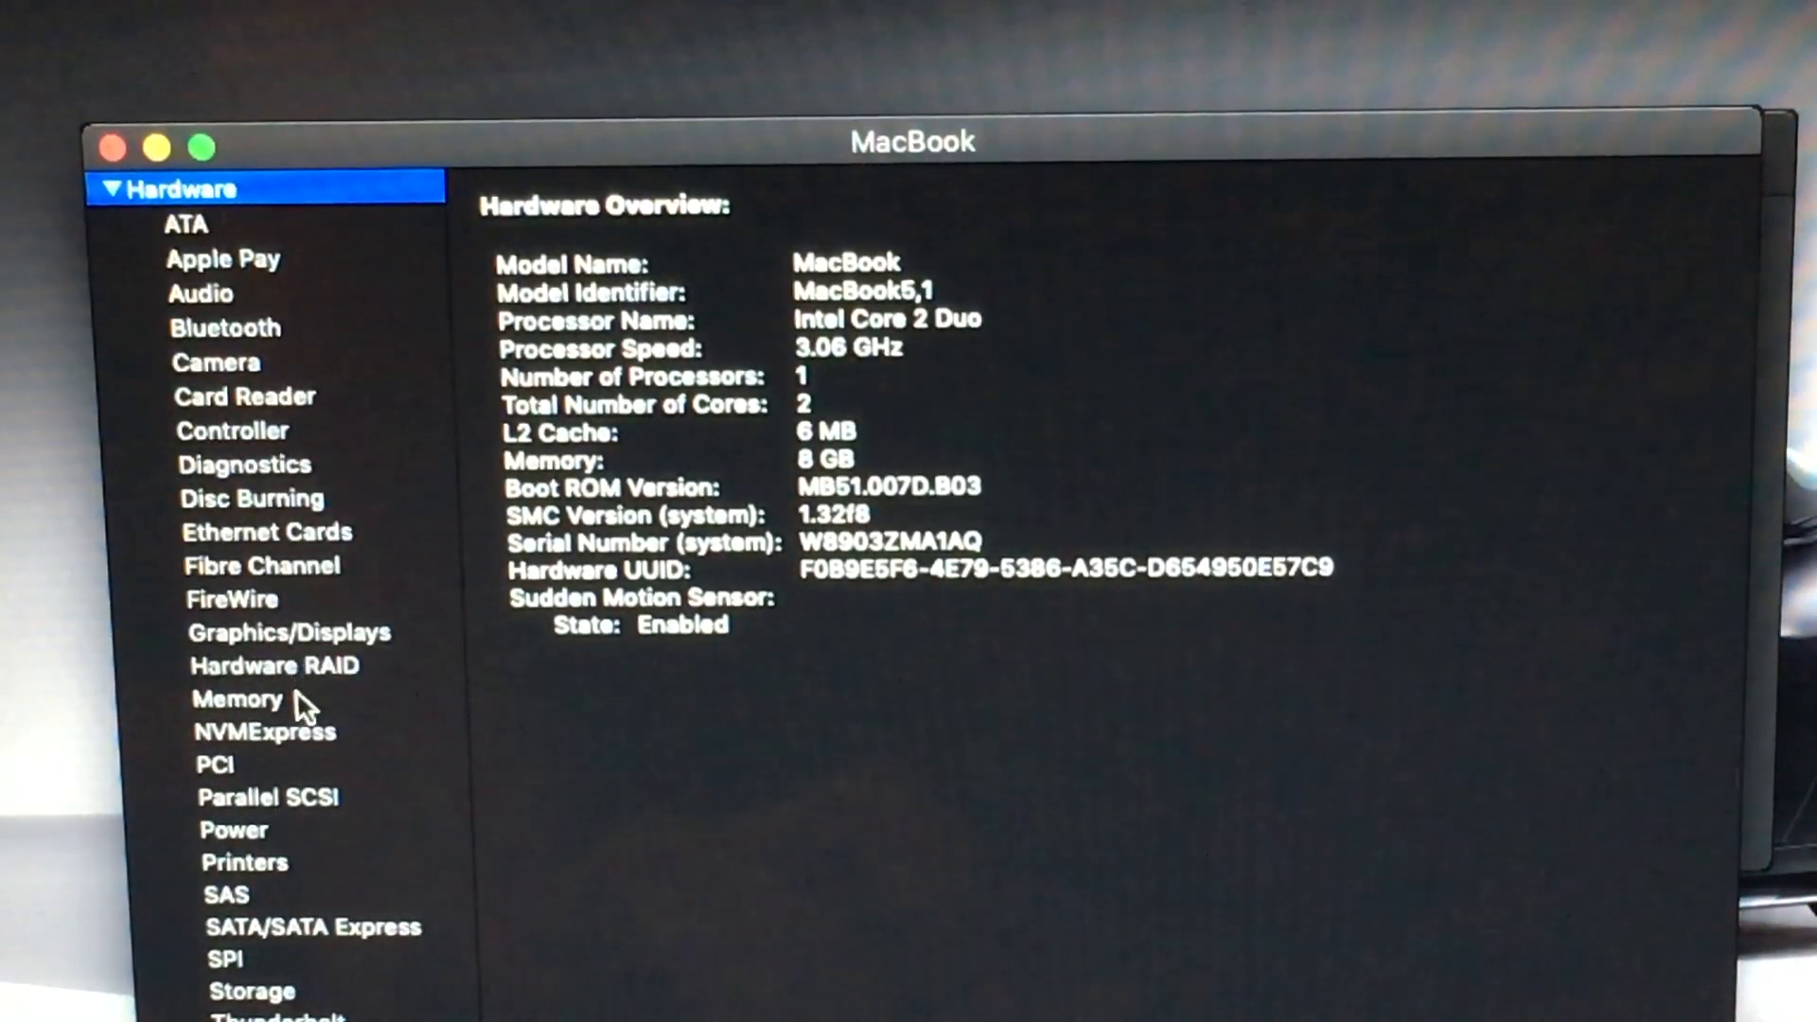
pyautogui.click(236, 698)
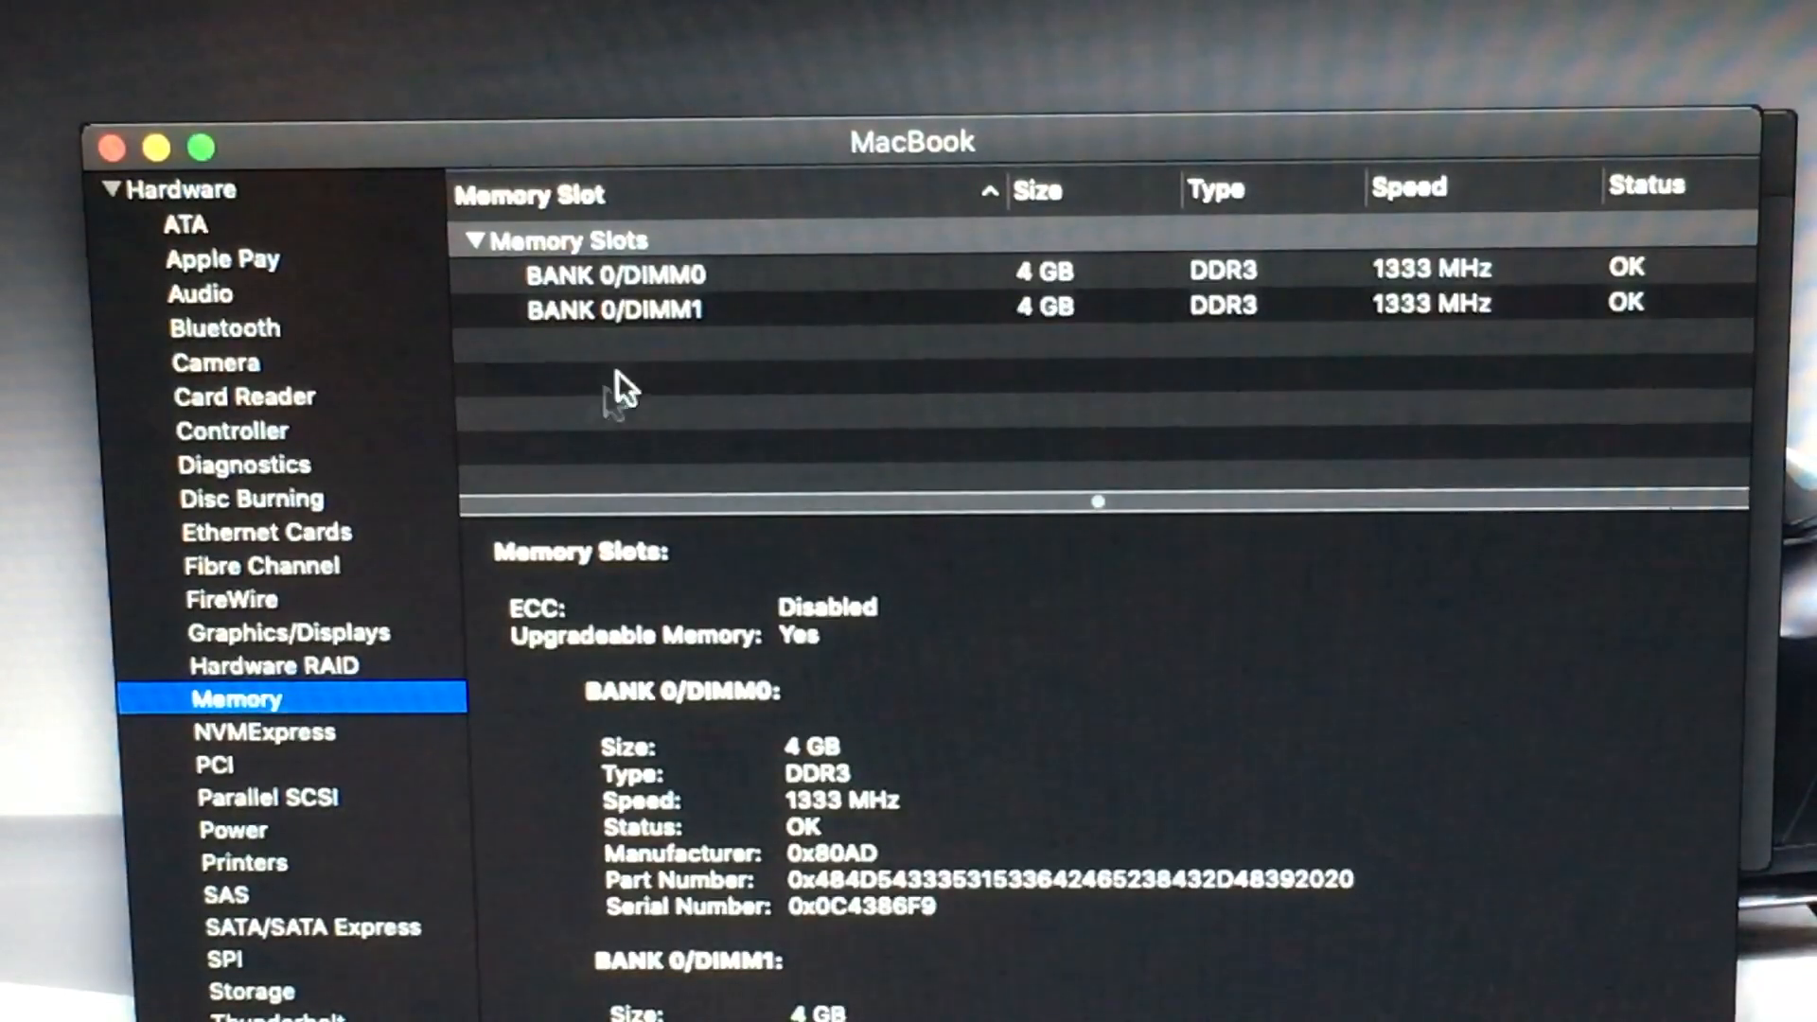
pyautogui.click(613, 272)
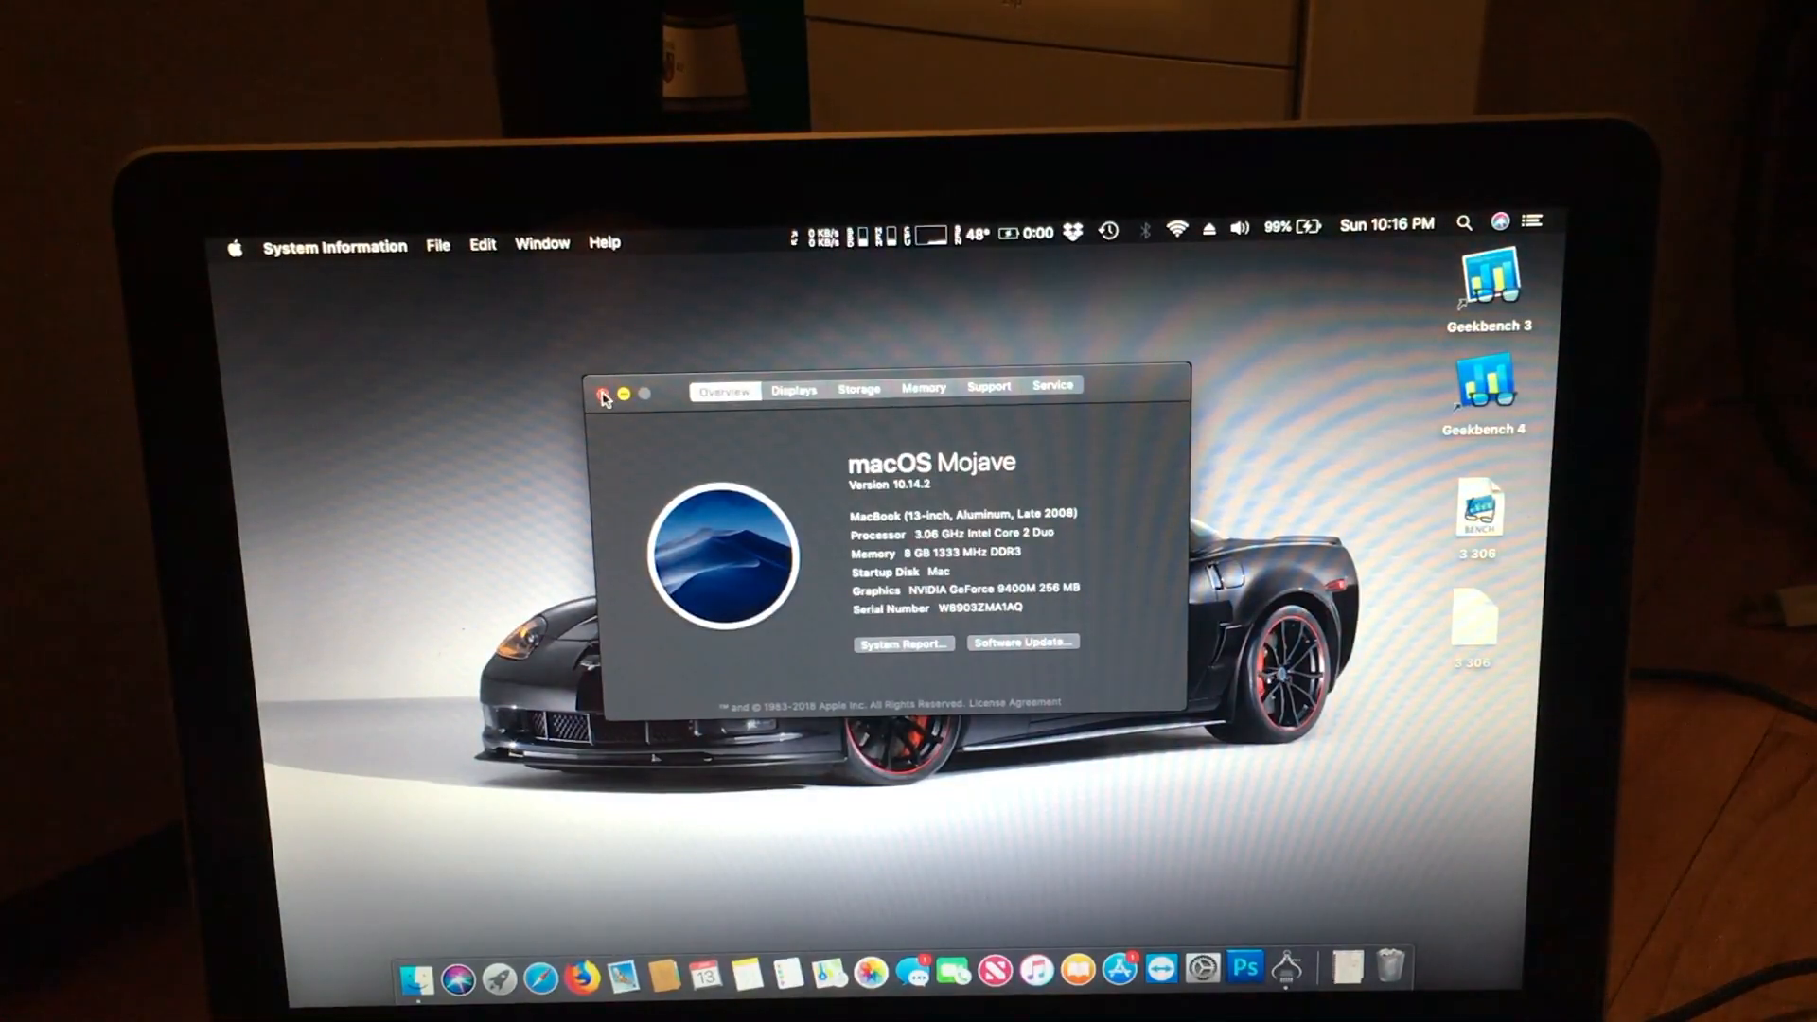
# - Launch Geekbench 3 and run the benchmarks with Intel (64-bit) architecture
pyautogui.click(603, 392)
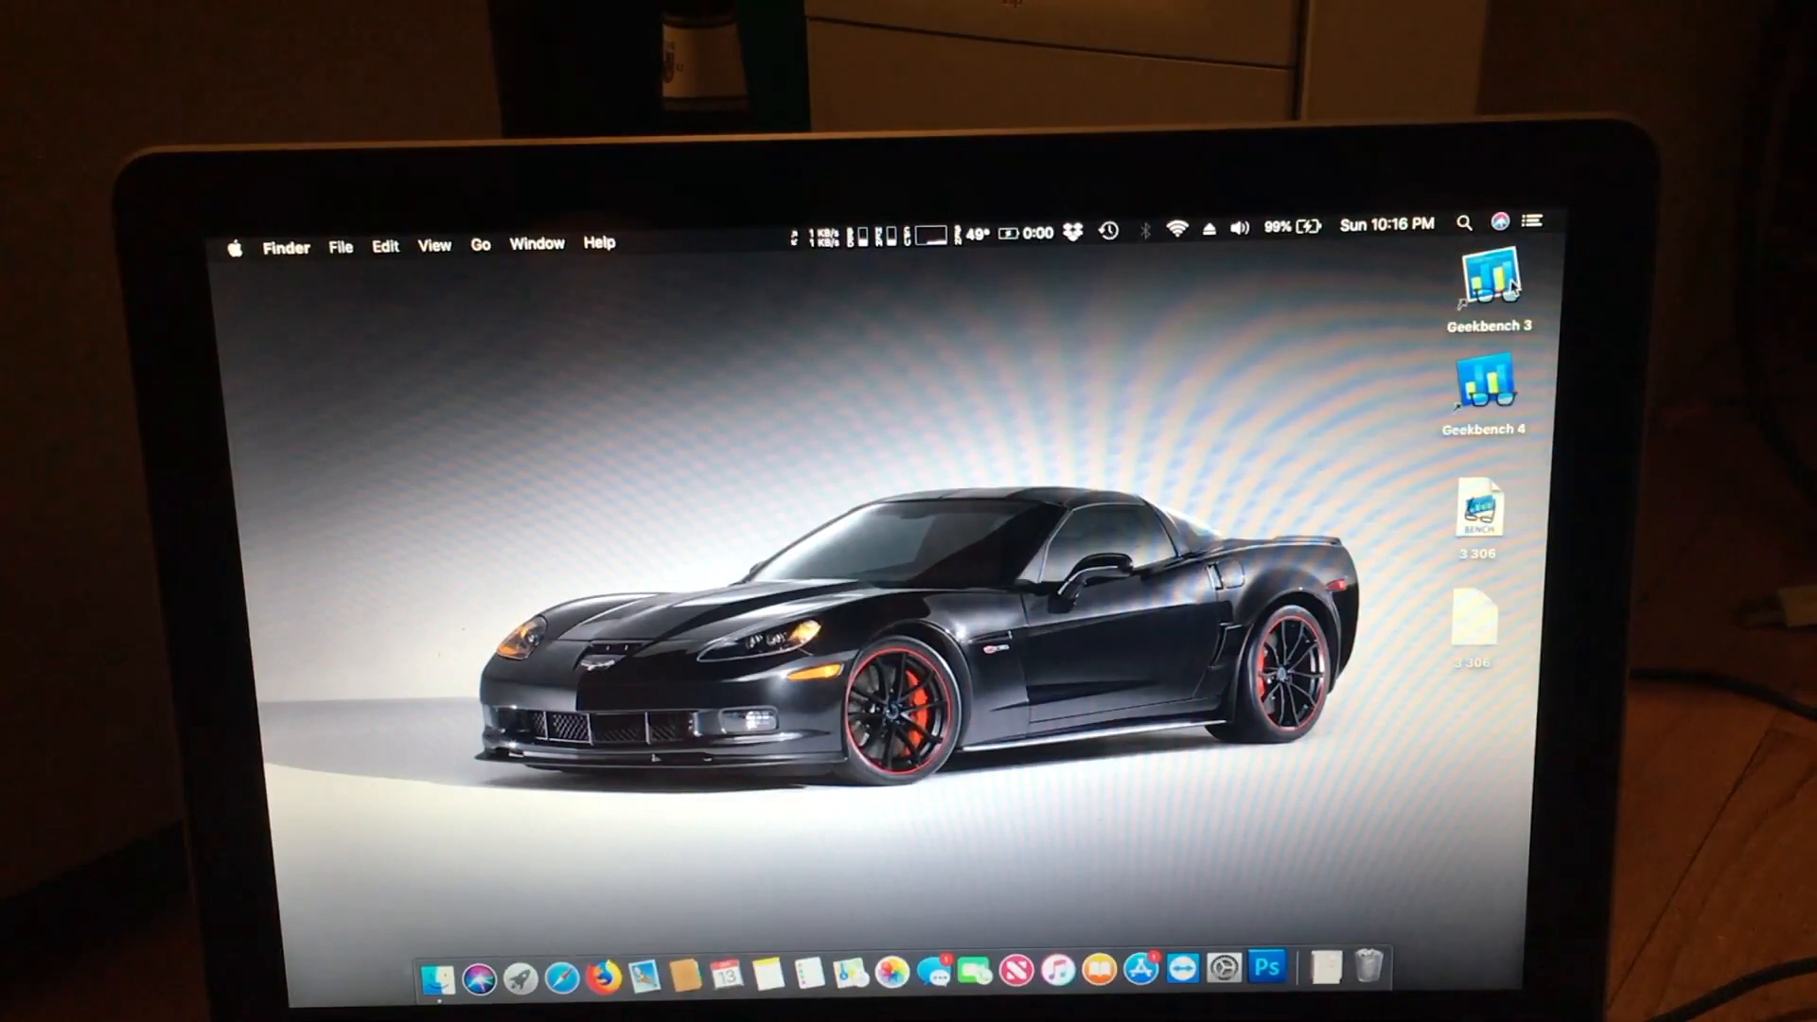
pyautogui.doubleClick(1489, 284)
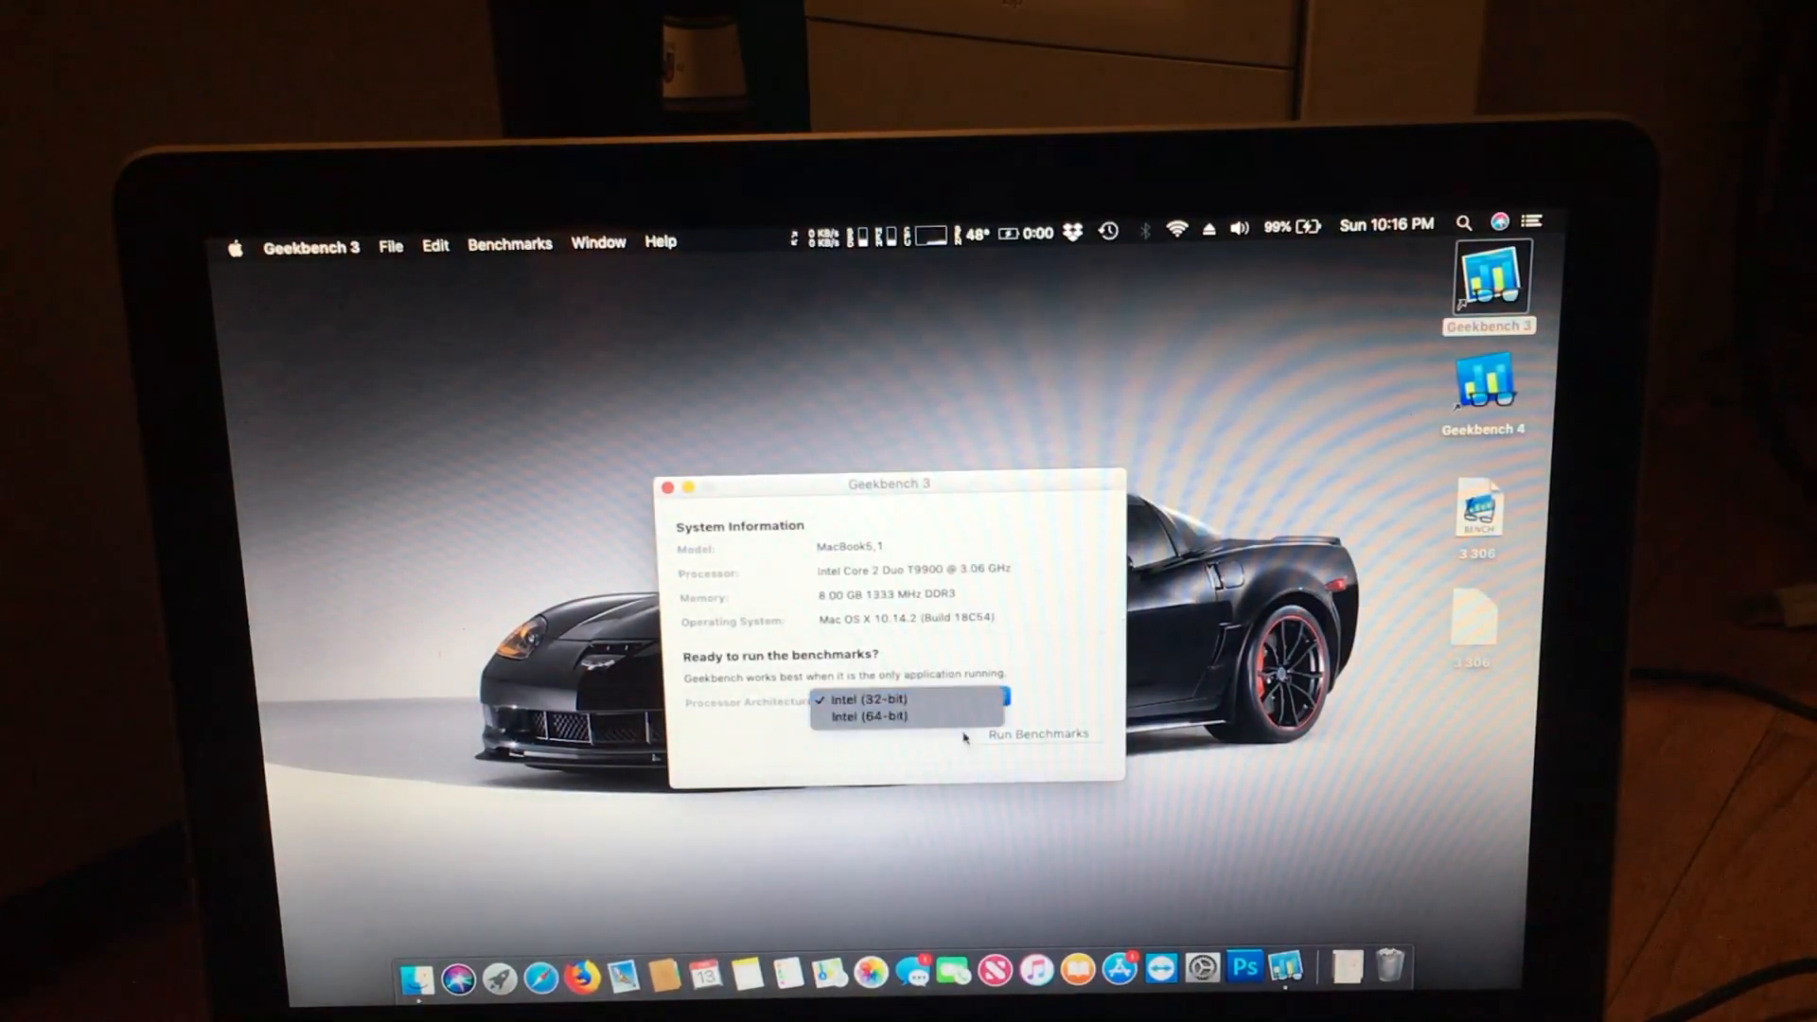
pyautogui.click(867, 715)
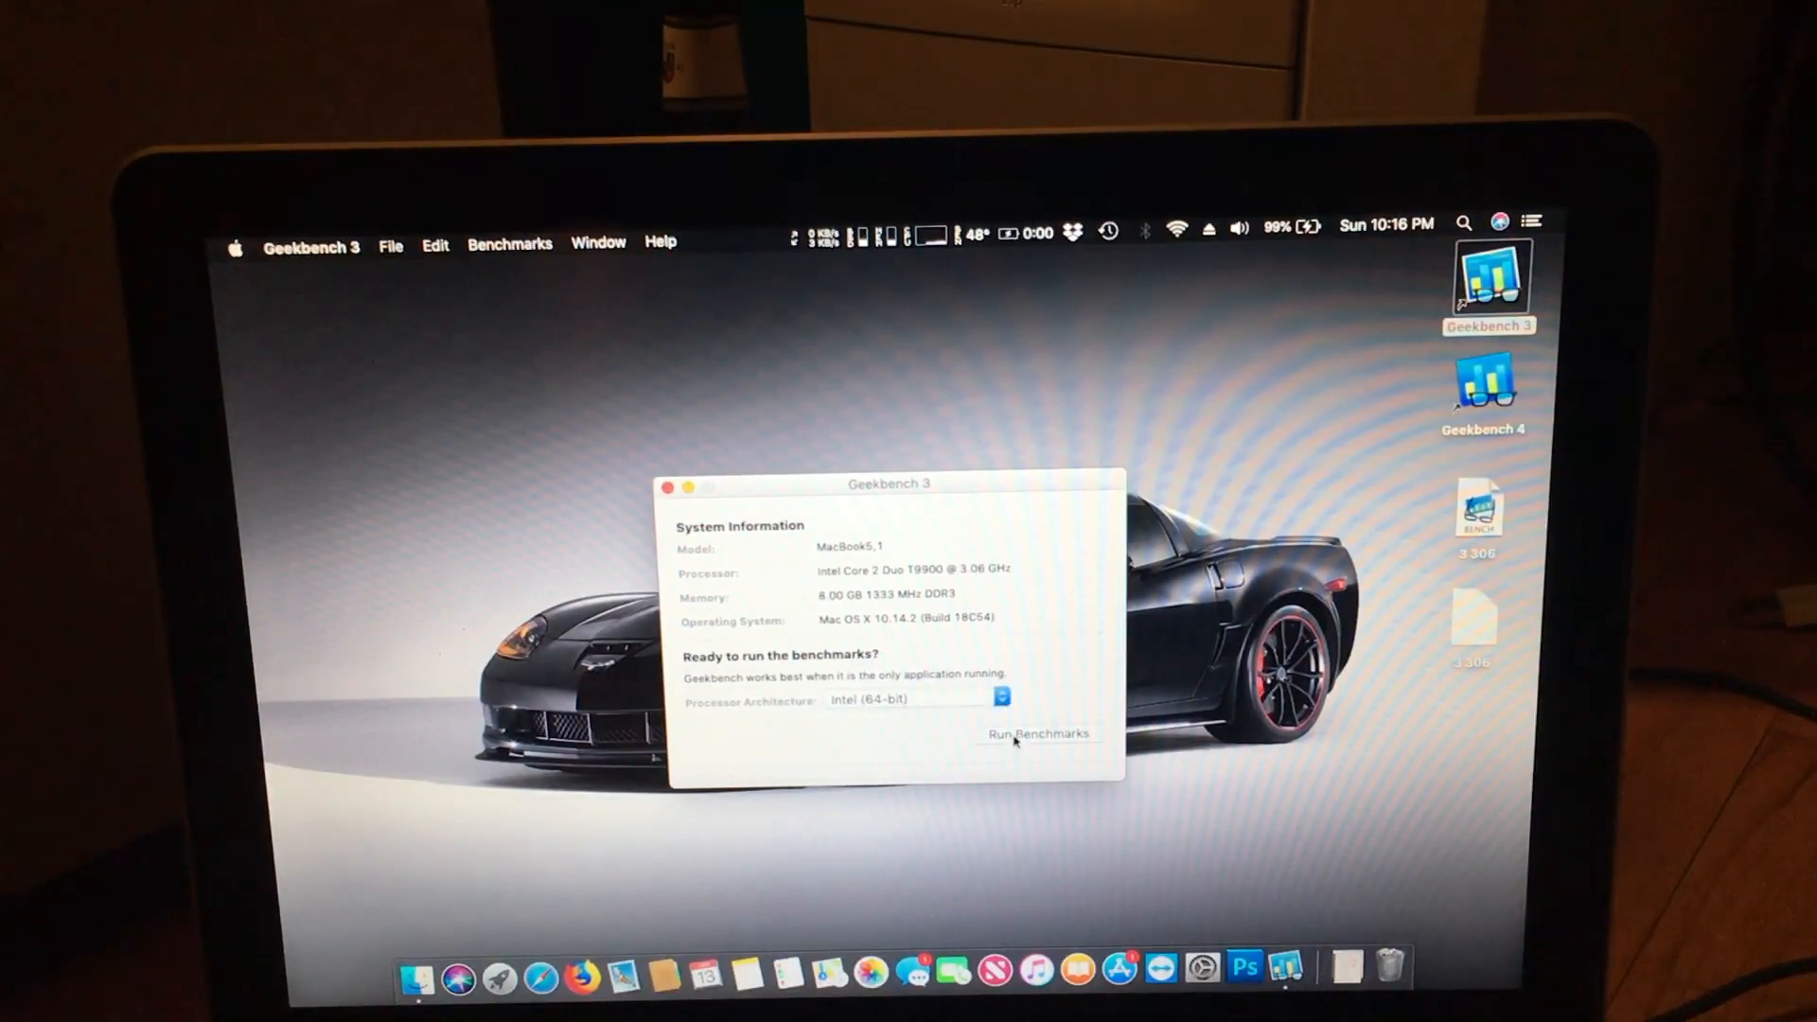
pyautogui.click(1035, 734)
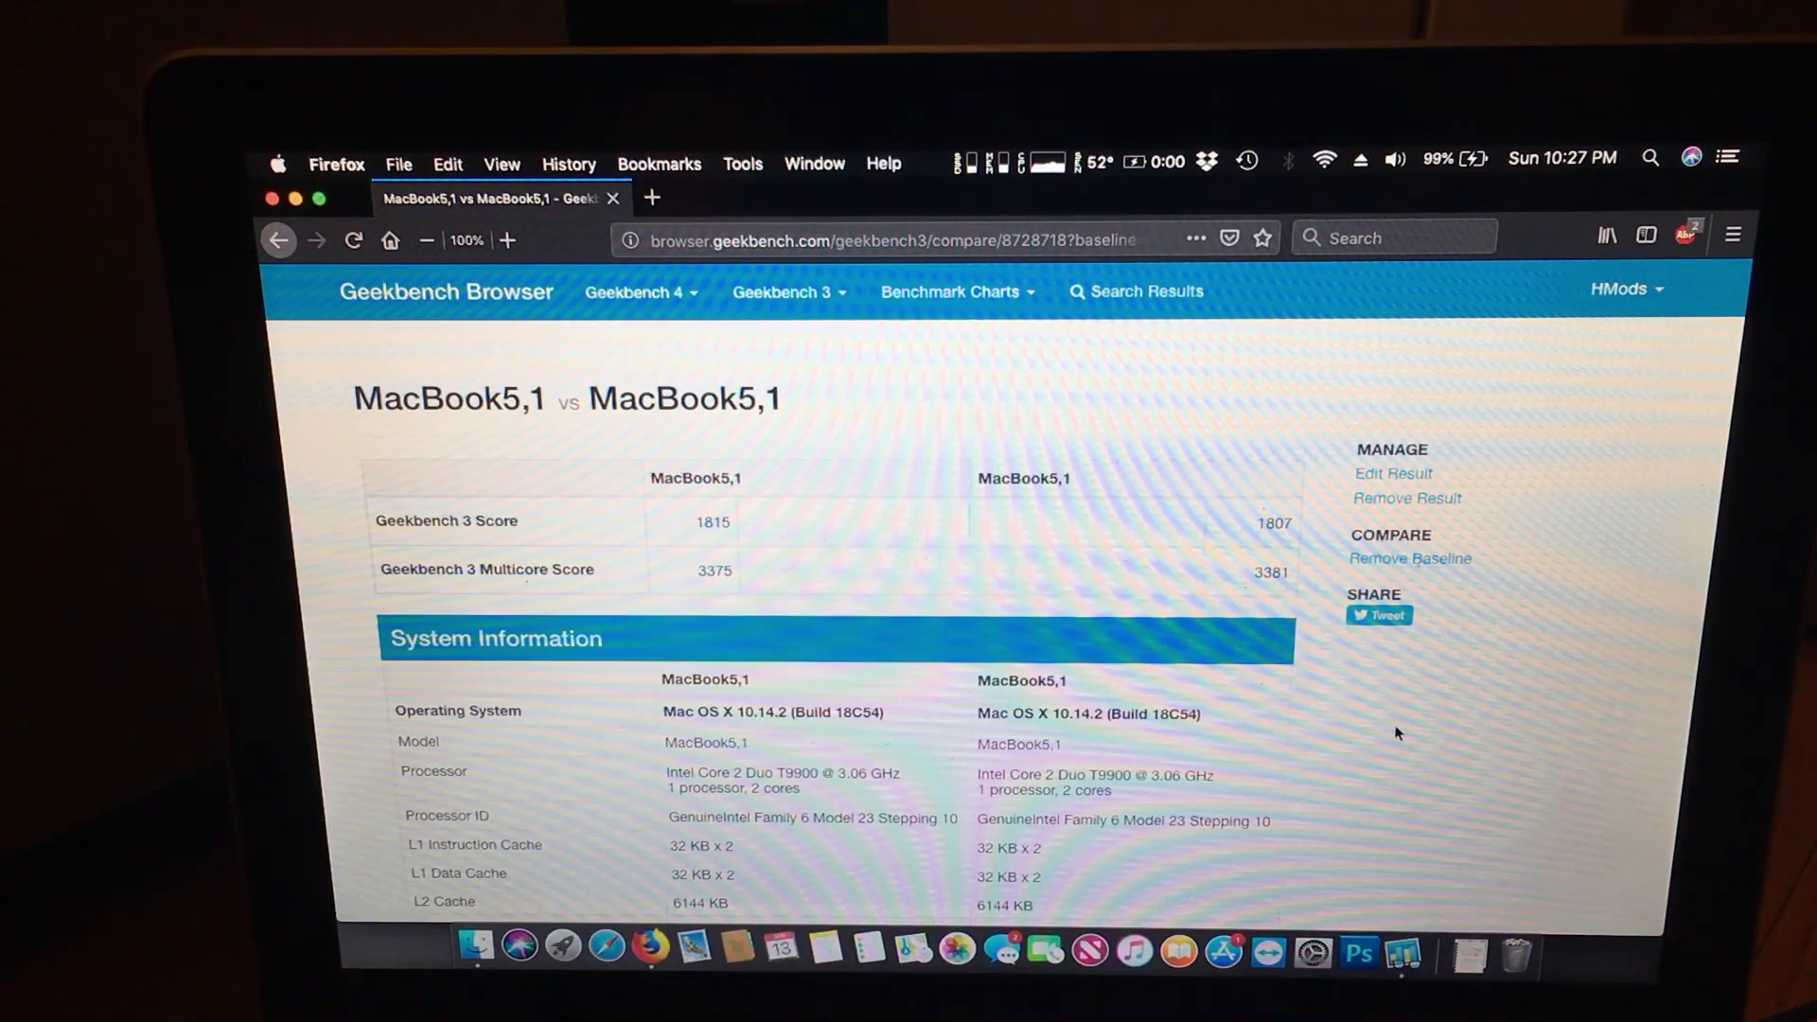
pyautogui.scroll(-3)
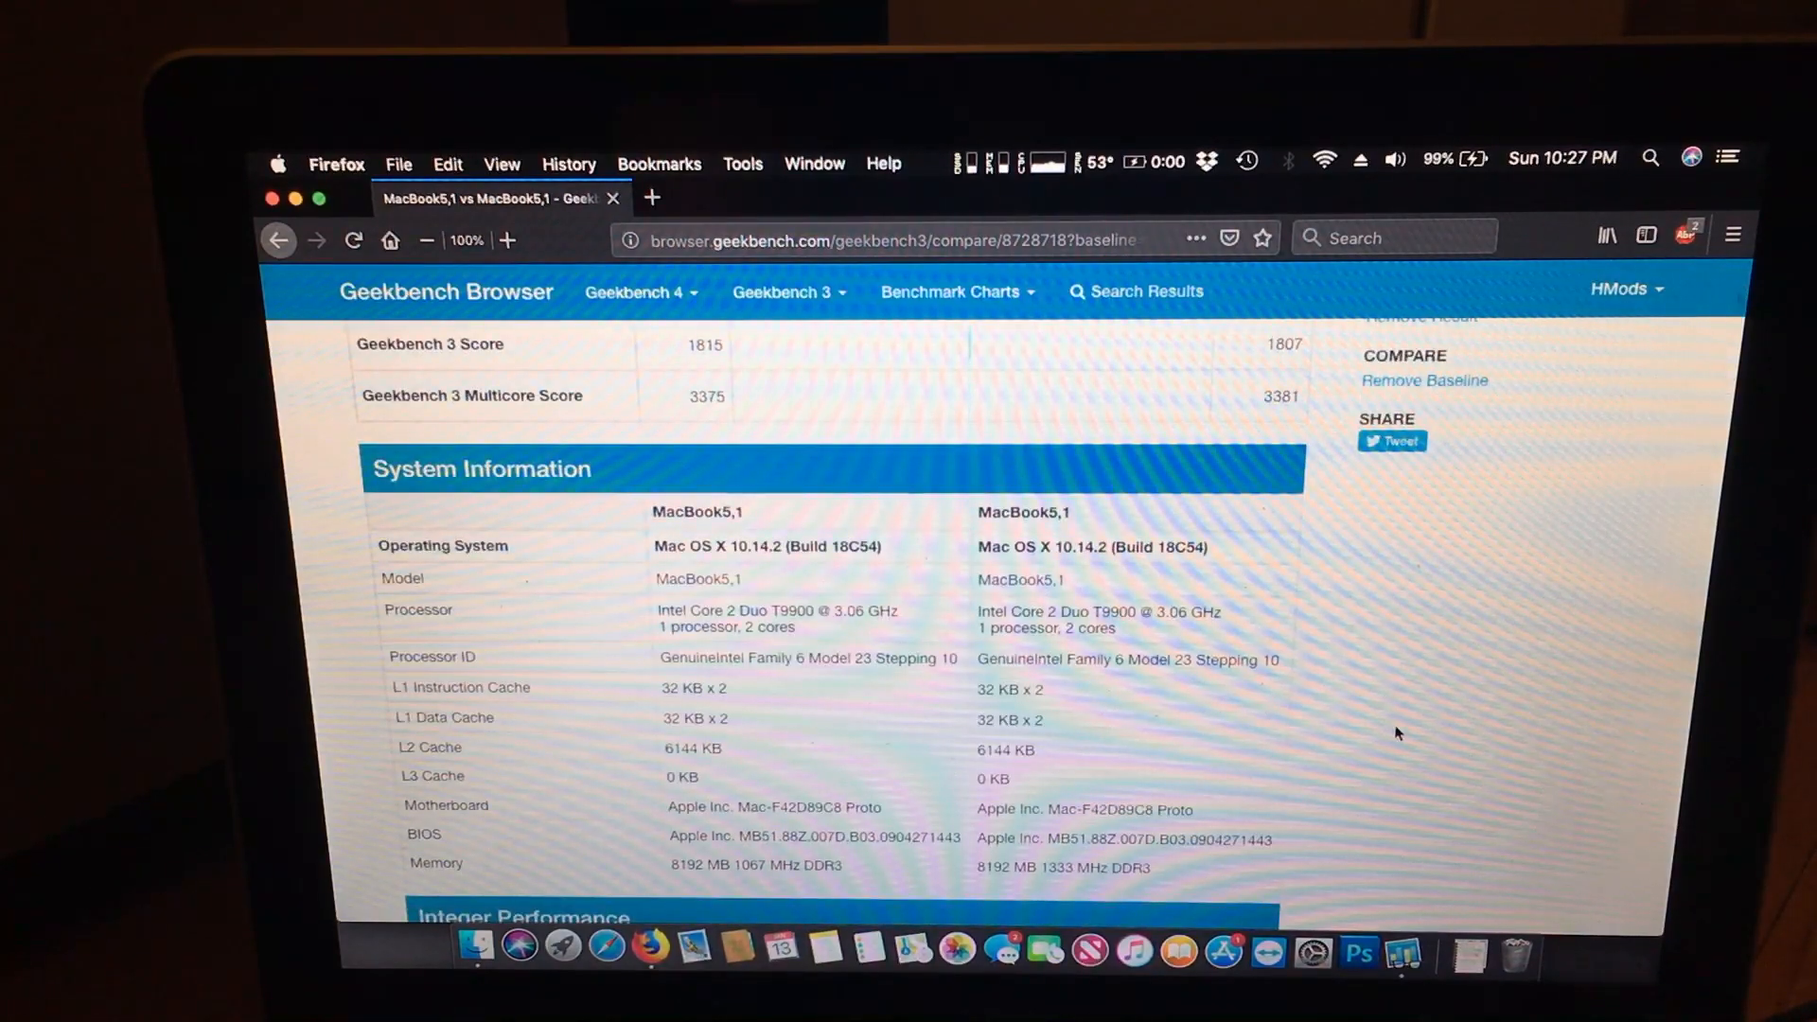
pyautogui.scroll(3)
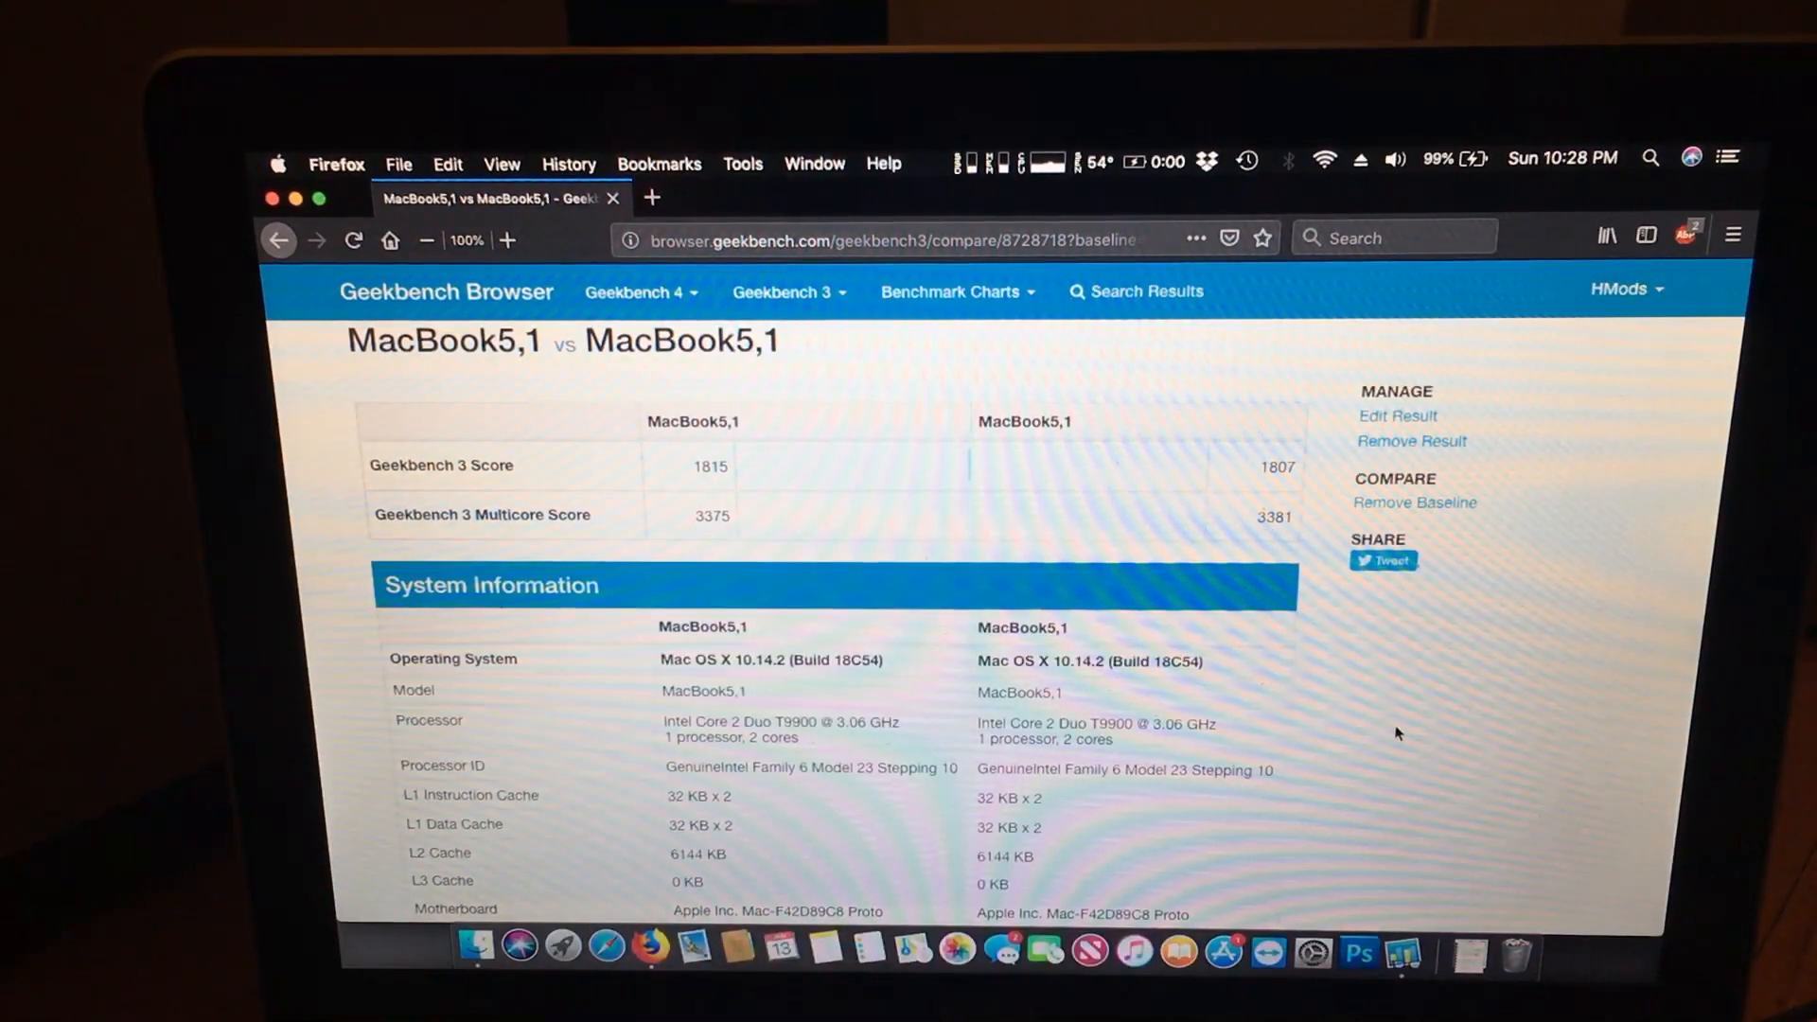
pyautogui.scroll(-3)
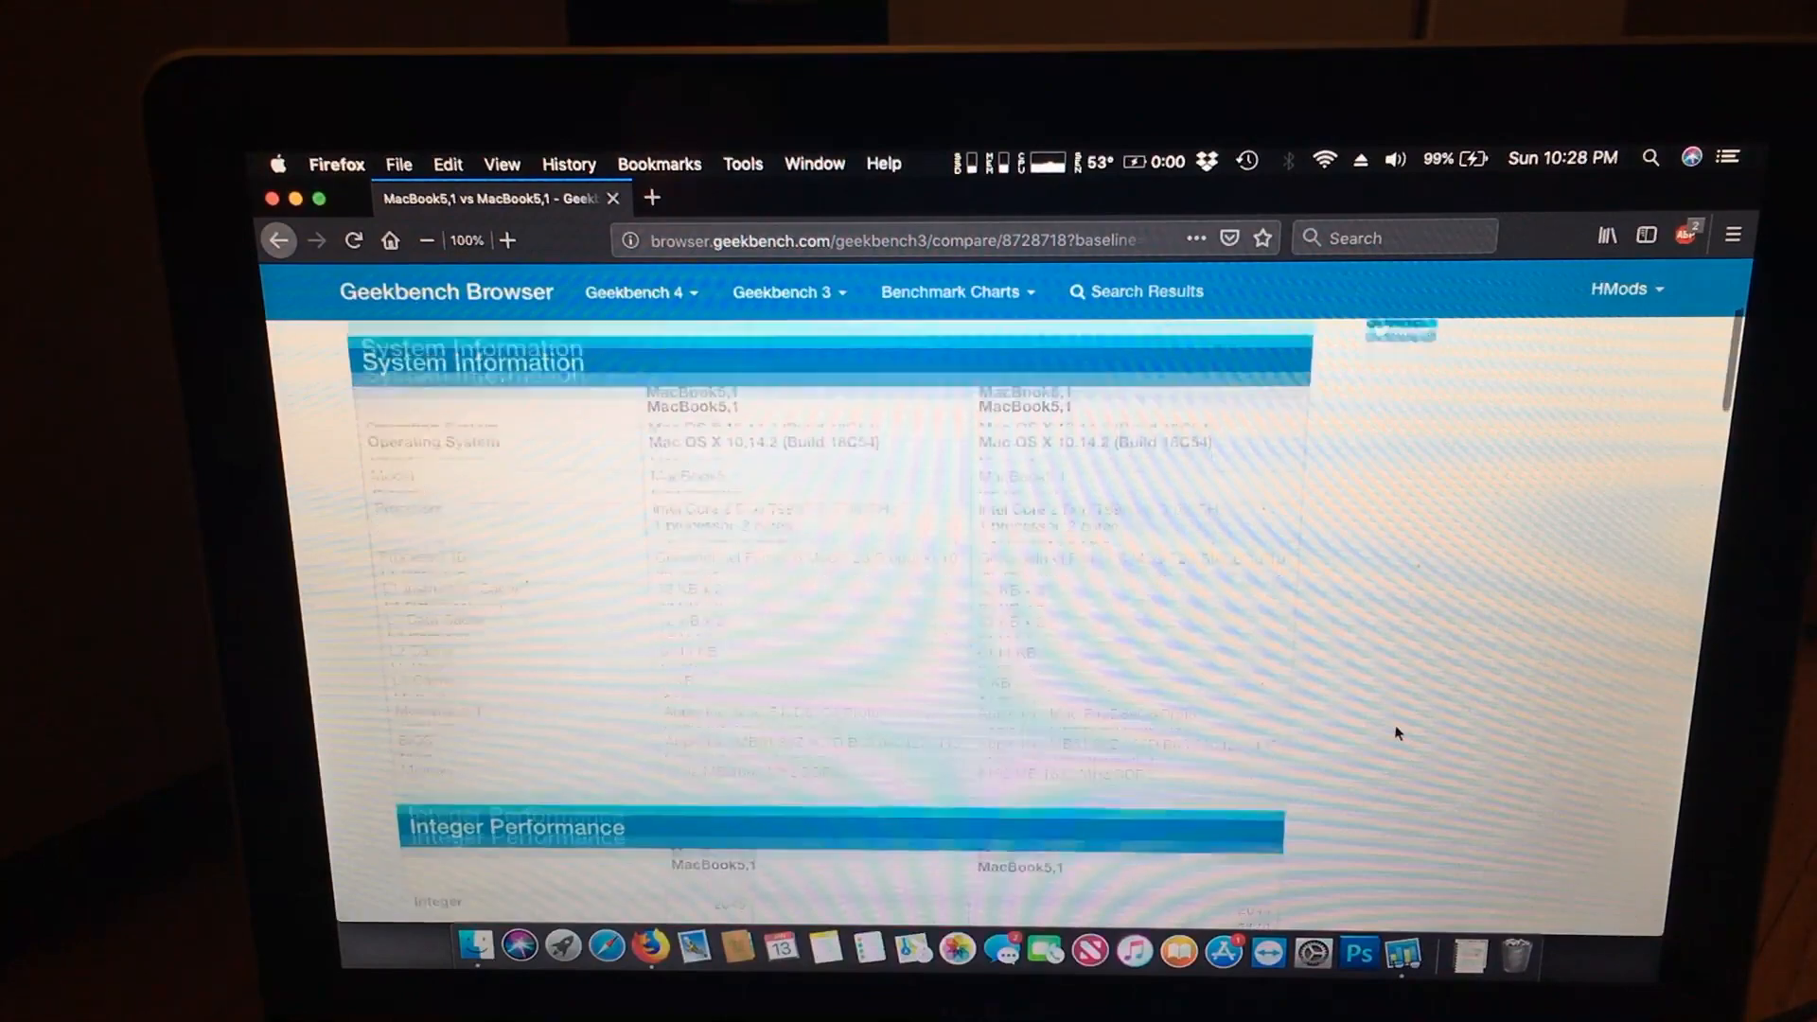
pyautogui.scroll(-3)
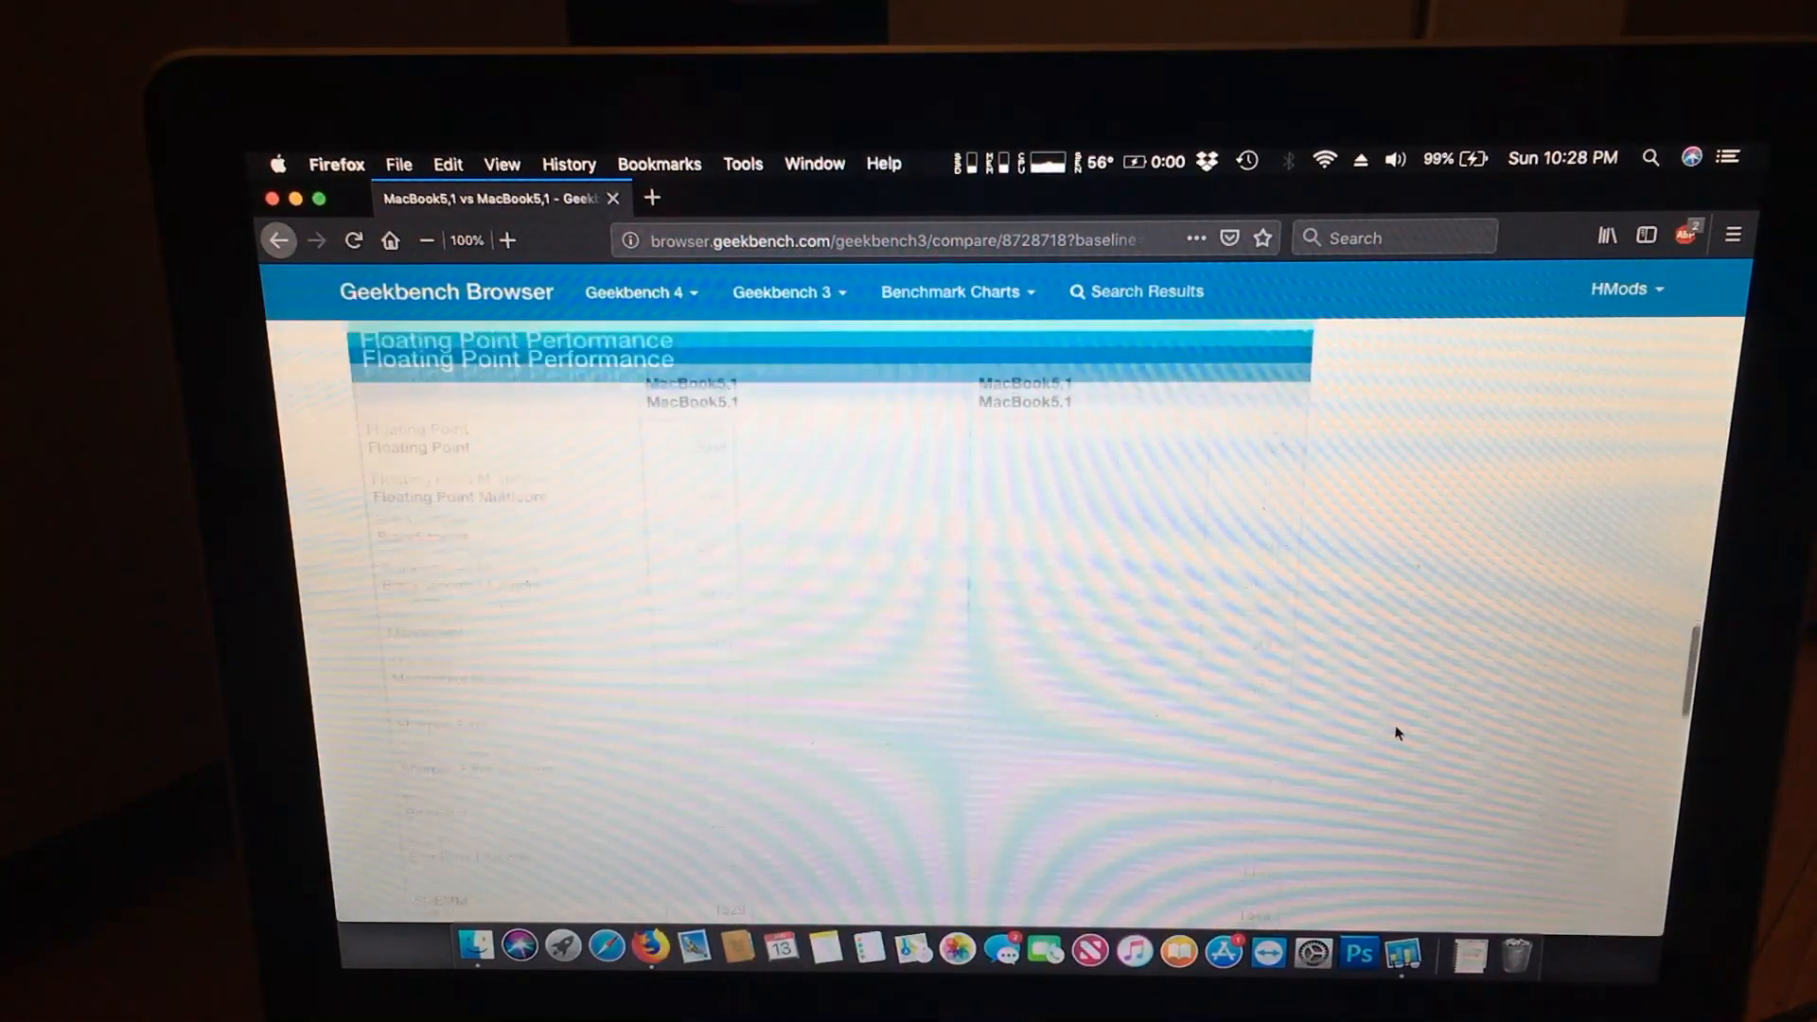
pyautogui.scroll(-3)
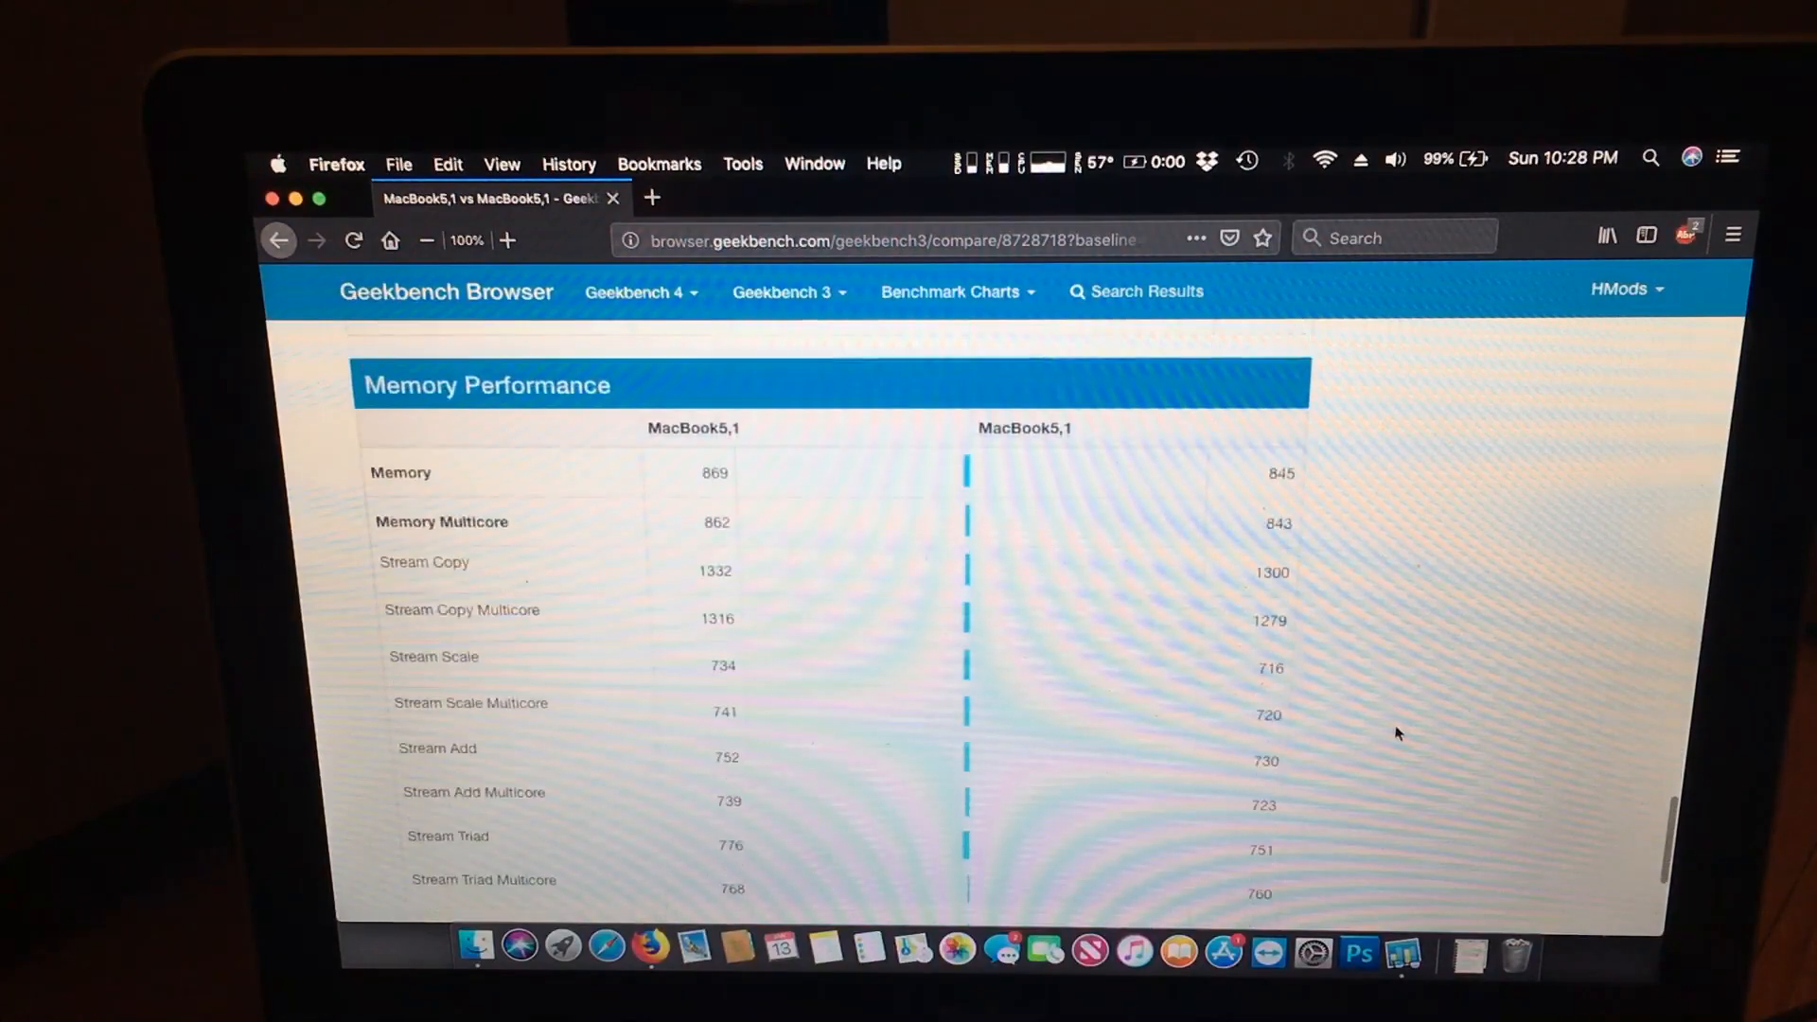
pyautogui.scroll(-3)
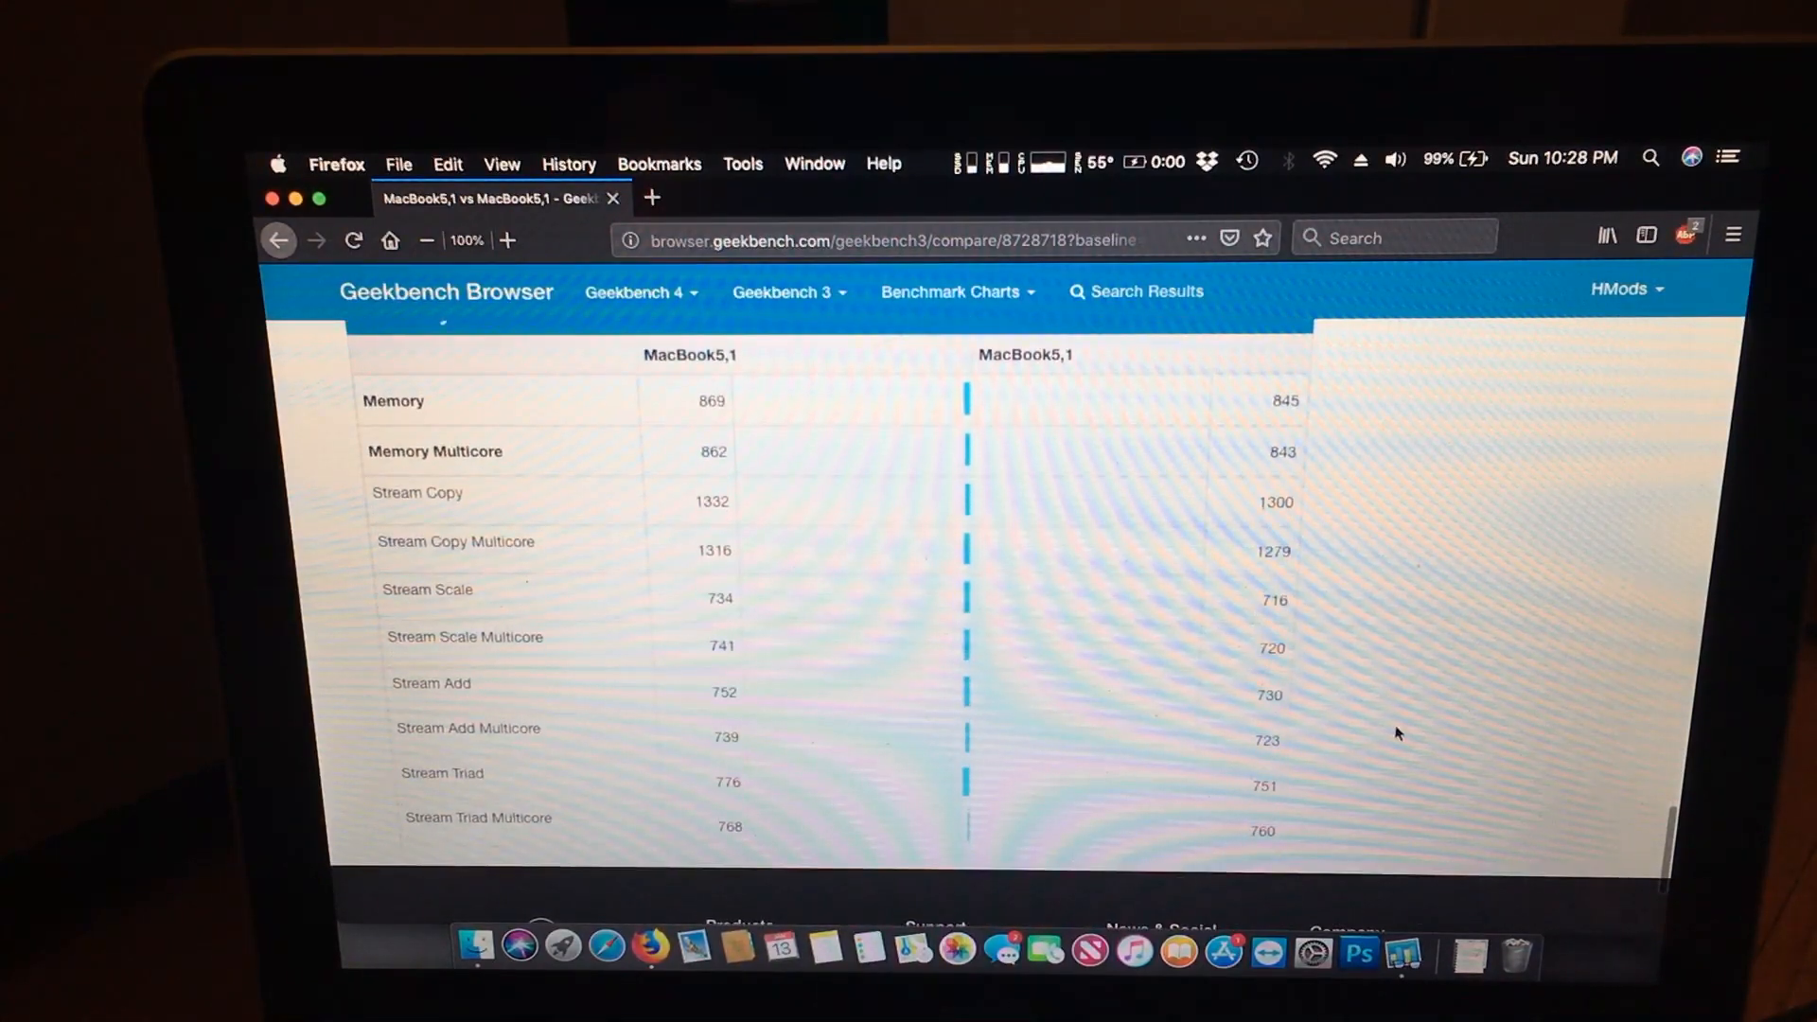
pyautogui.scroll(3)
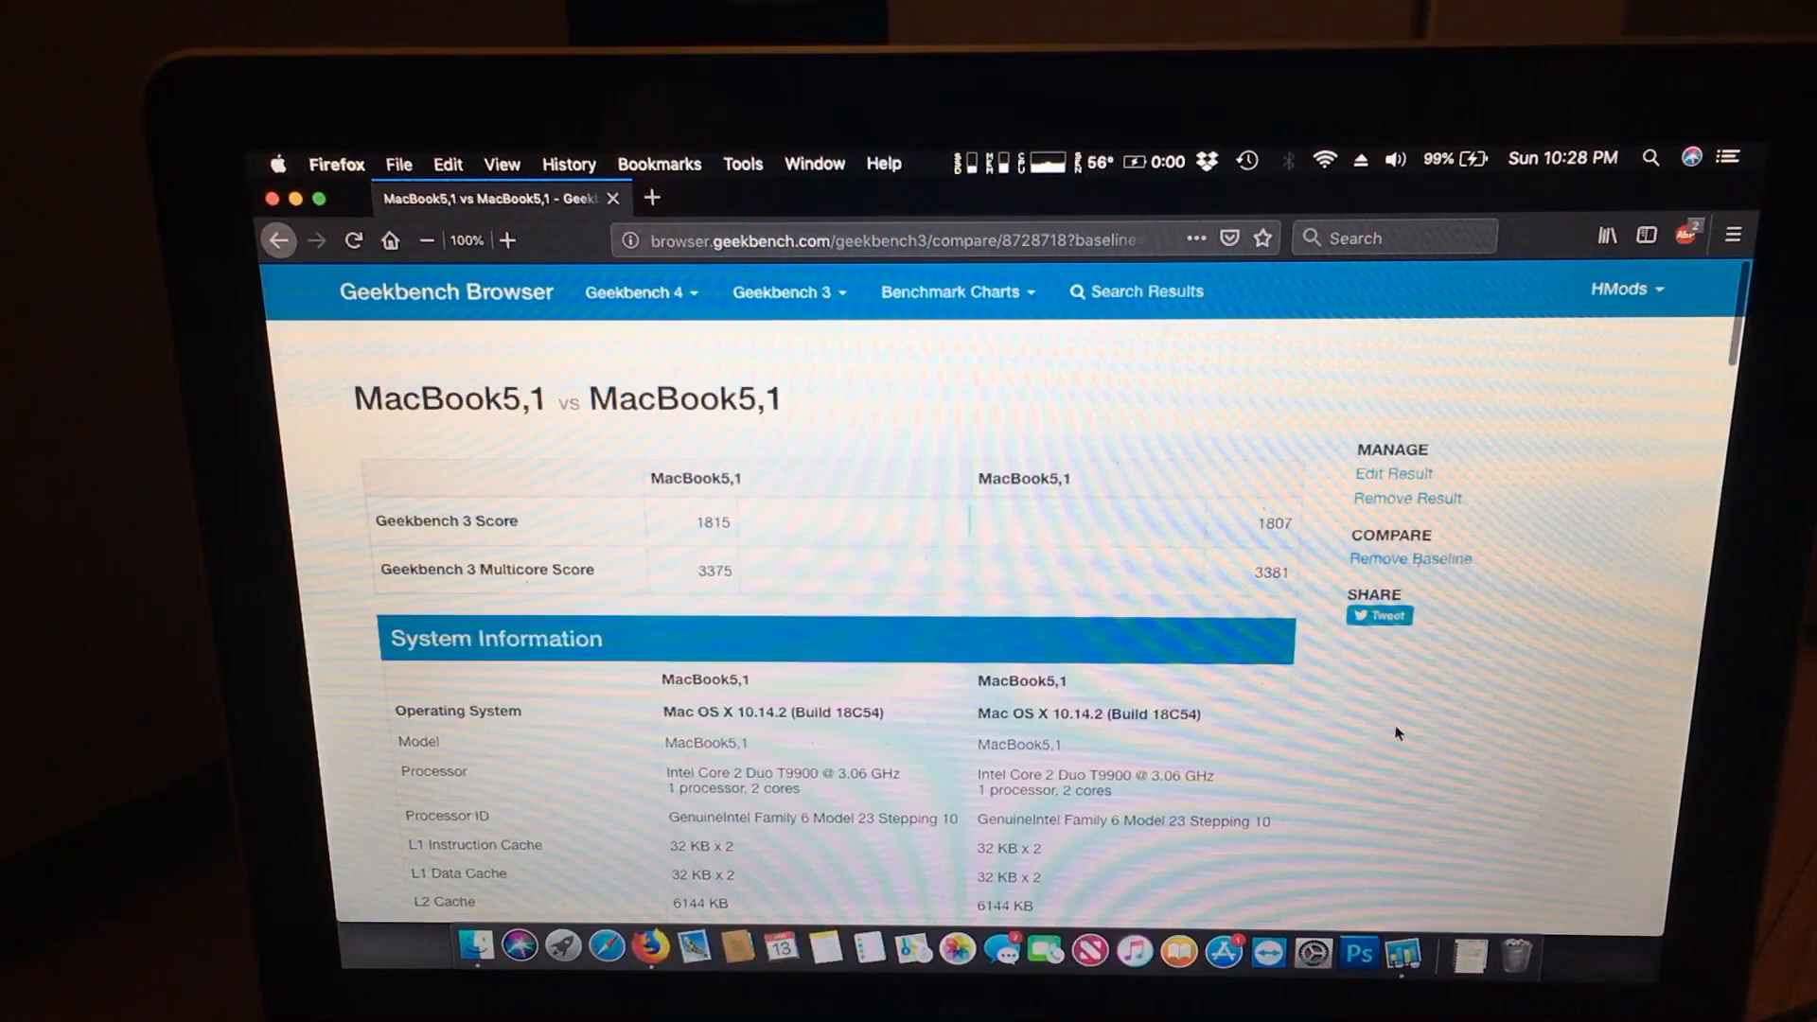
pyautogui.scroll(-3)
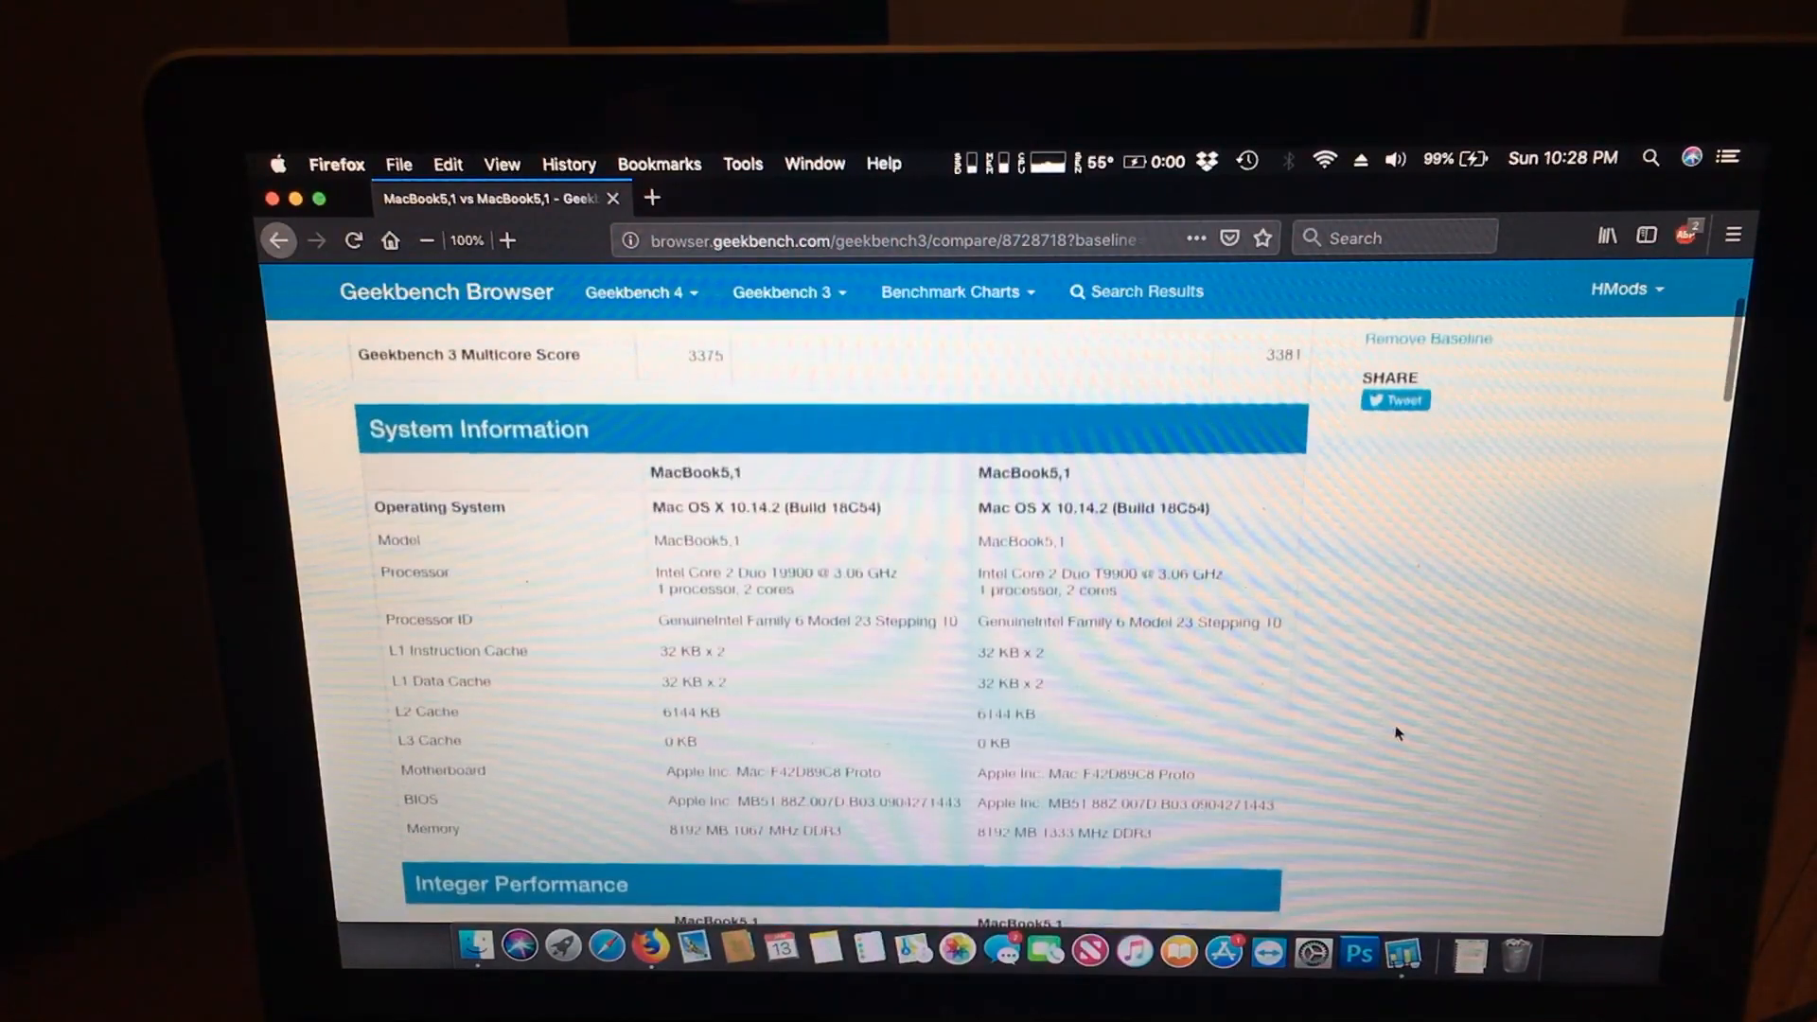
pyautogui.scroll(-3)
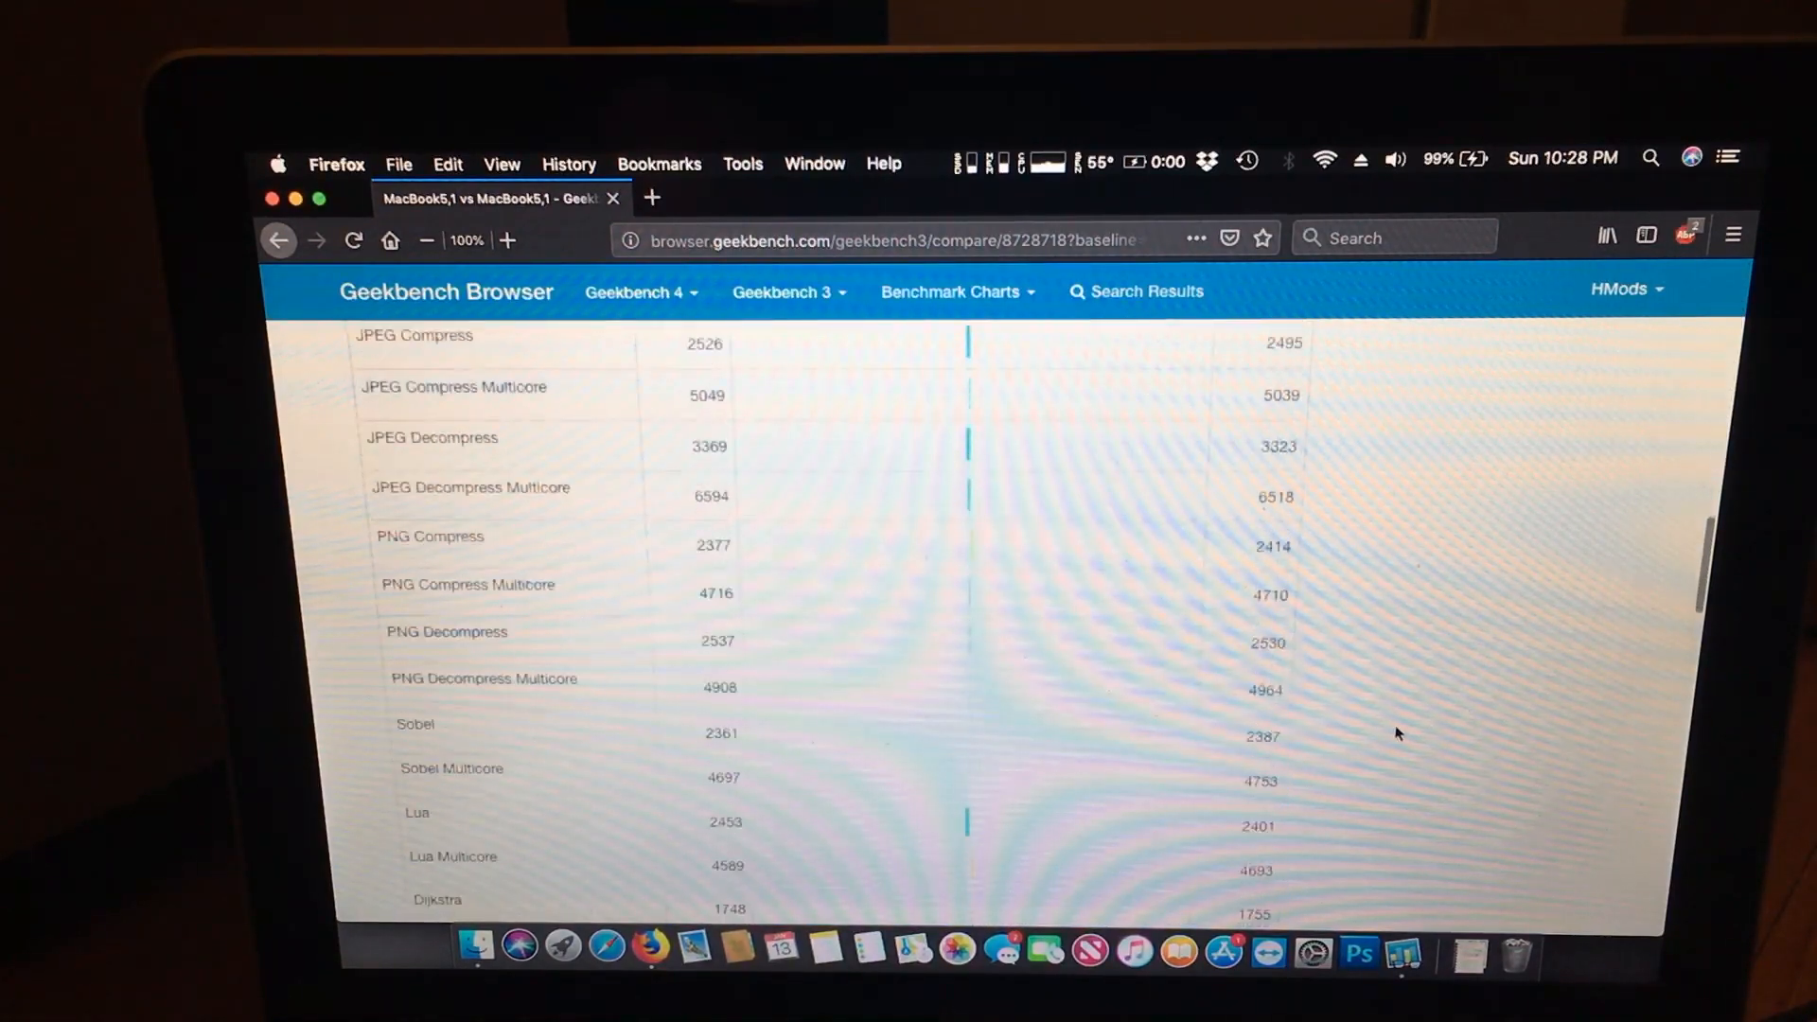
pyautogui.scroll(-3)
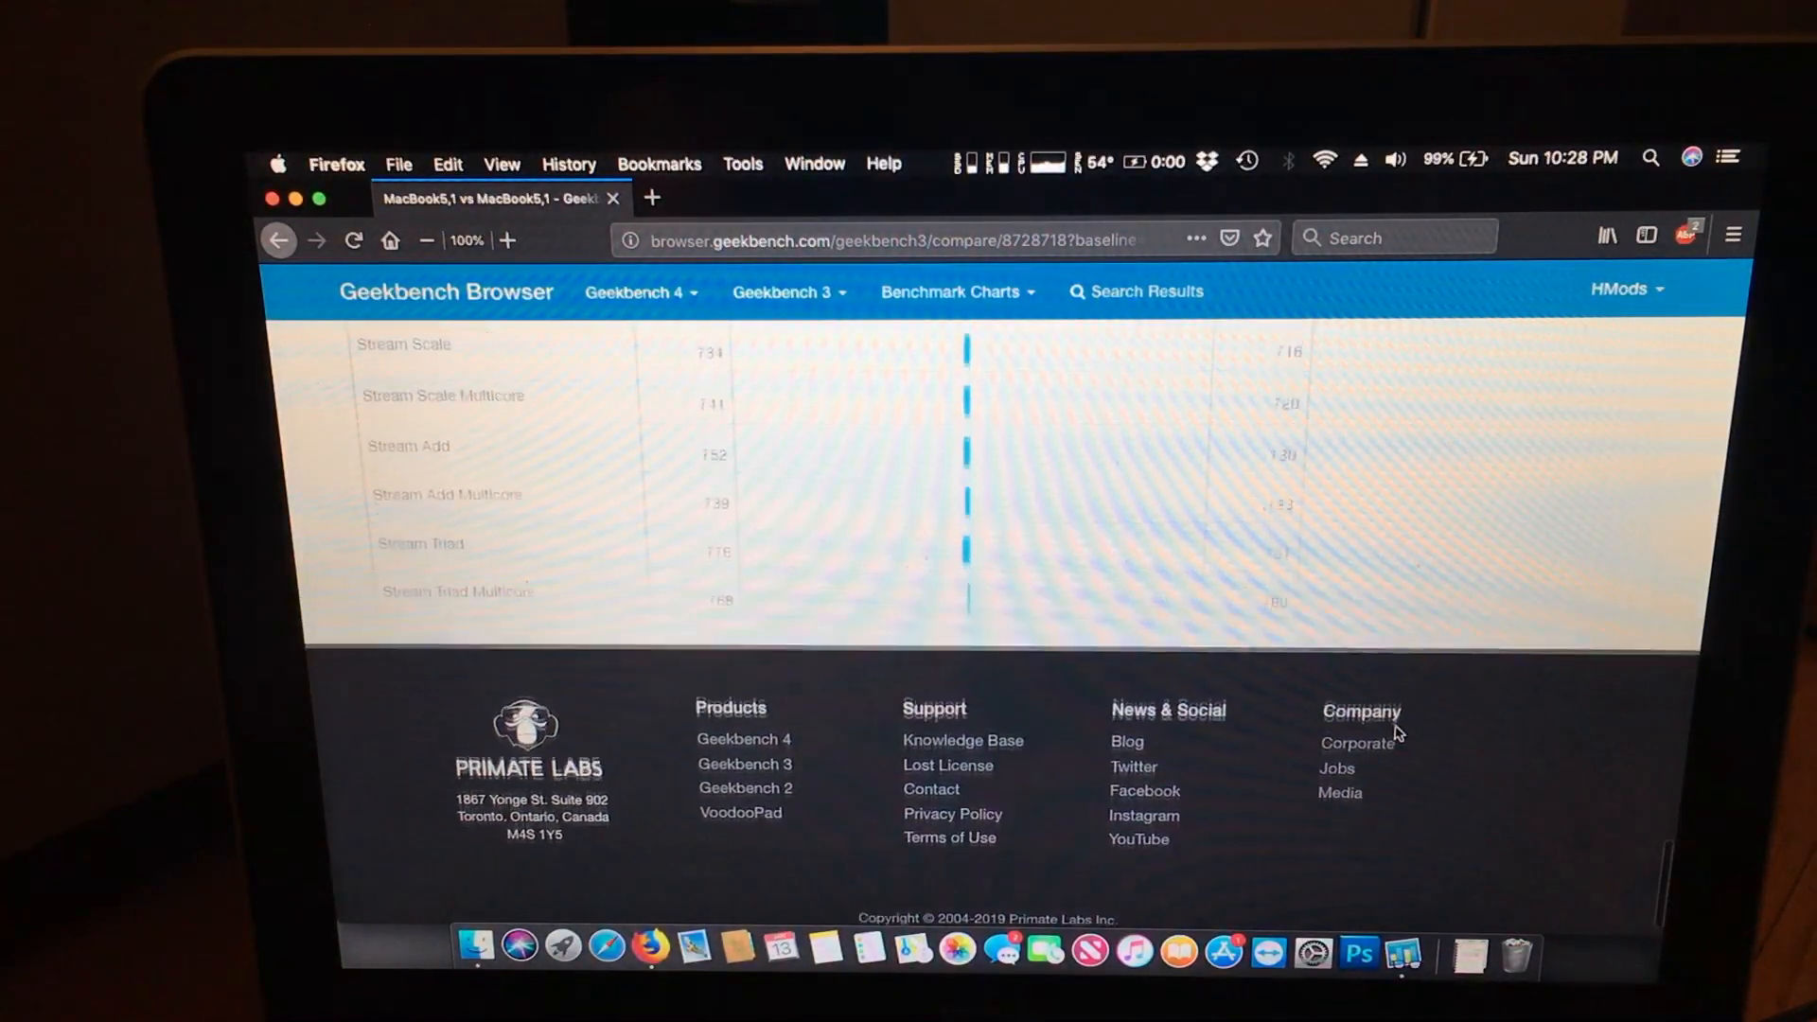
pyautogui.scroll(3)
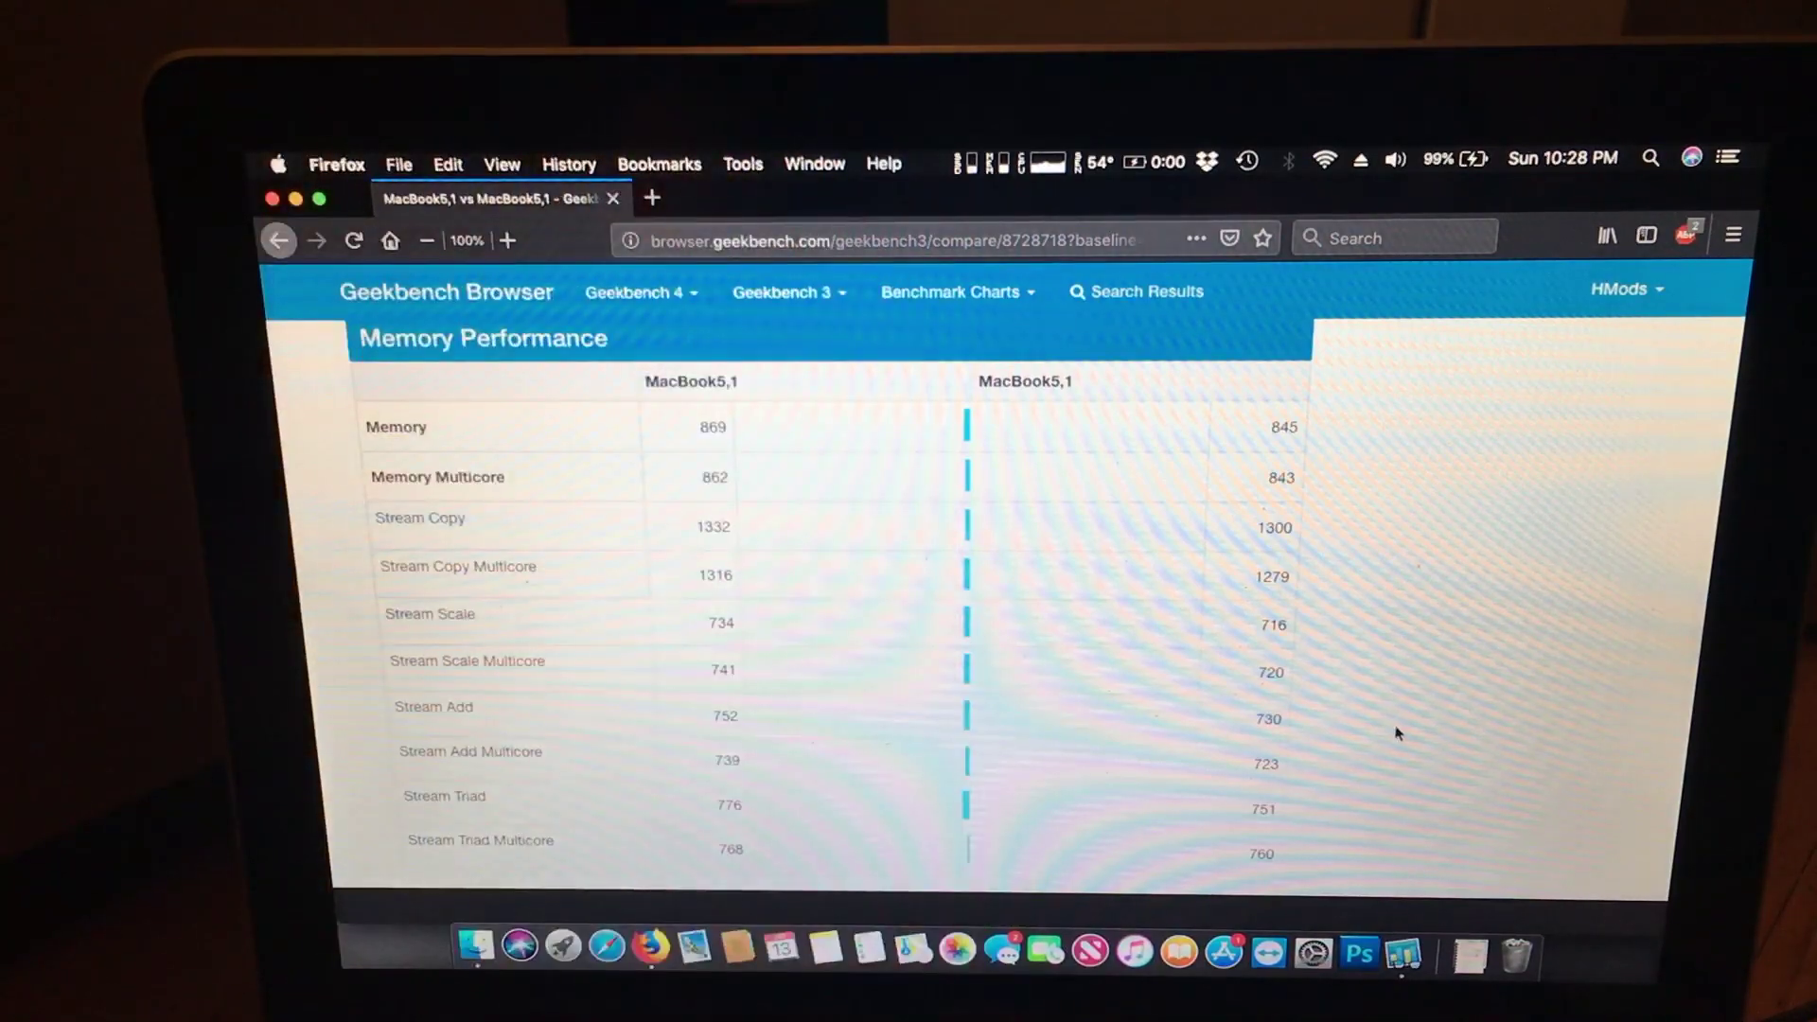
pyautogui.scroll(-3)
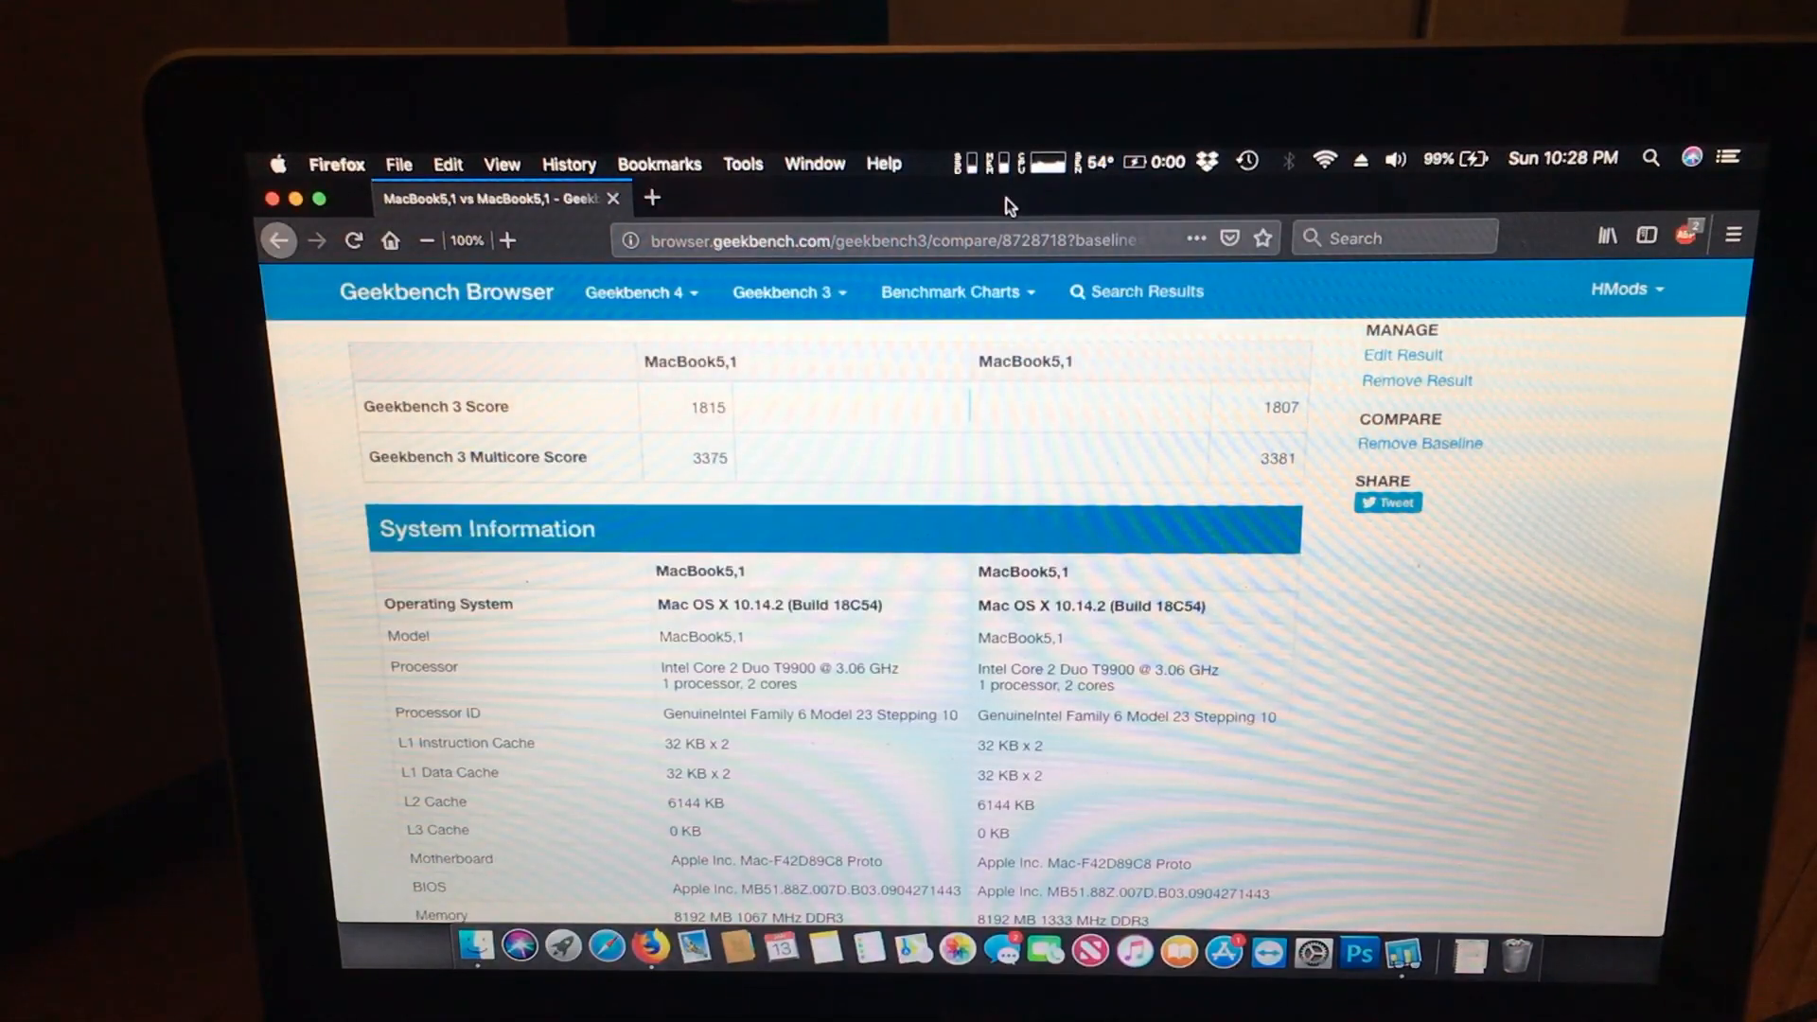
pyautogui.moveTo(906, 636)
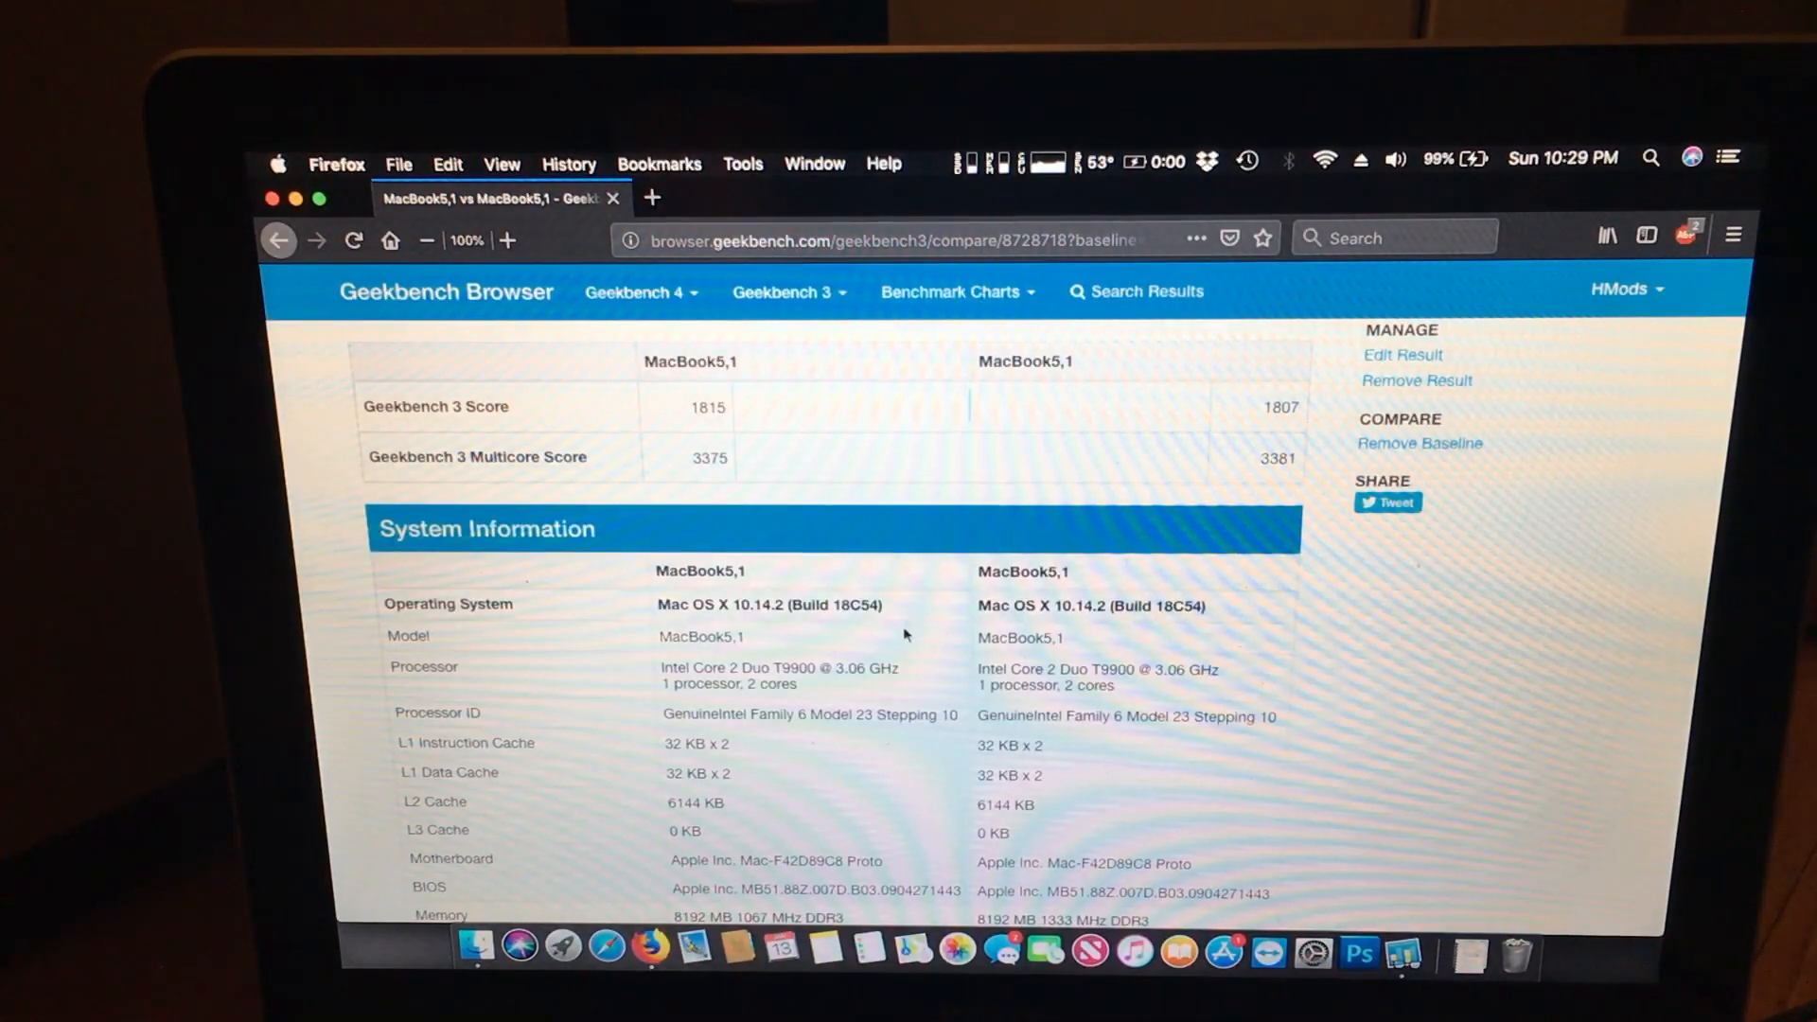
pyautogui.scroll(-3)
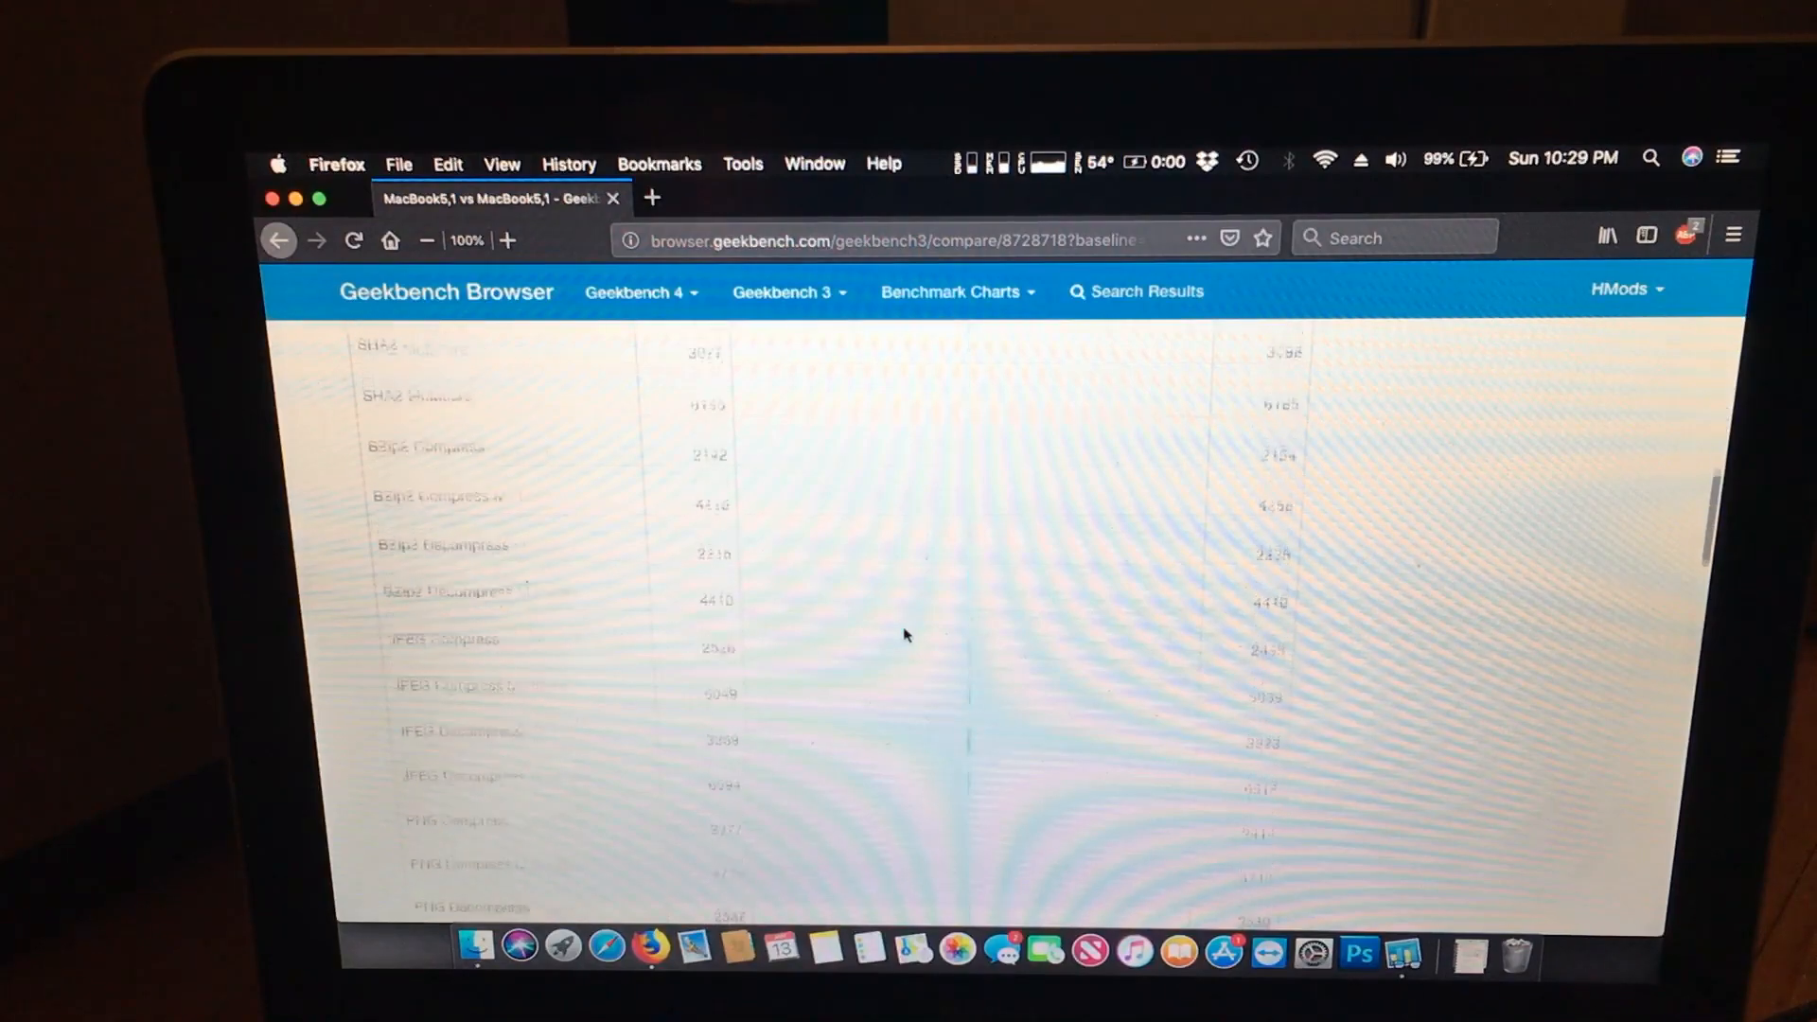
pyautogui.scroll(3)
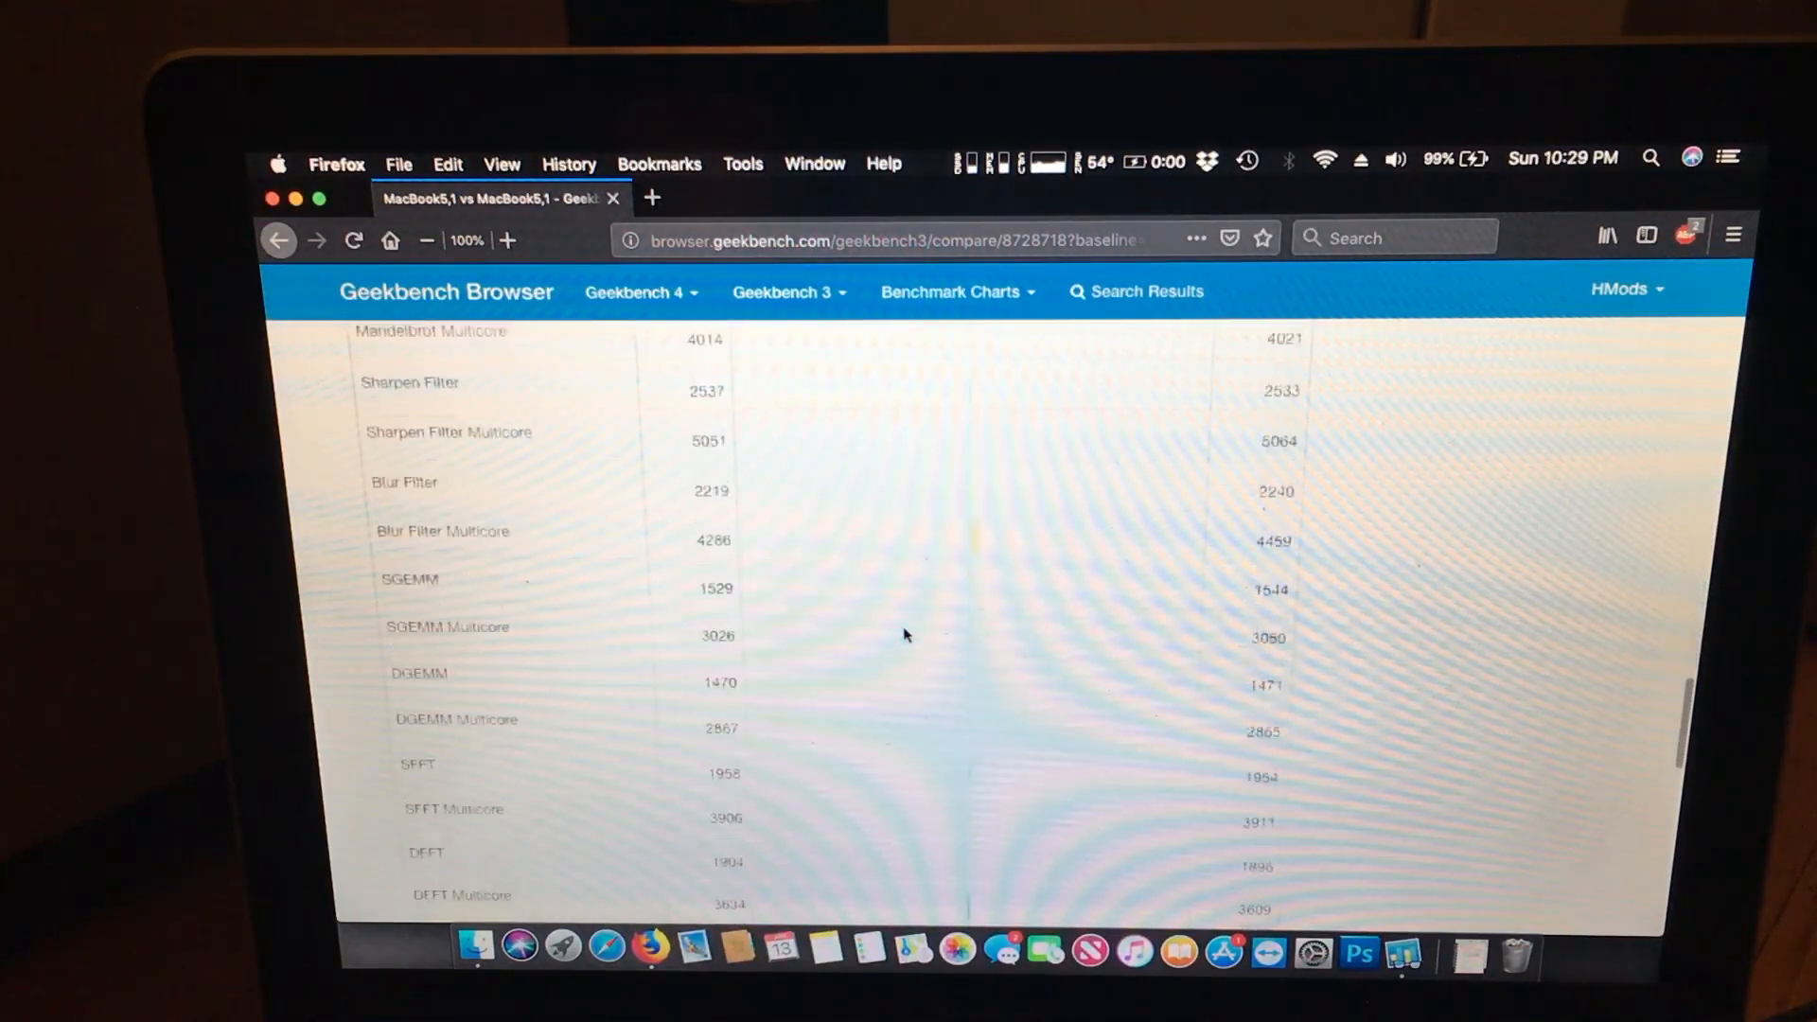
pyautogui.scroll(-3)
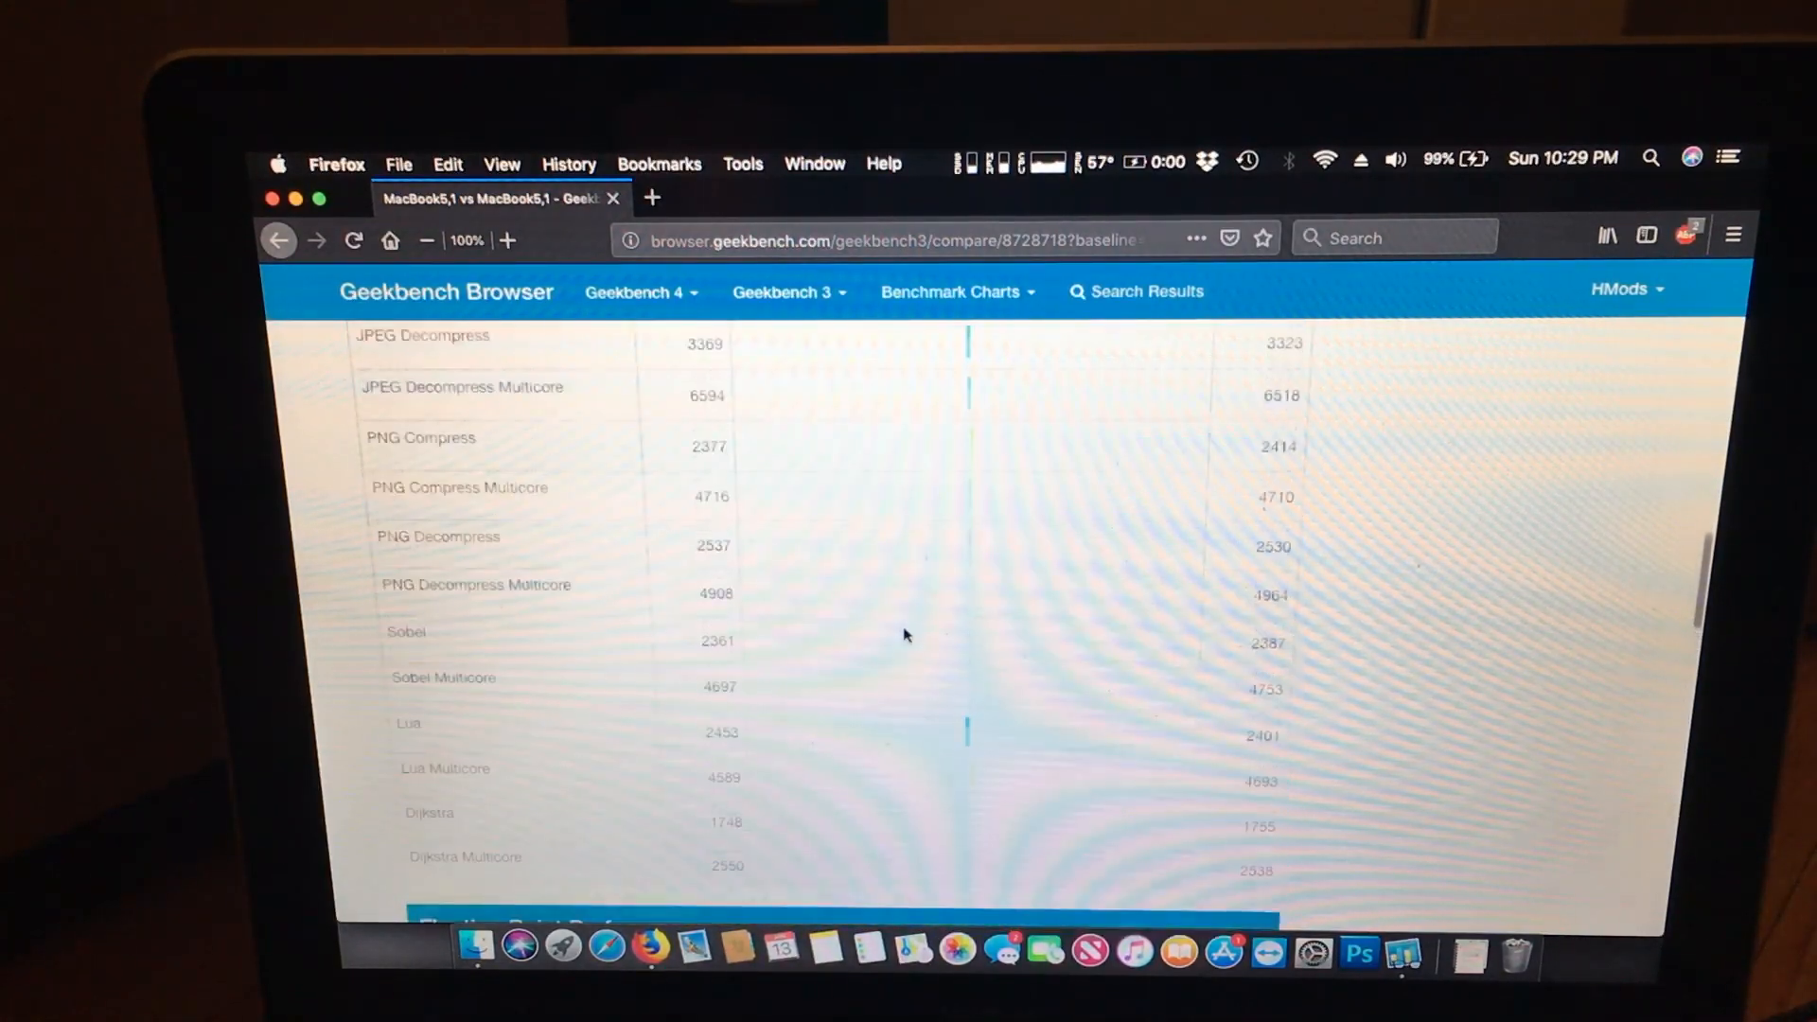
pyautogui.scroll(3)
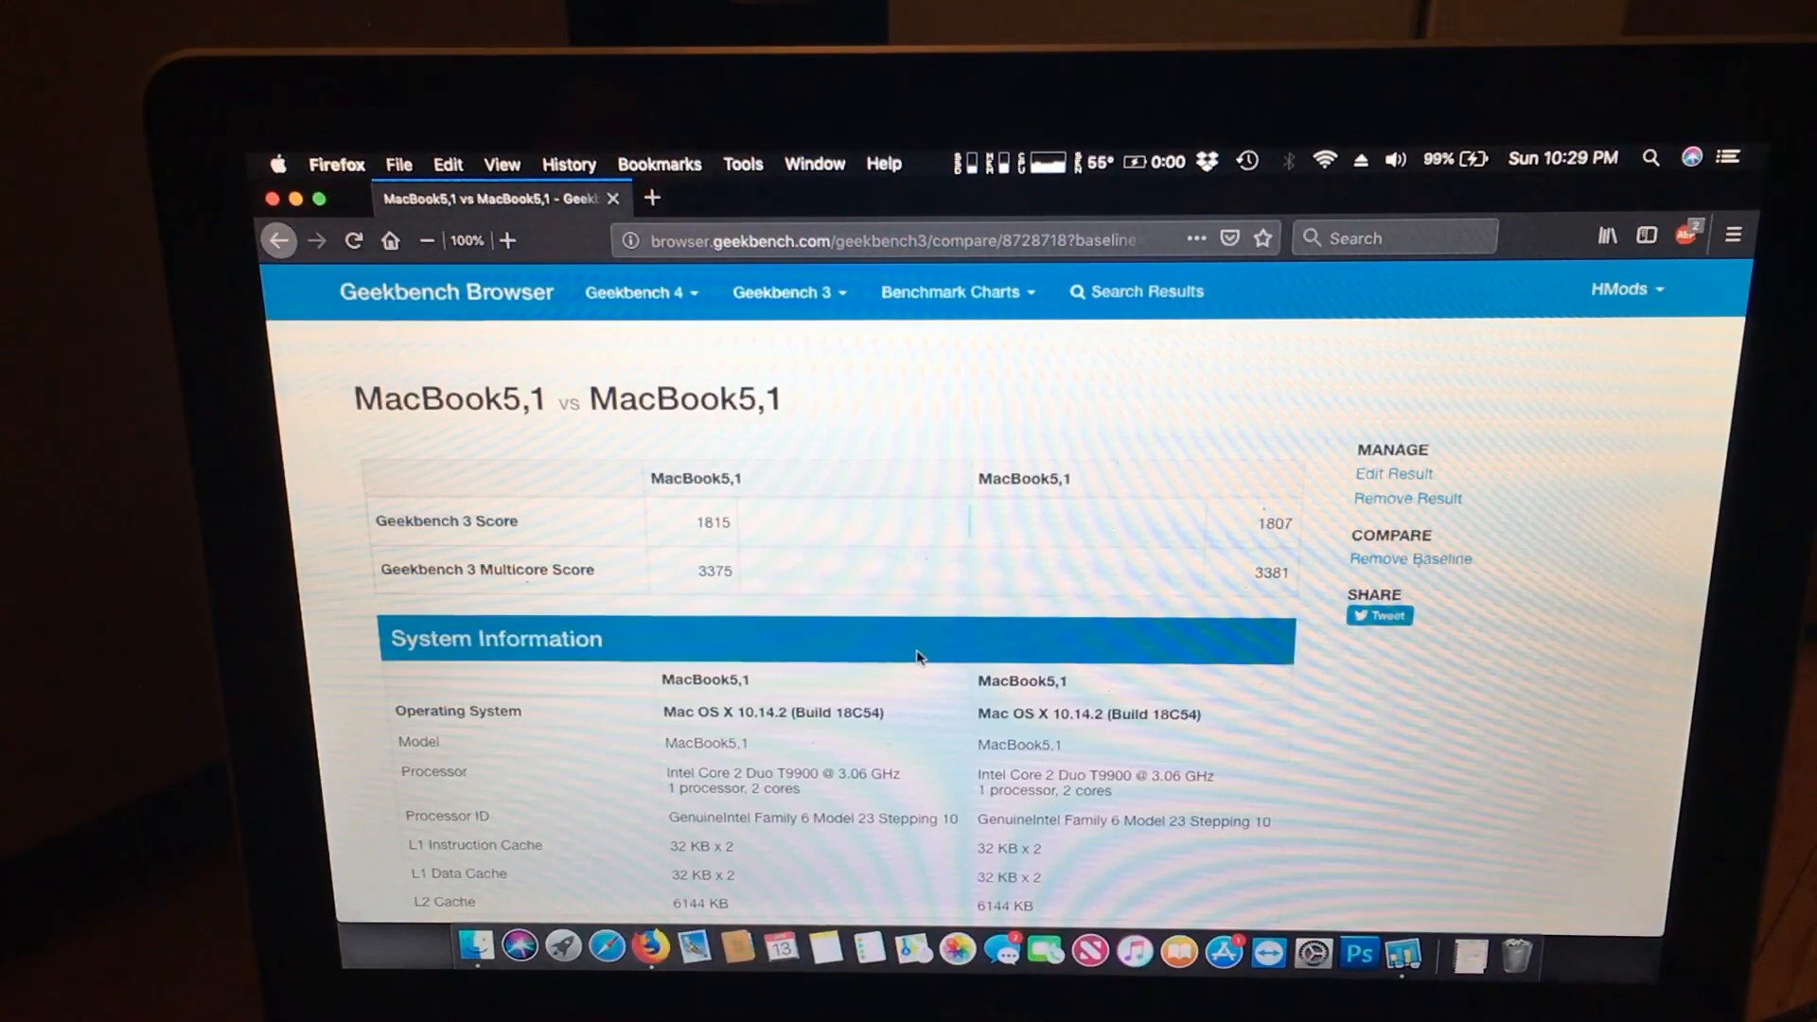
pyautogui.scroll(-3)
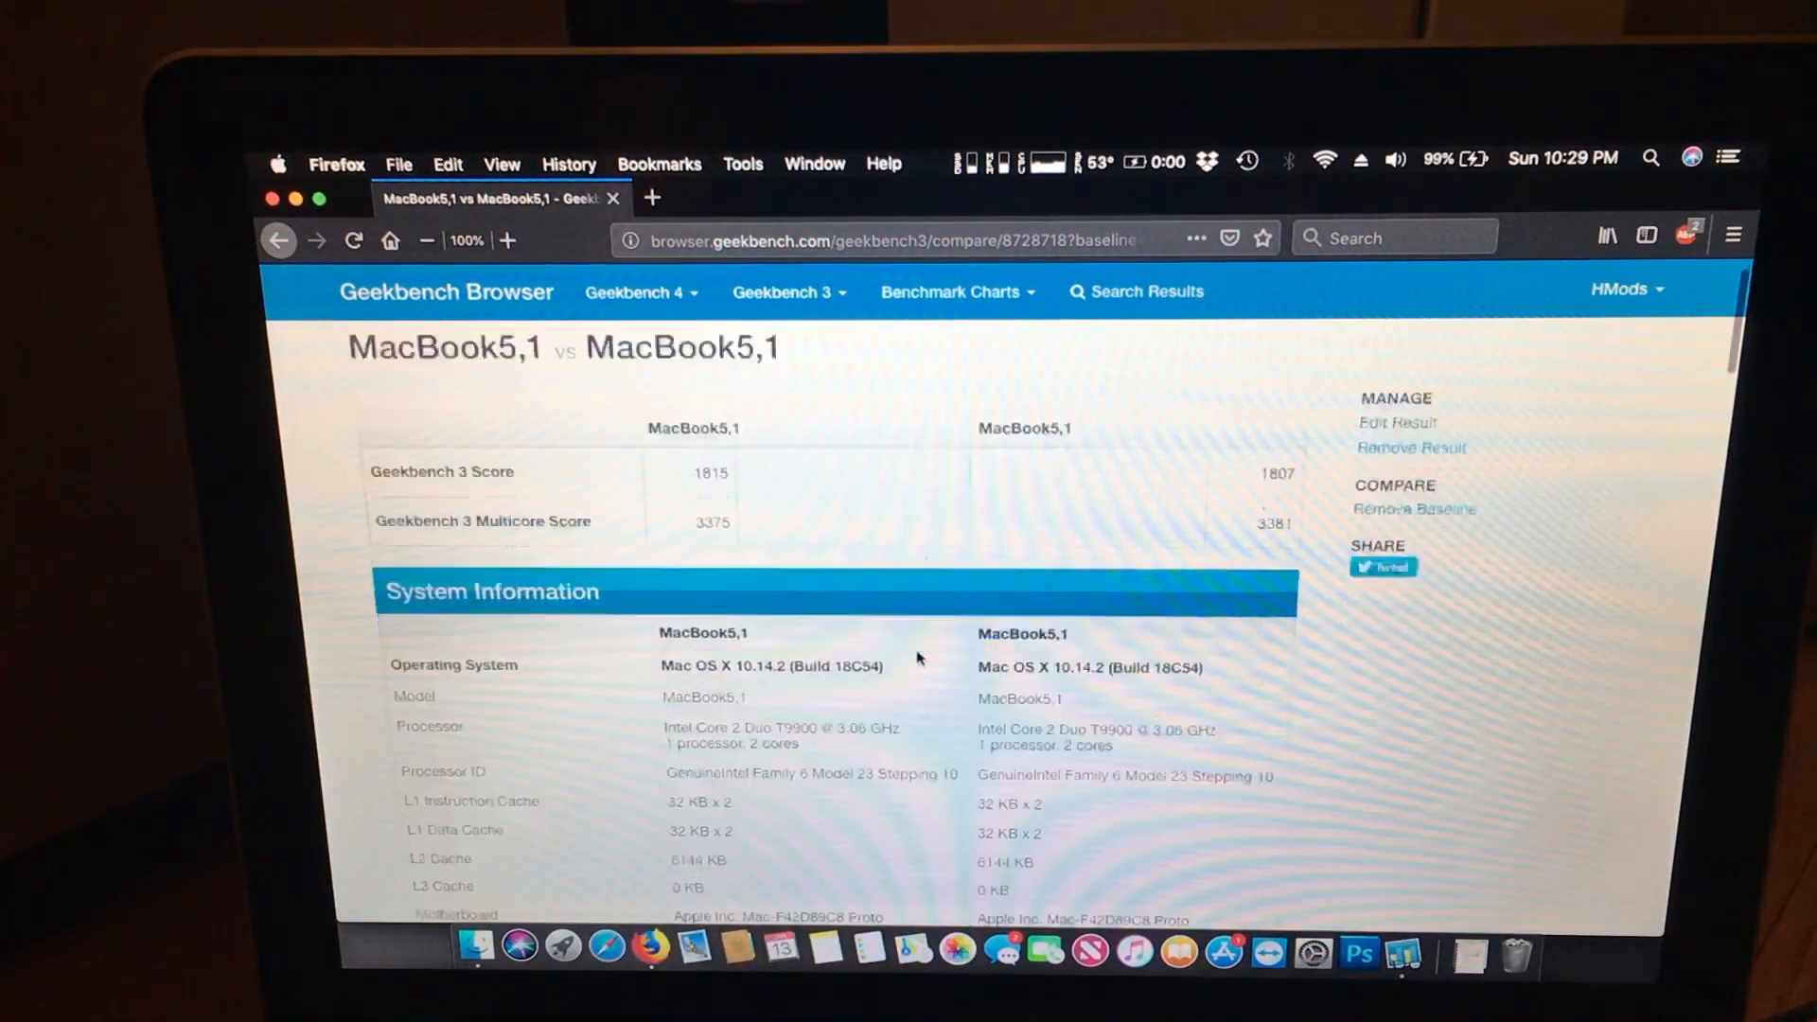
pyautogui.scroll(-3)
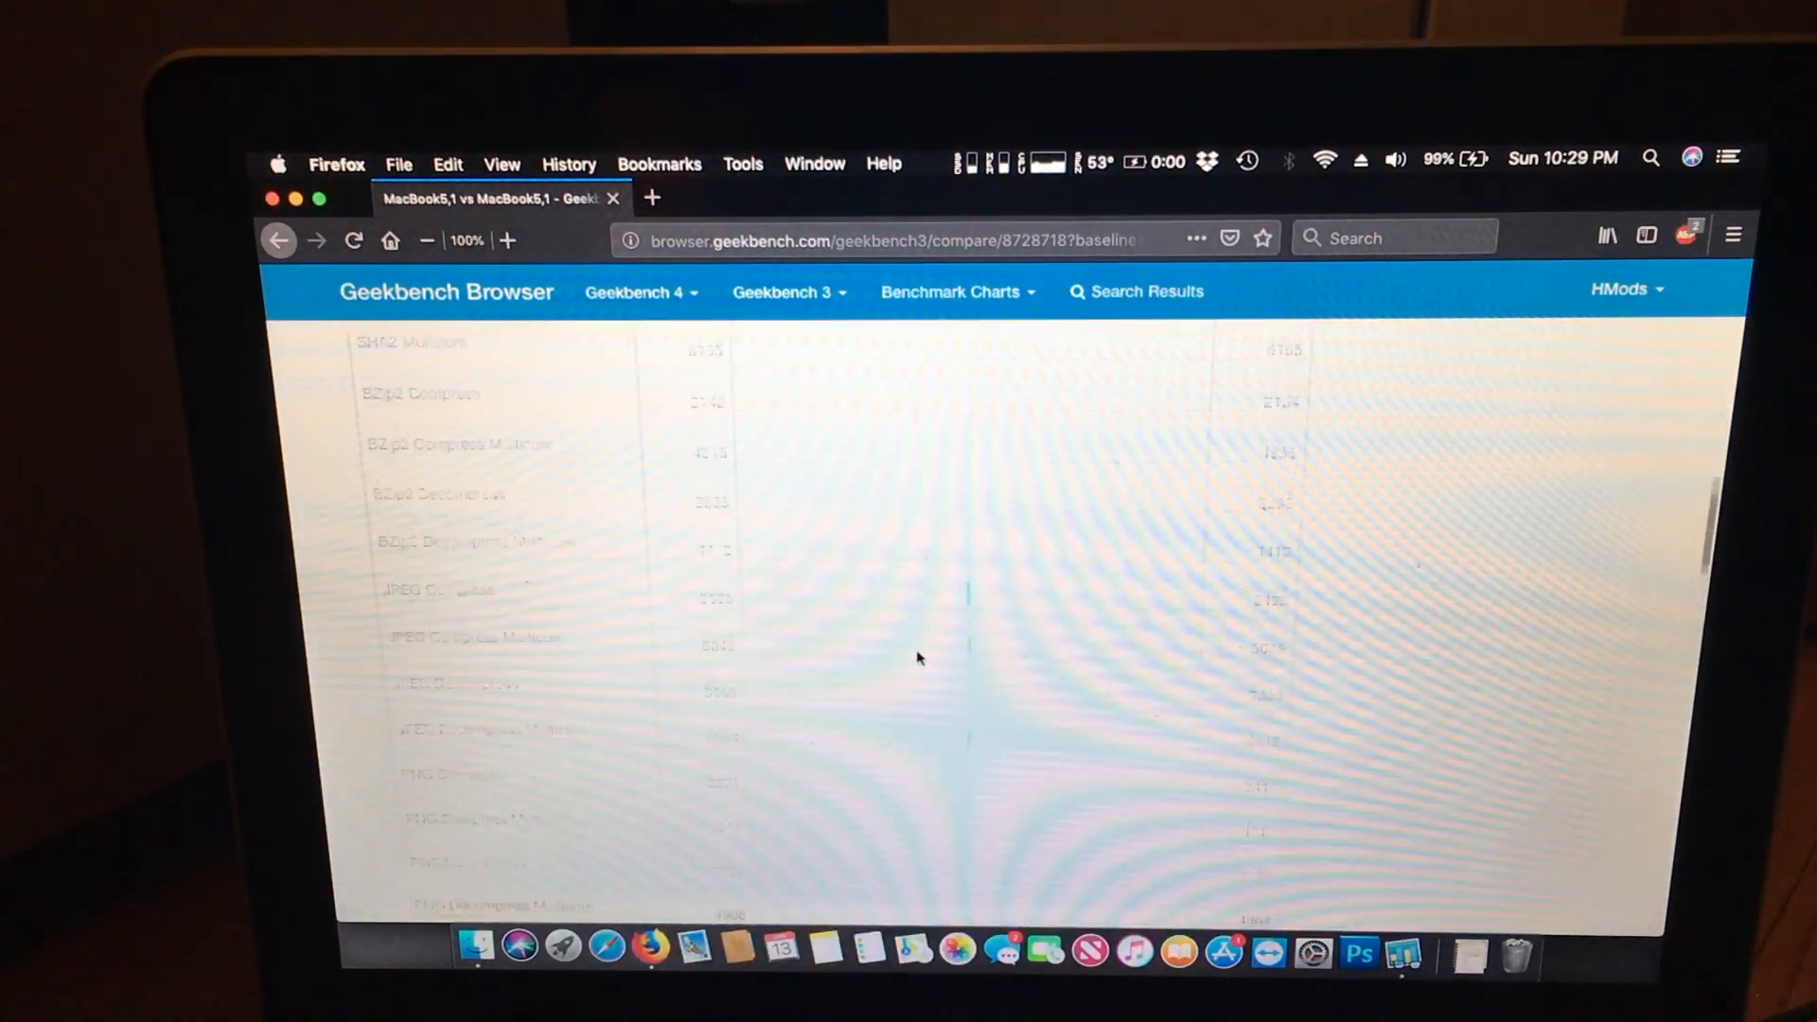
pyautogui.scroll(3)
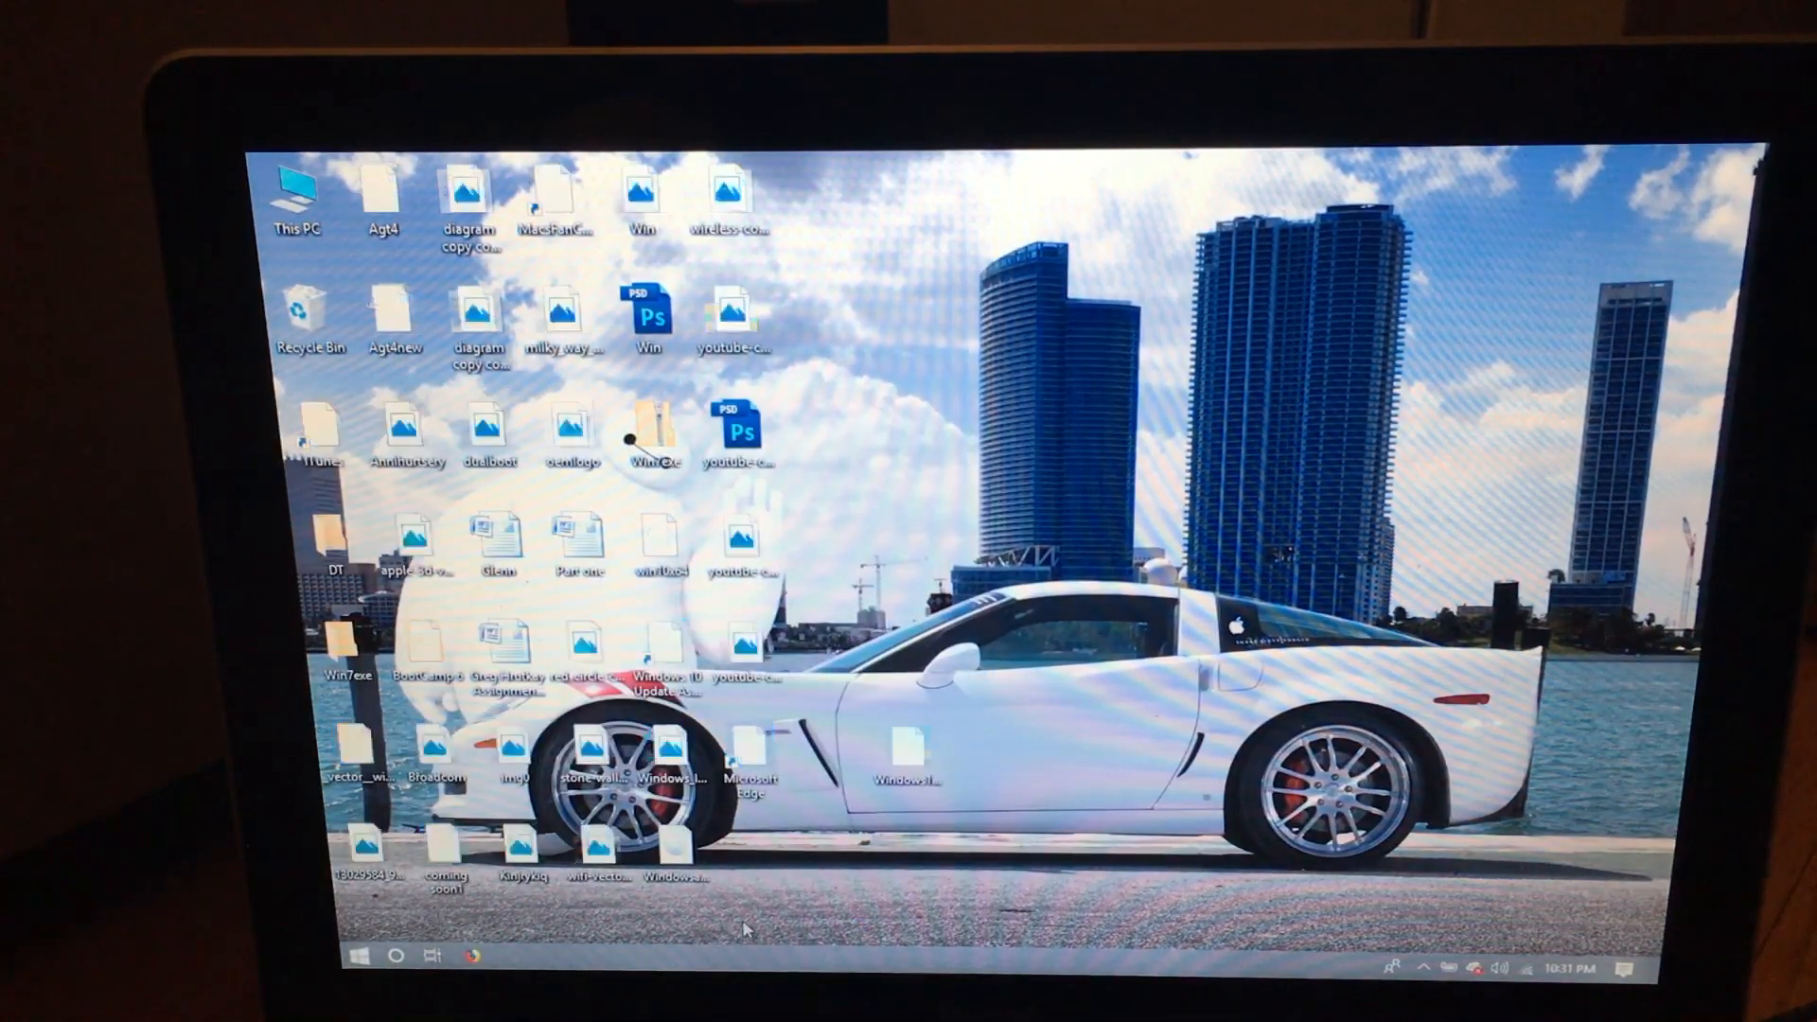
# - Show This PC in File Explorer with its drives and folders
pyautogui.click(358, 958)
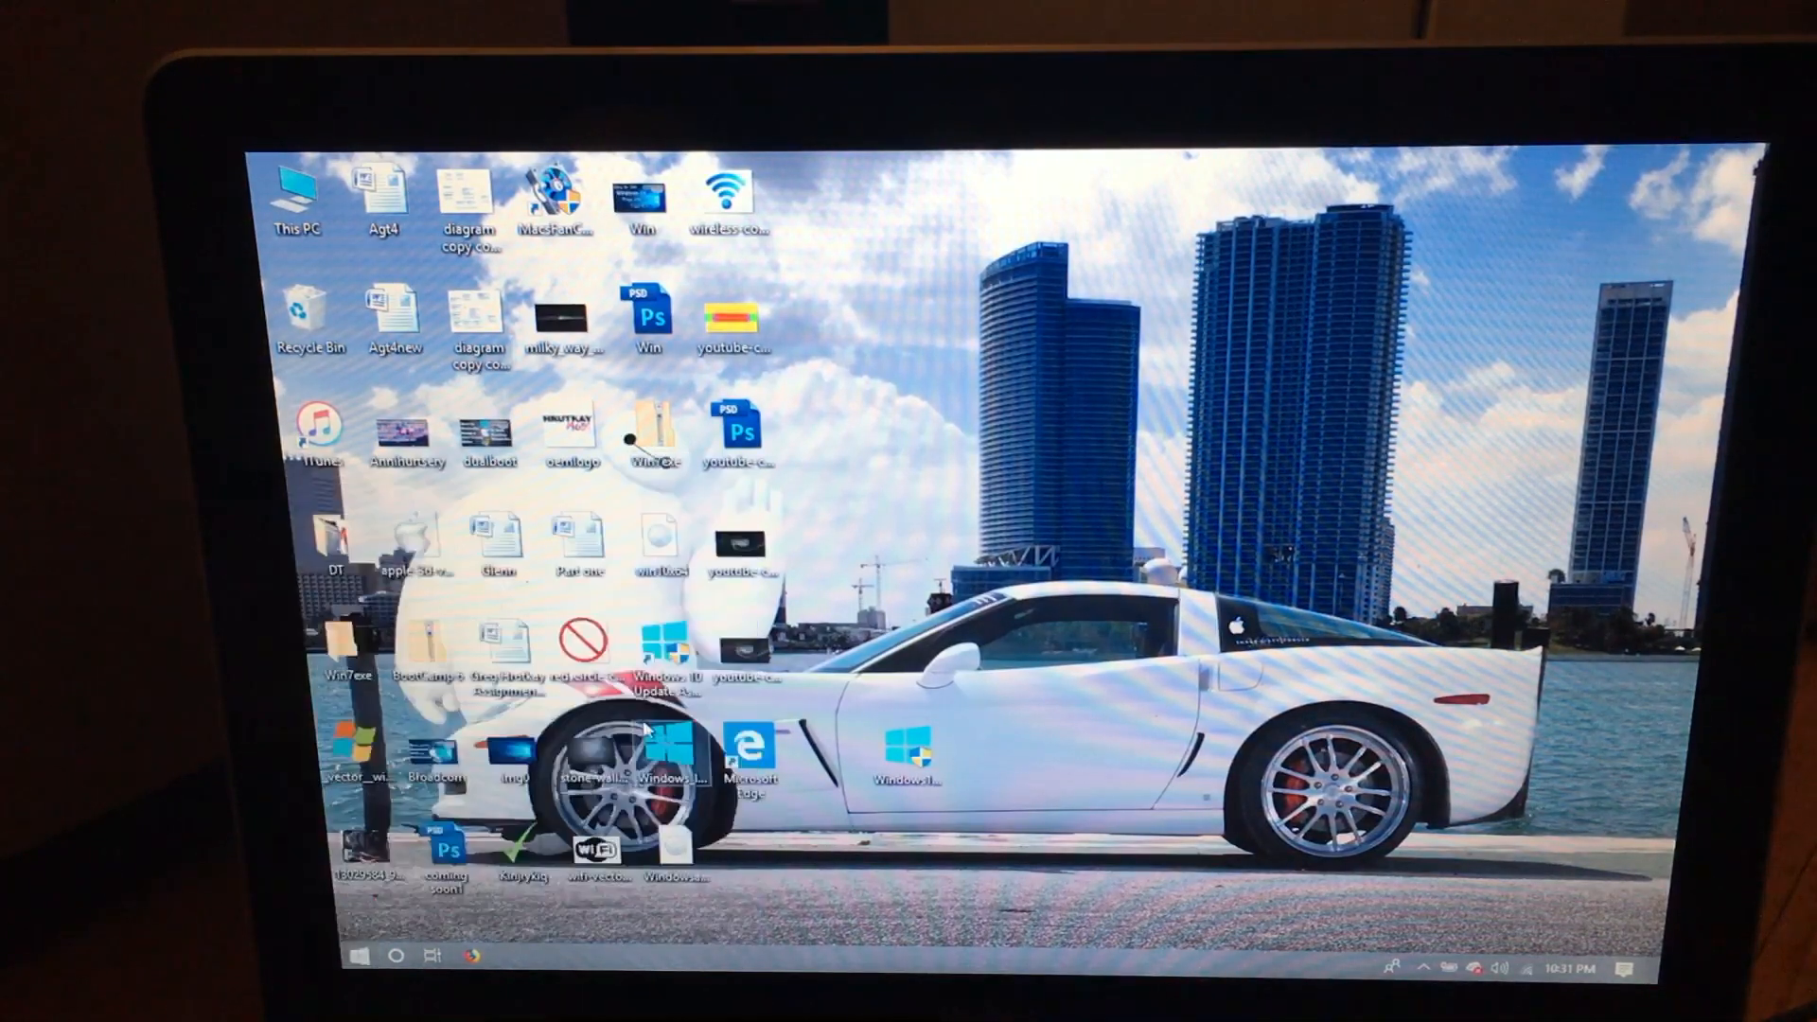
pyautogui.doubleClick(298, 197)
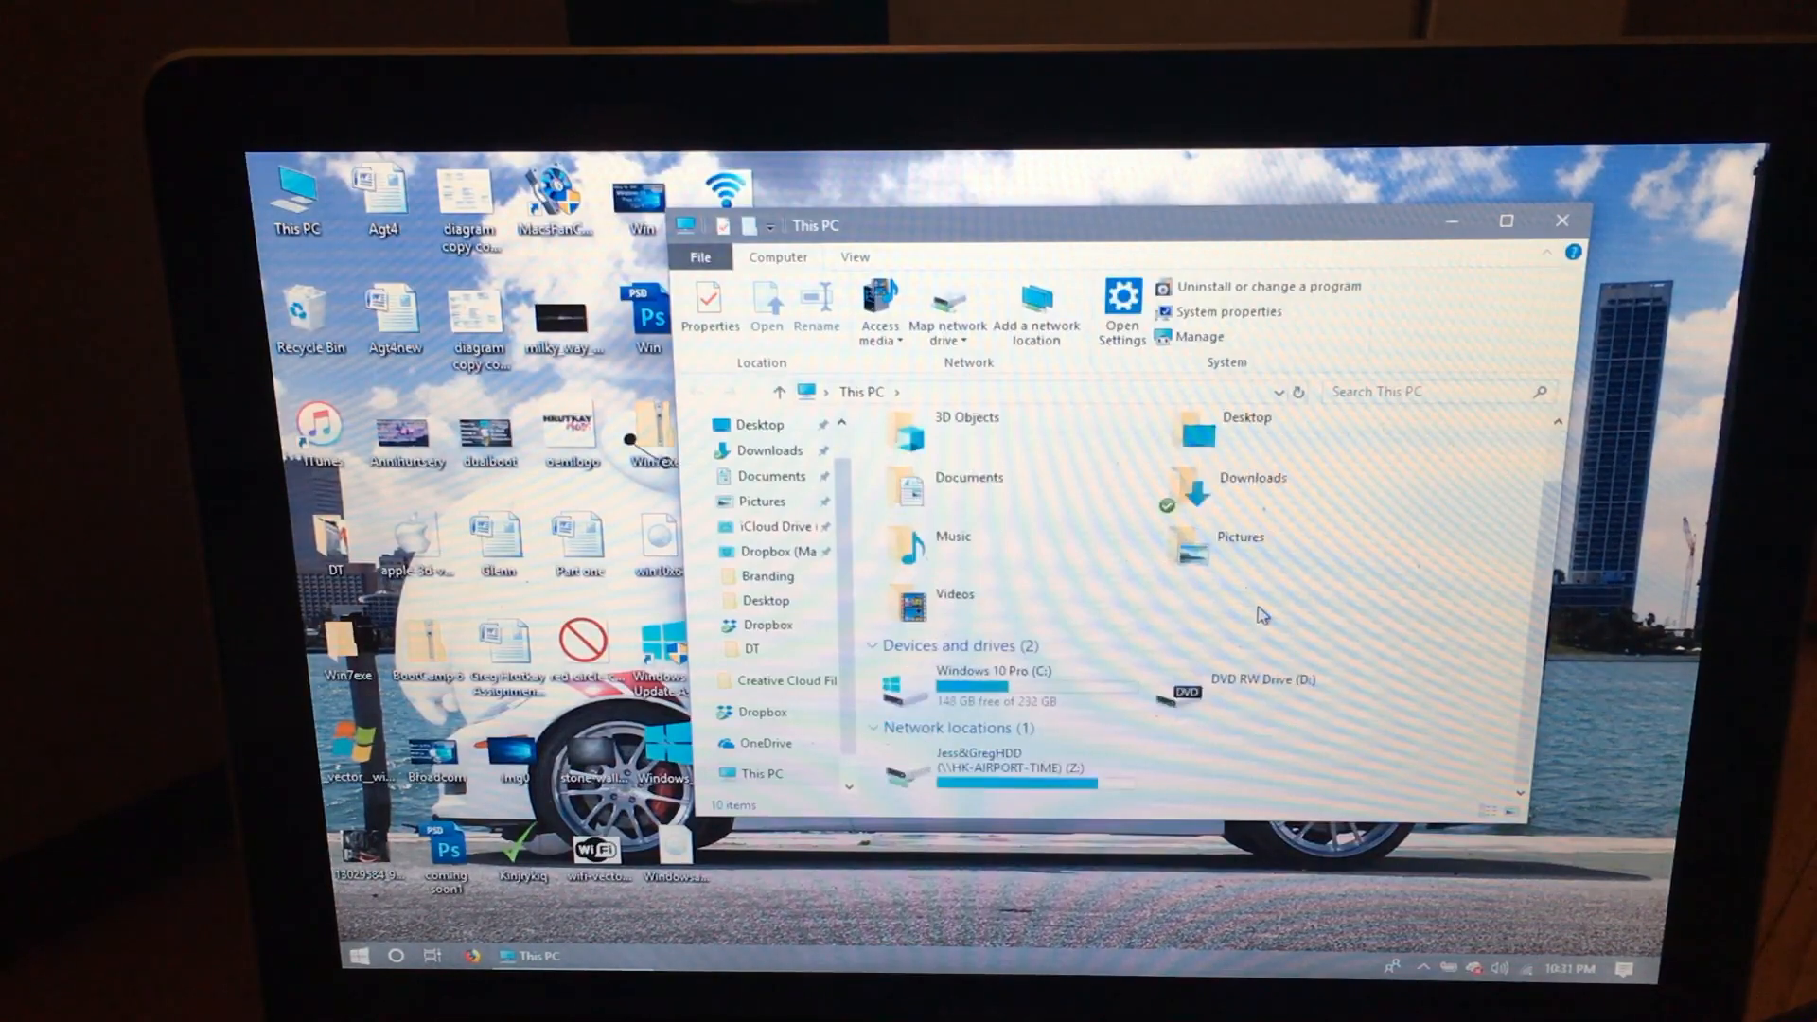
pyautogui.moveTo(1611, 240)
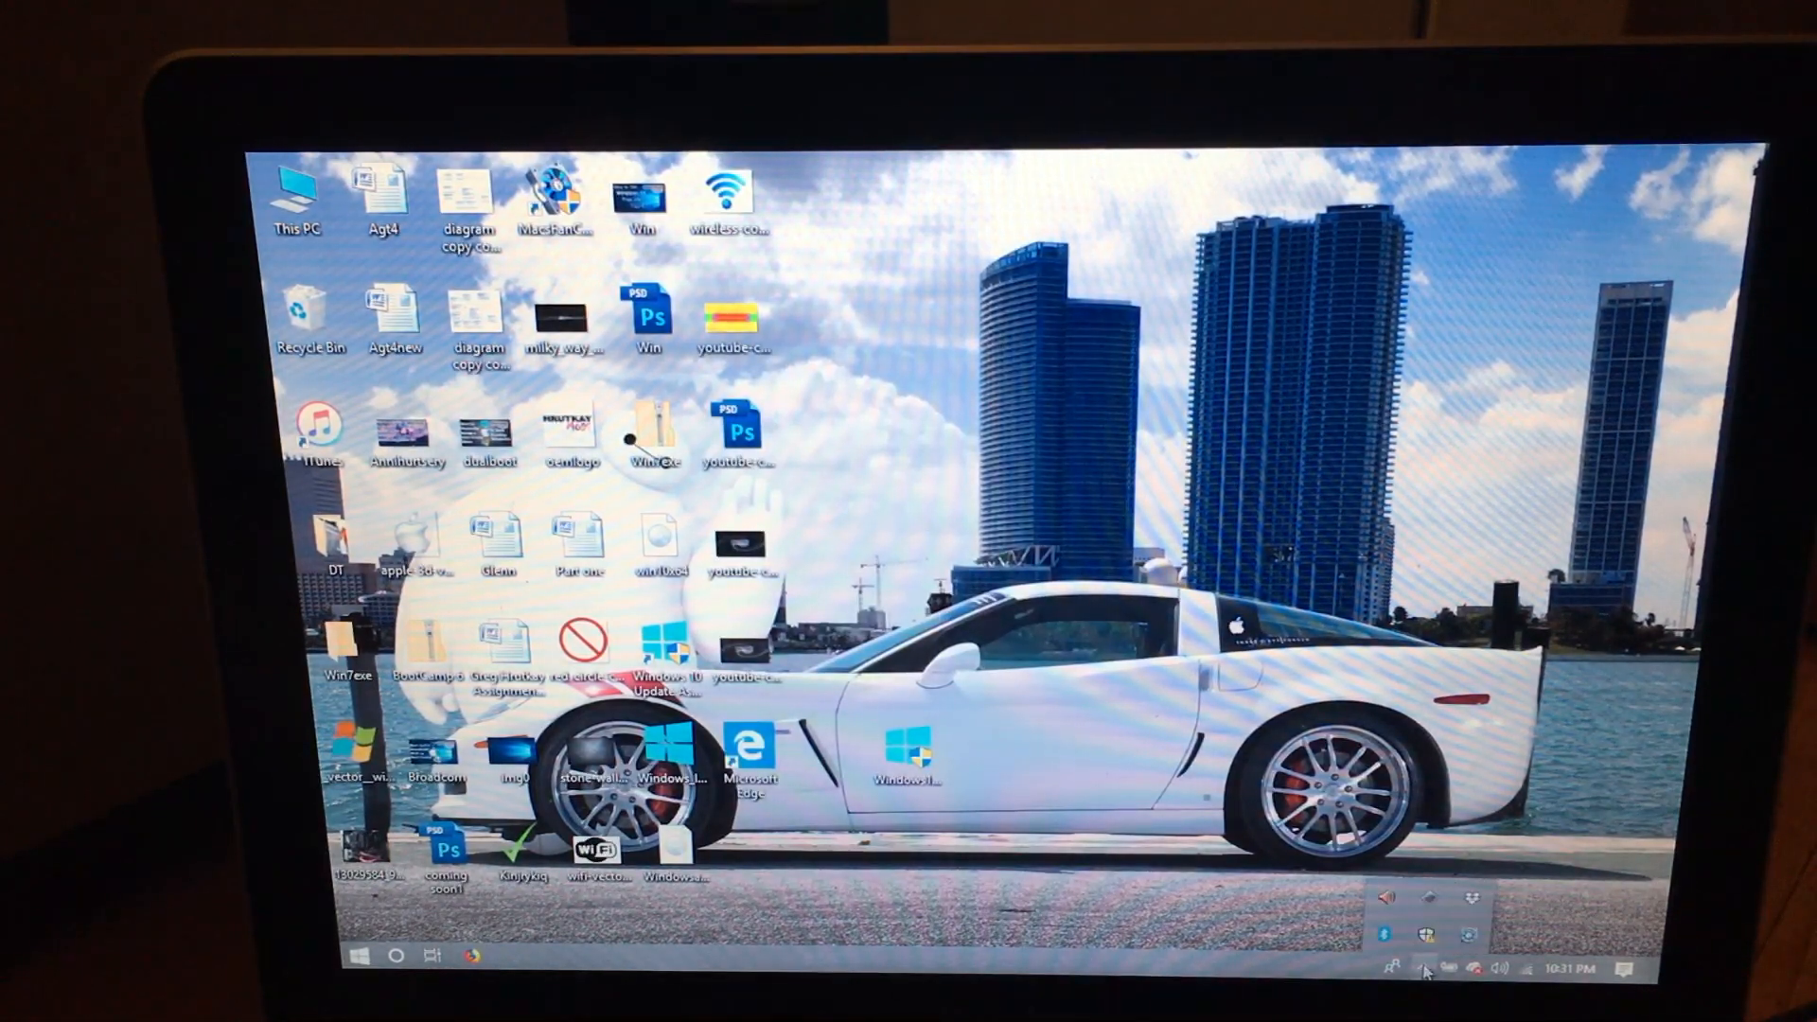
pyautogui.moveTo(1427, 900)
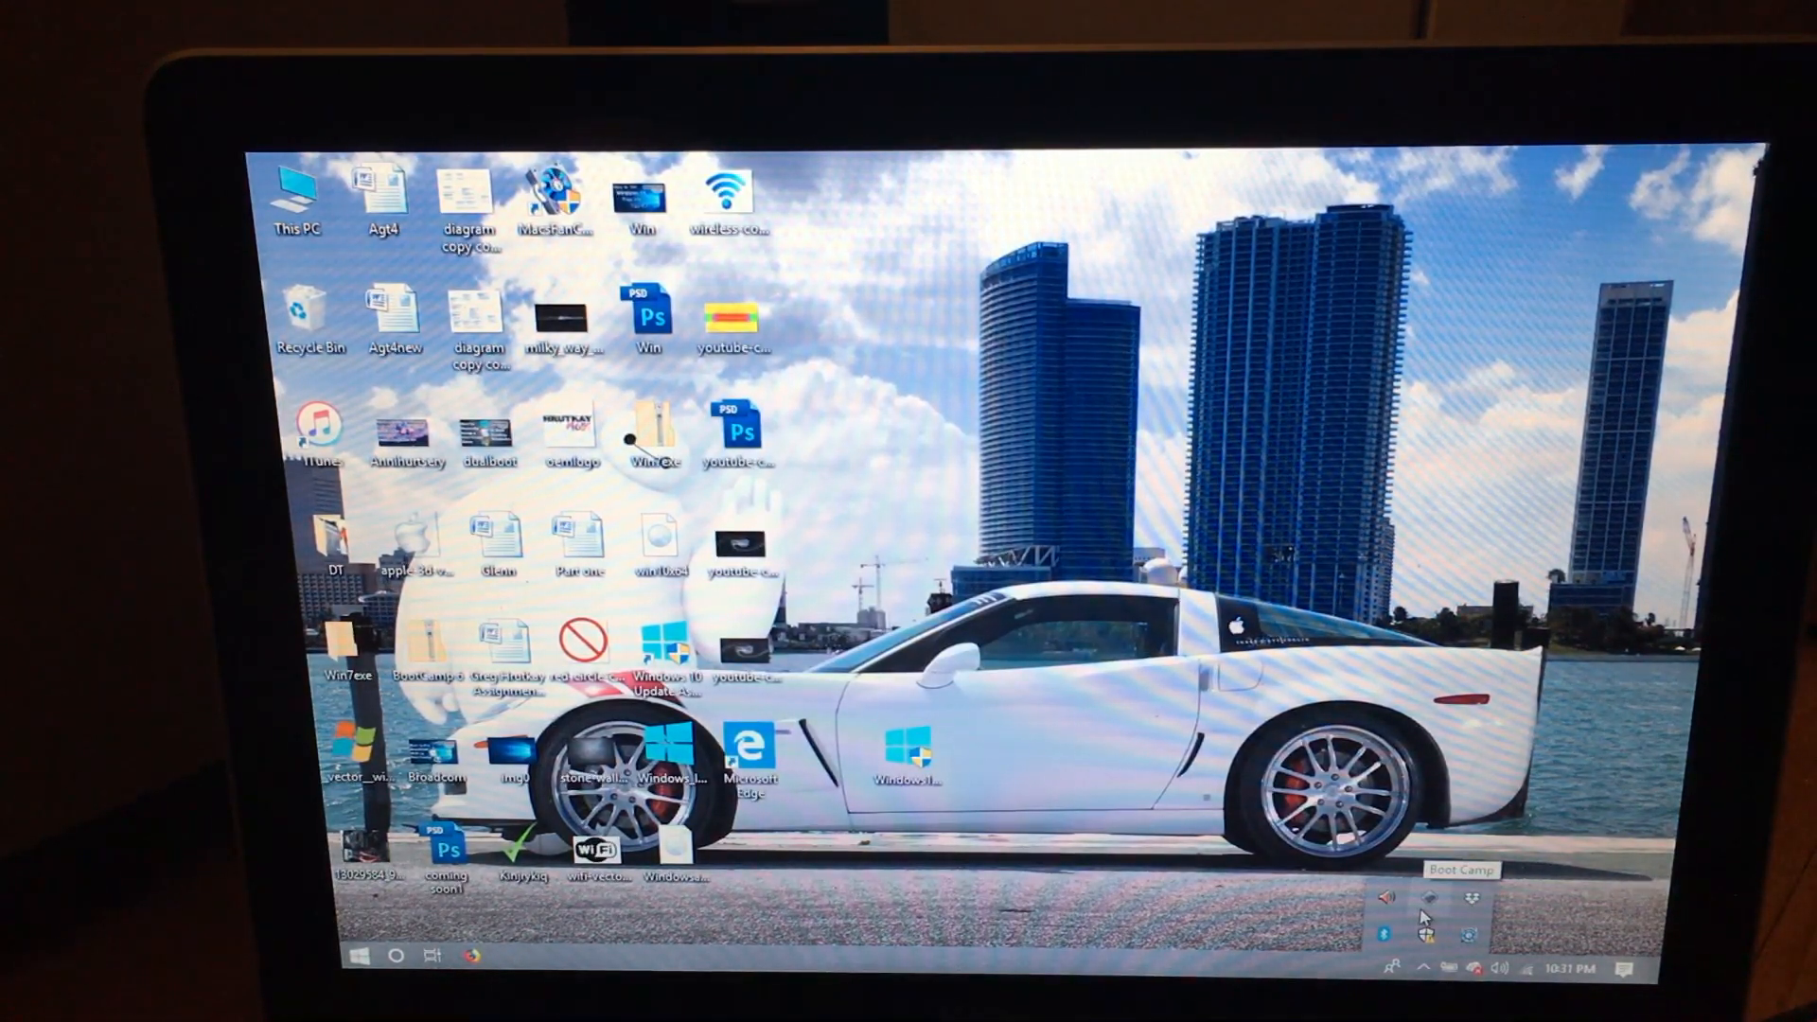
# - Browse Boot Camp Control Panel's startup disk, brightness, keyboard, trackpad and power pages, then close it
pyautogui.rightClick(1432, 901)
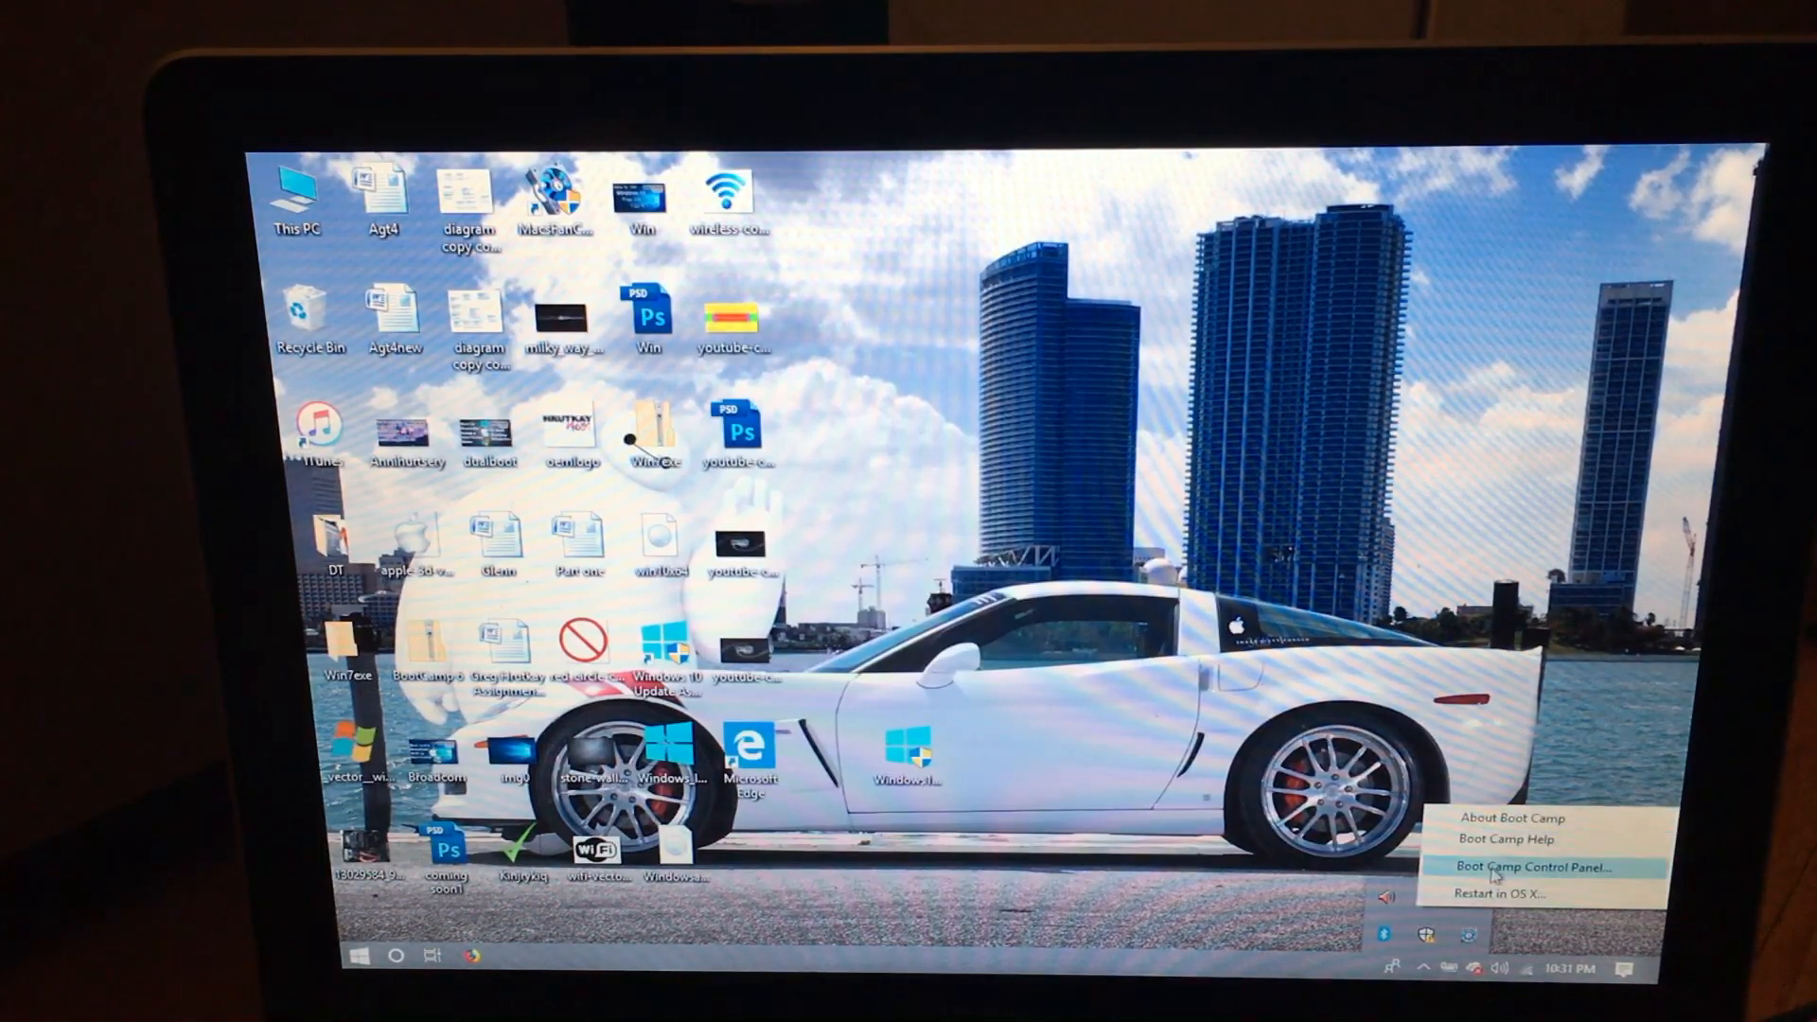
pyautogui.click(1529, 865)
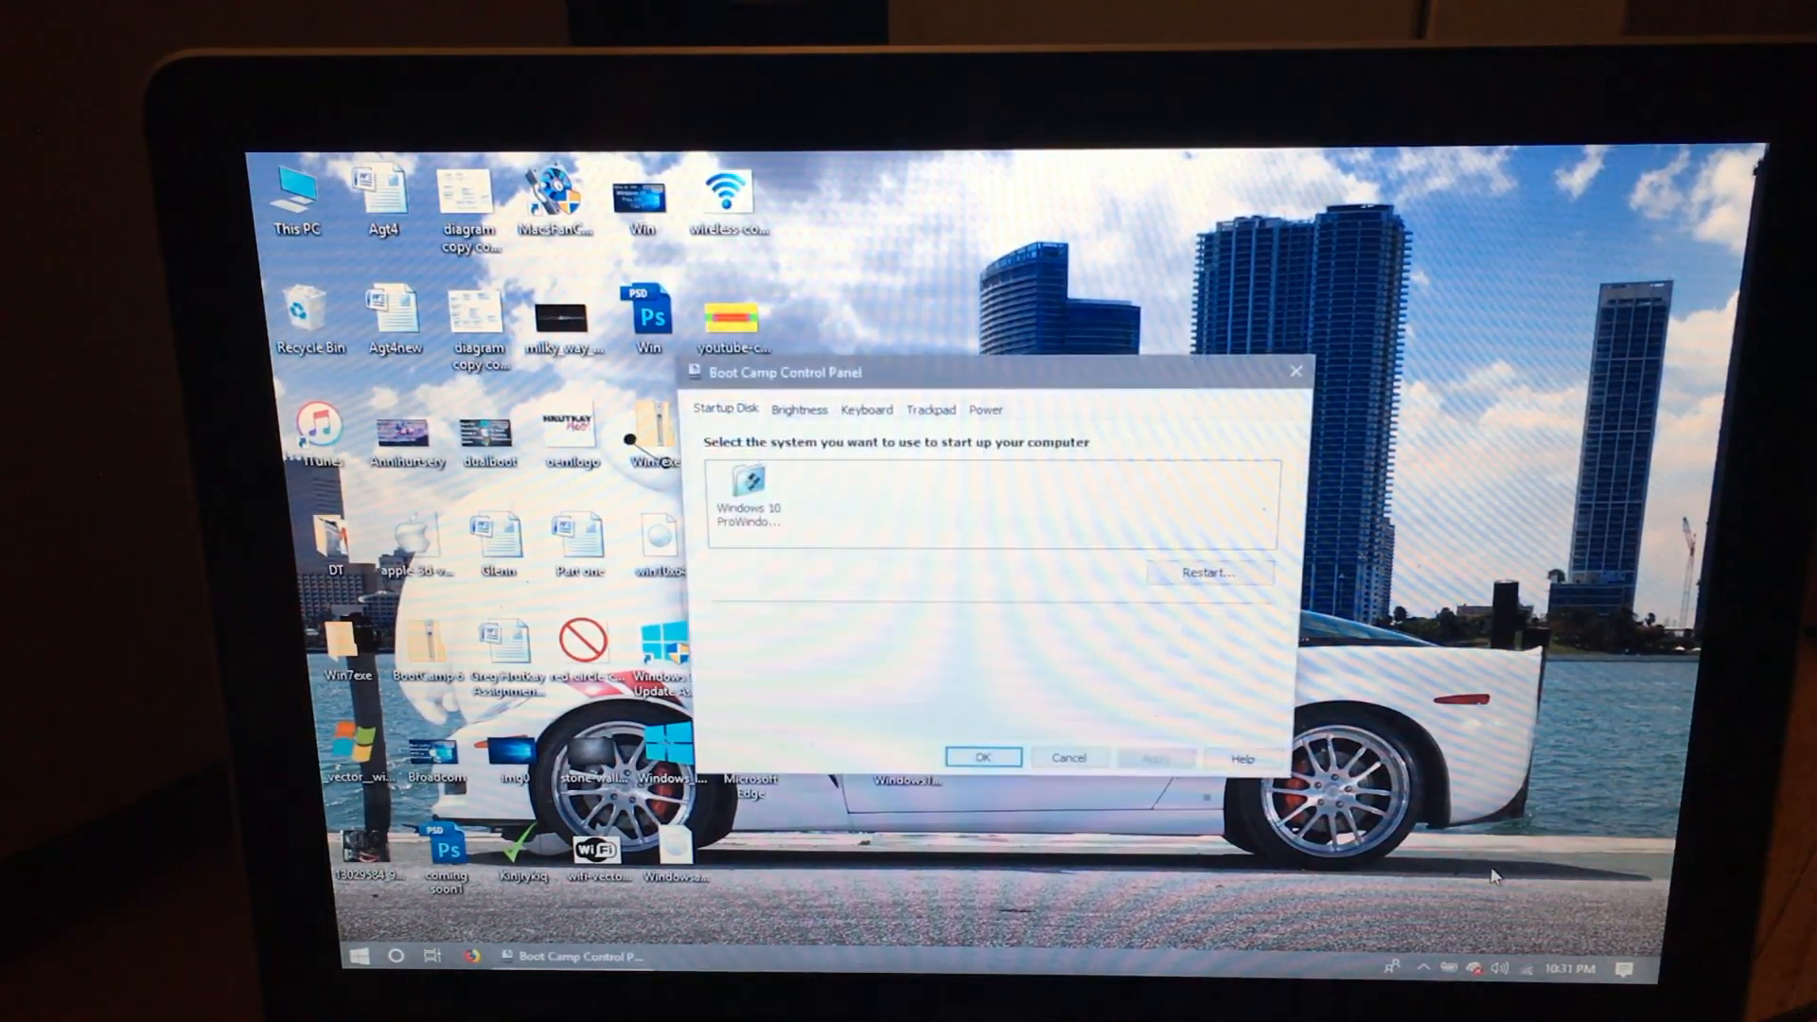
pyautogui.moveTo(1175, 663)
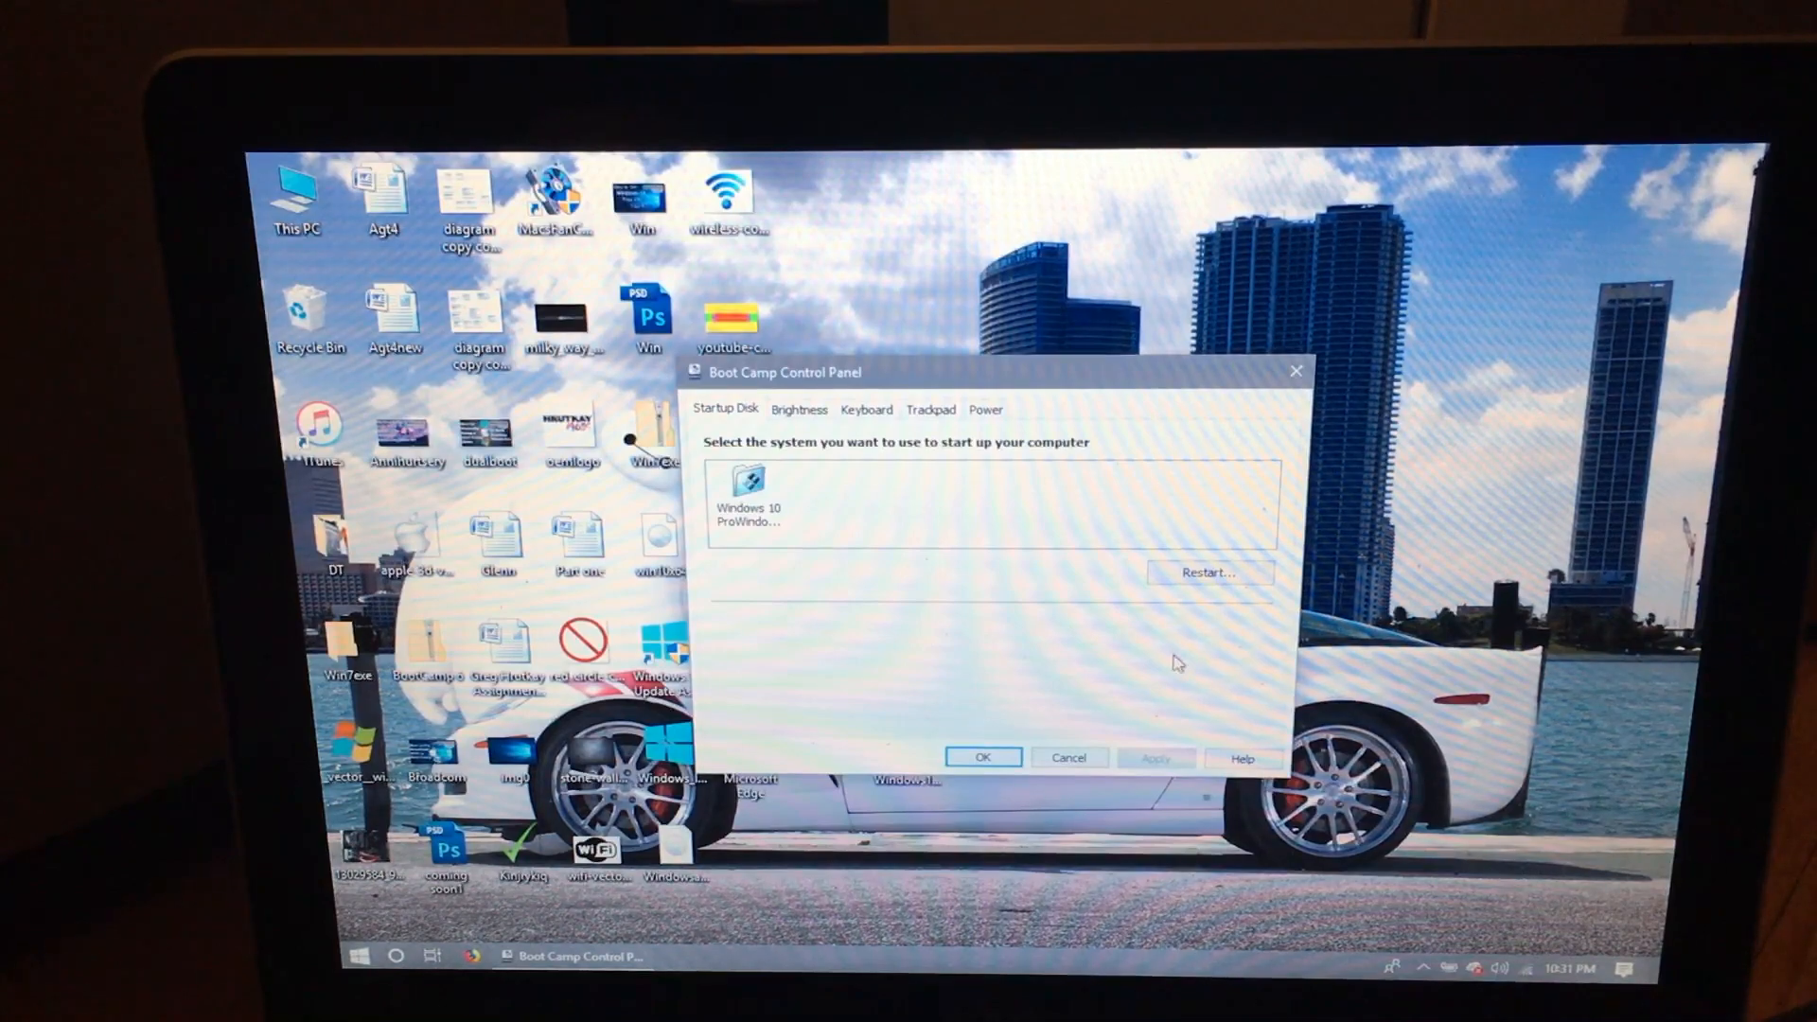
pyautogui.click(798, 408)
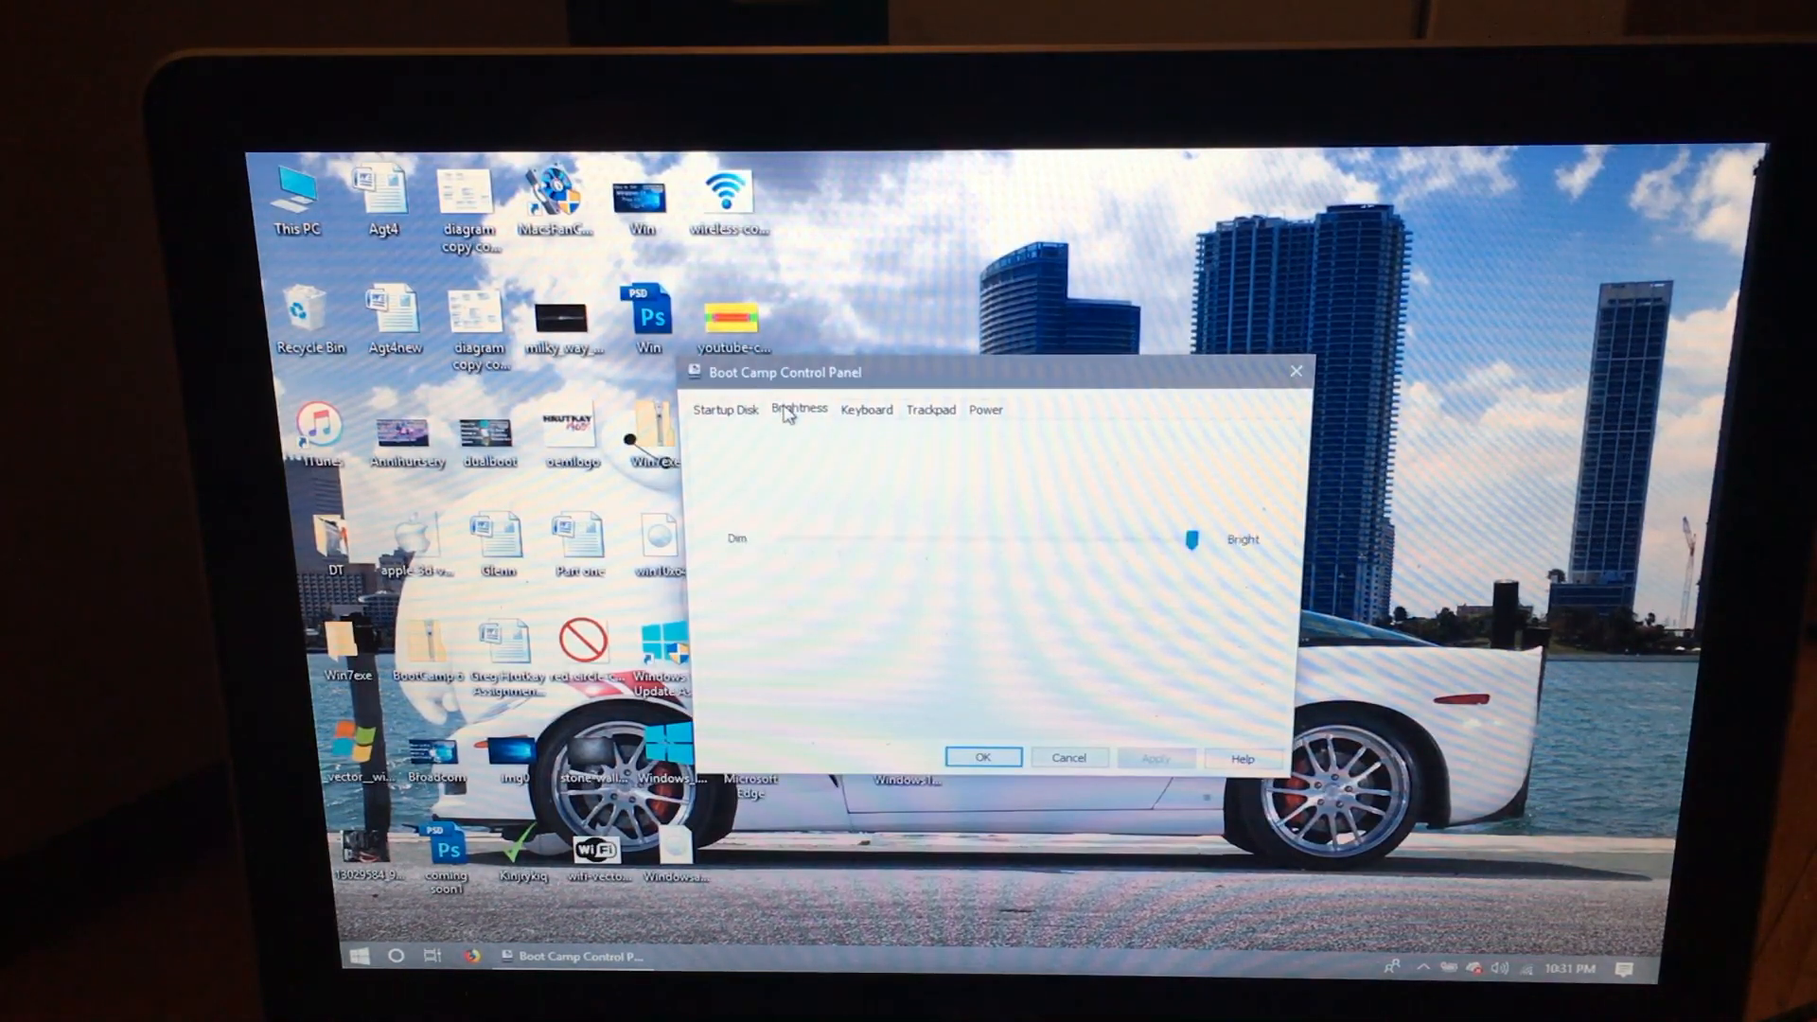
pyautogui.click(865, 409)
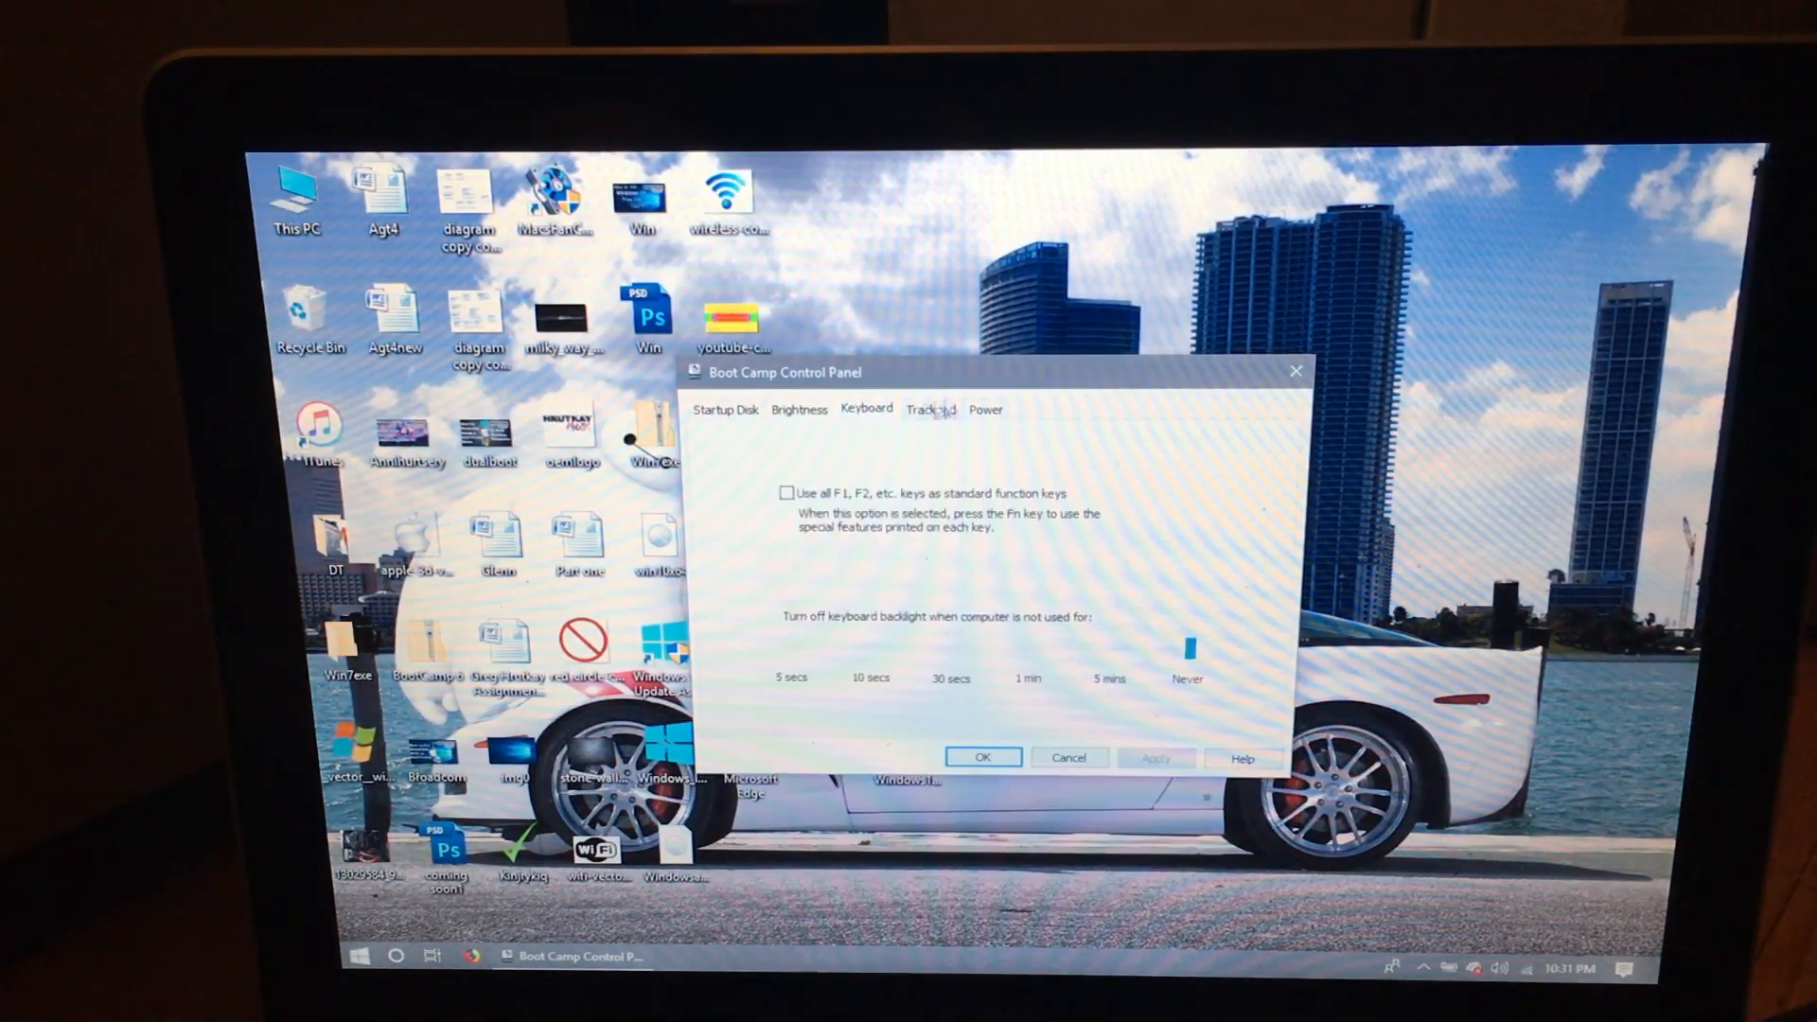
pyautogui.click(931, 409)
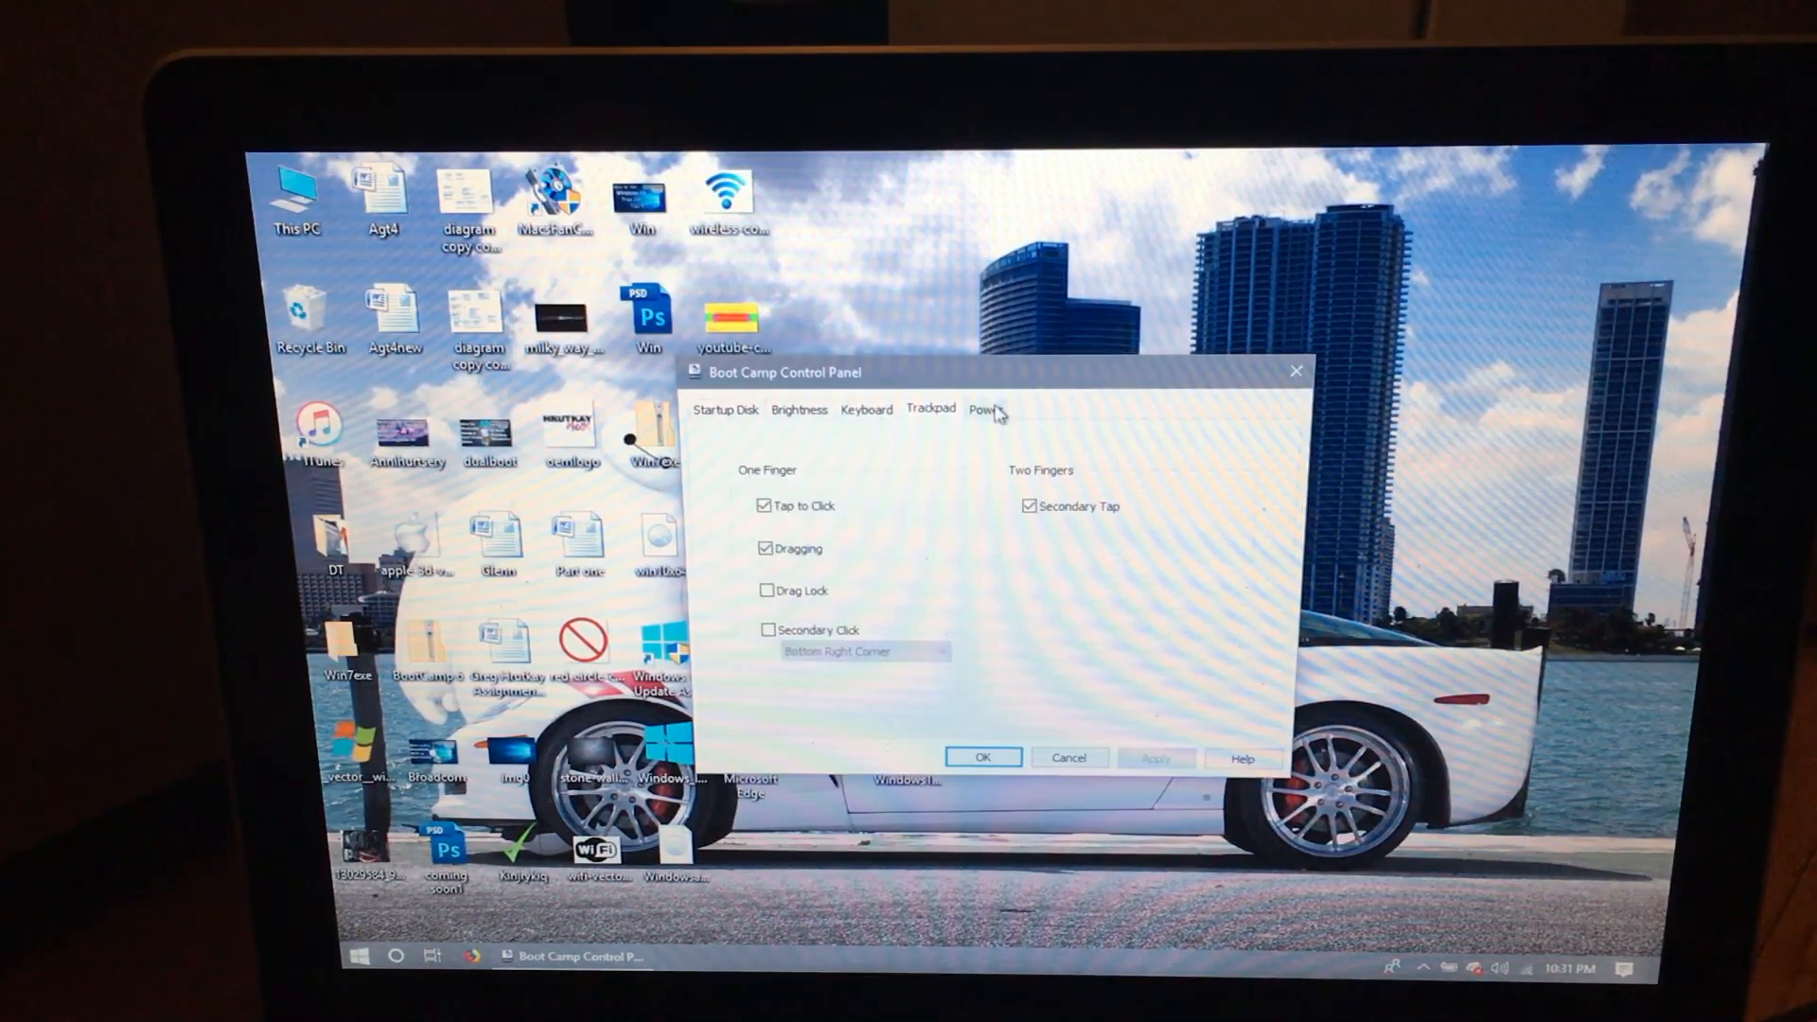
pyautogui.click(984, 408)
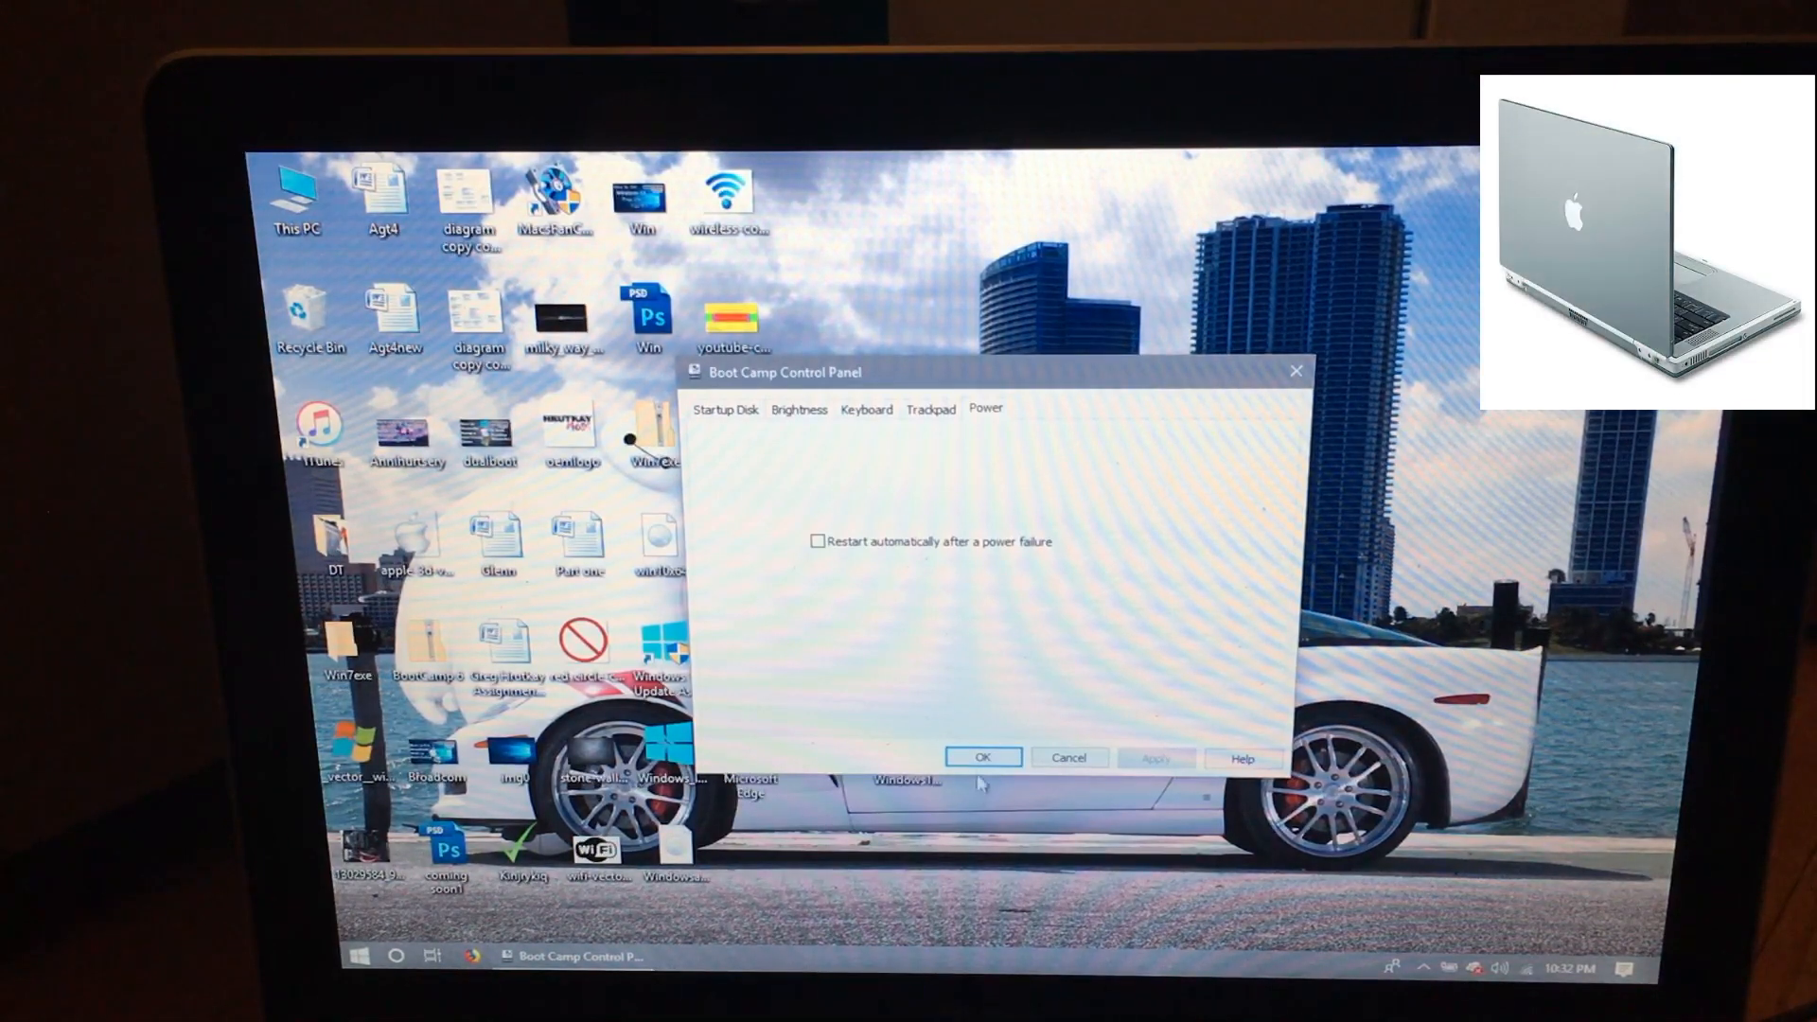
pyautogui.click(982, 757)
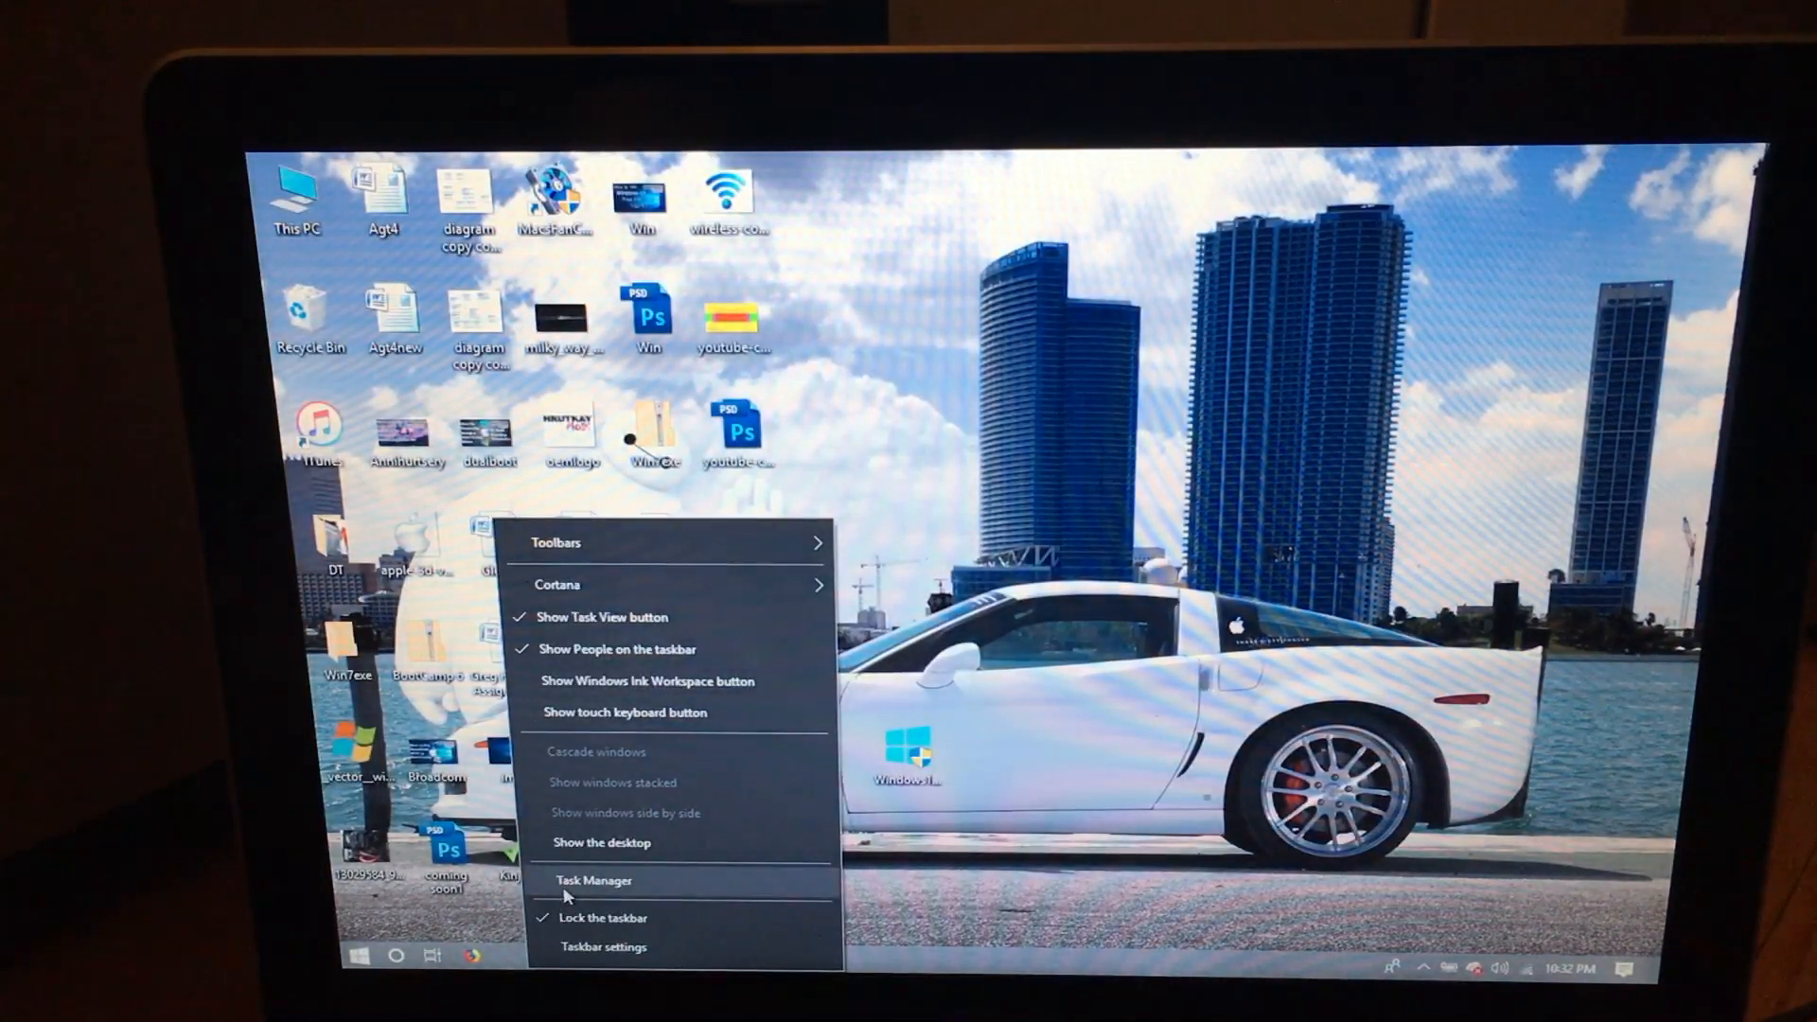
# - Show Task Manager's memory performance page reporting 8.0 GB DDR3 at 1333 MHz
pyautogui.click(593, 880)
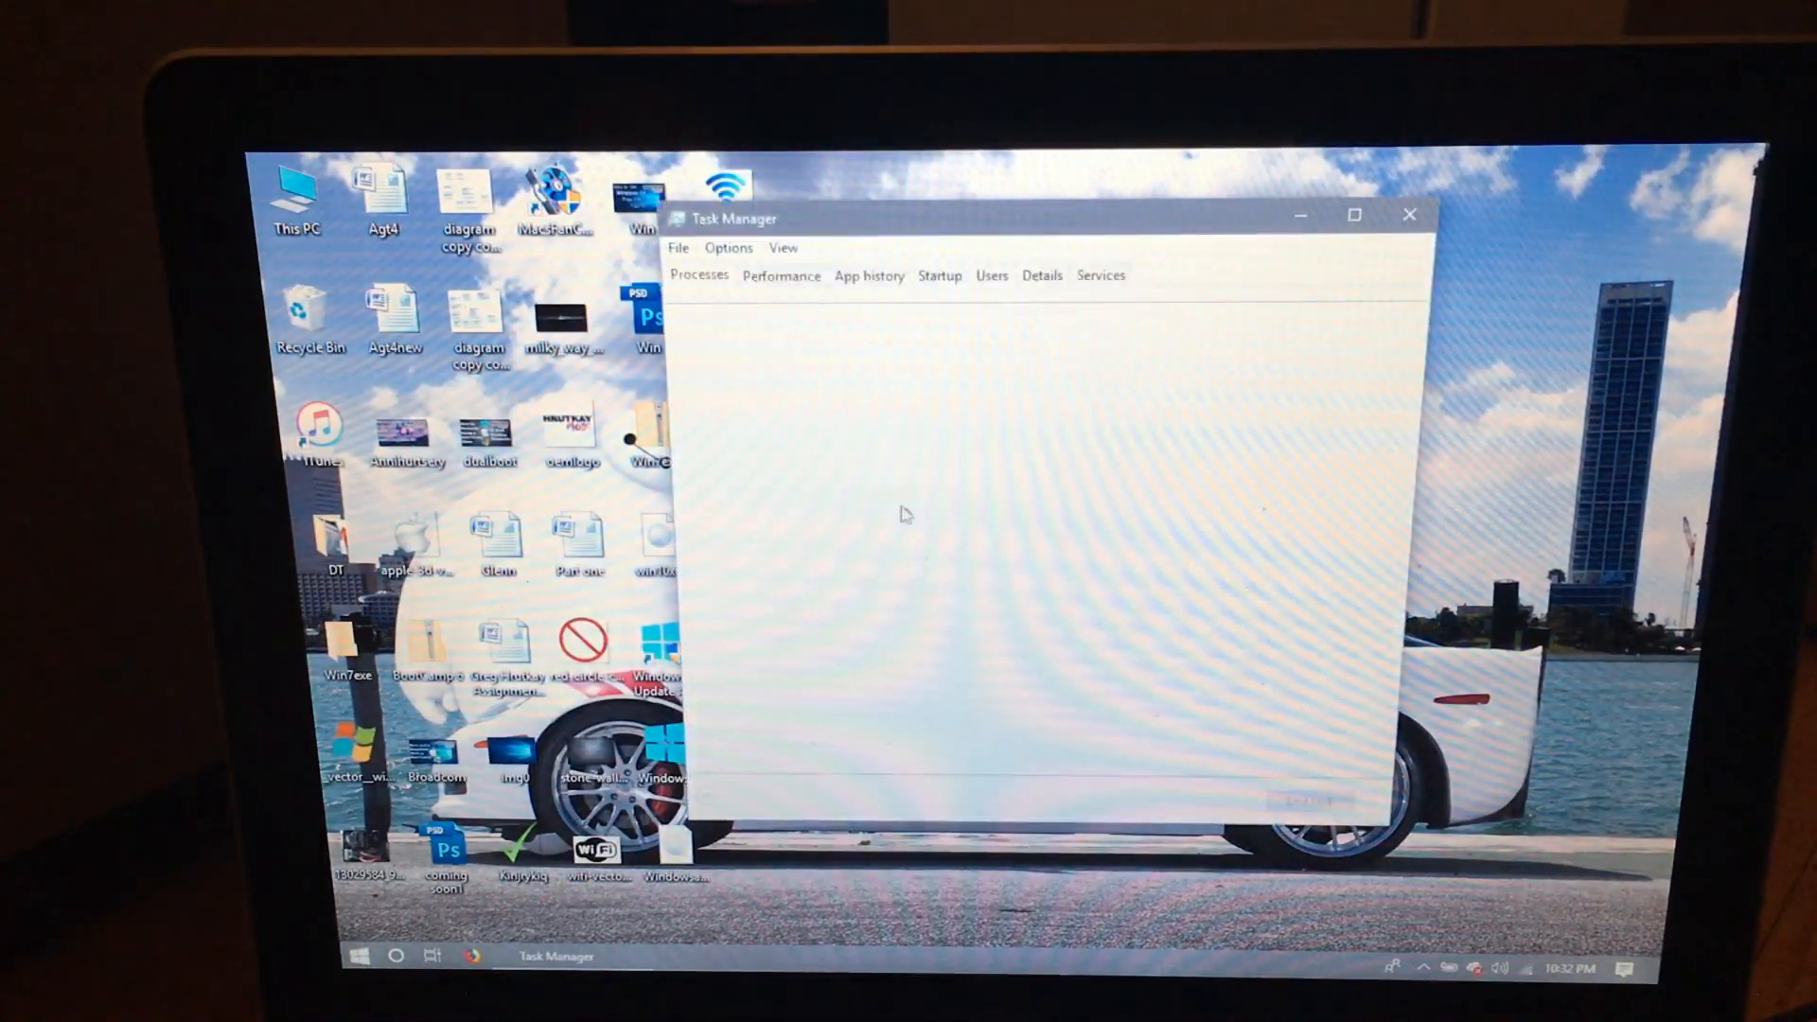
pyautogui.click(782, 275)
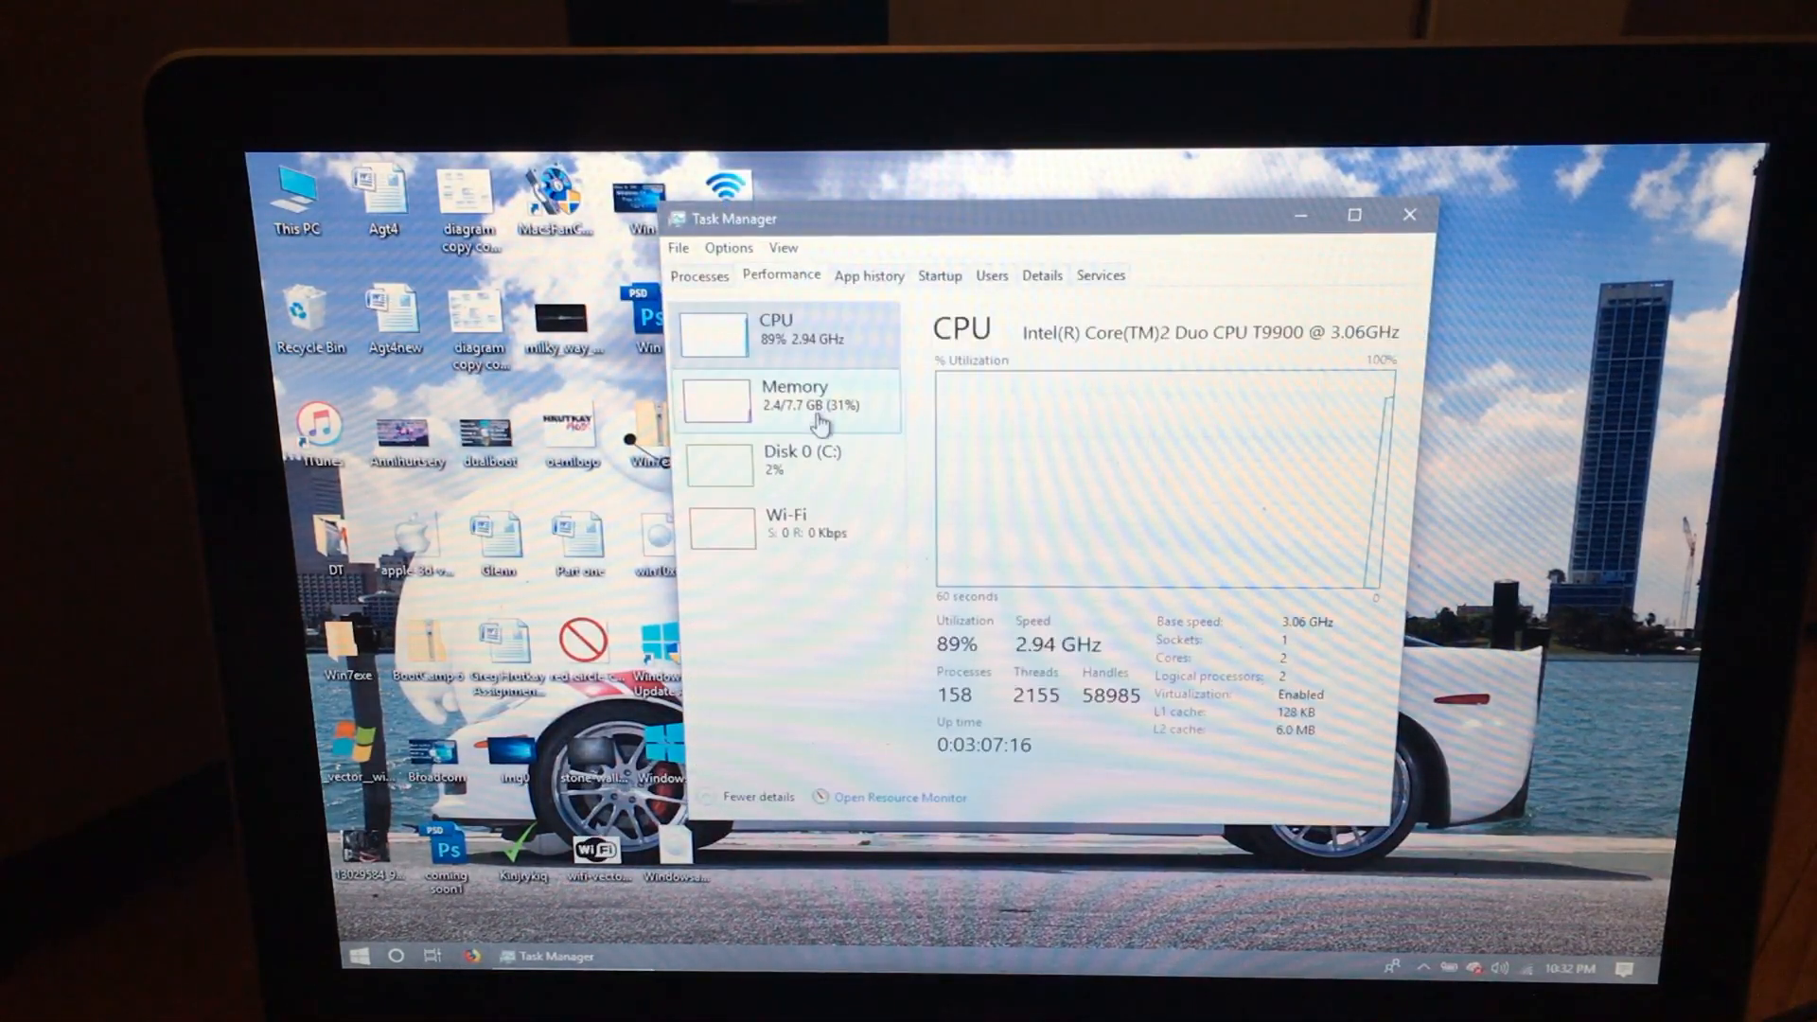
pyautogui.click(797, 399)
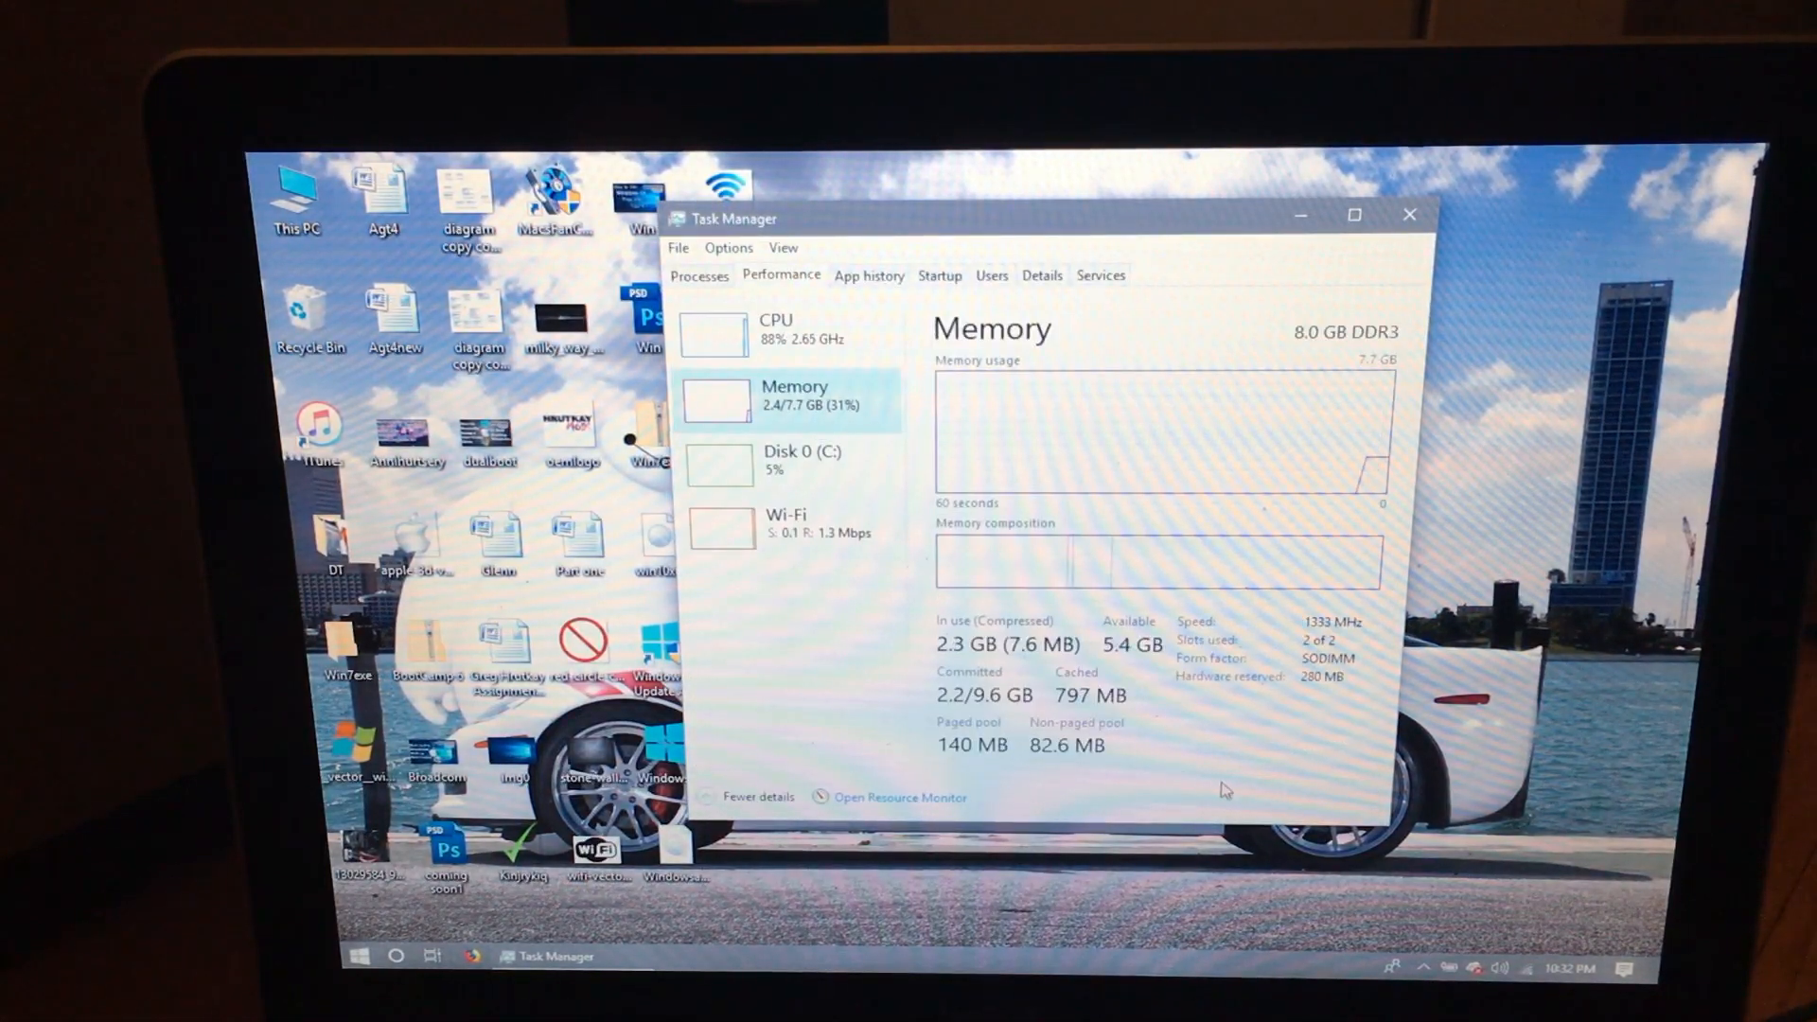